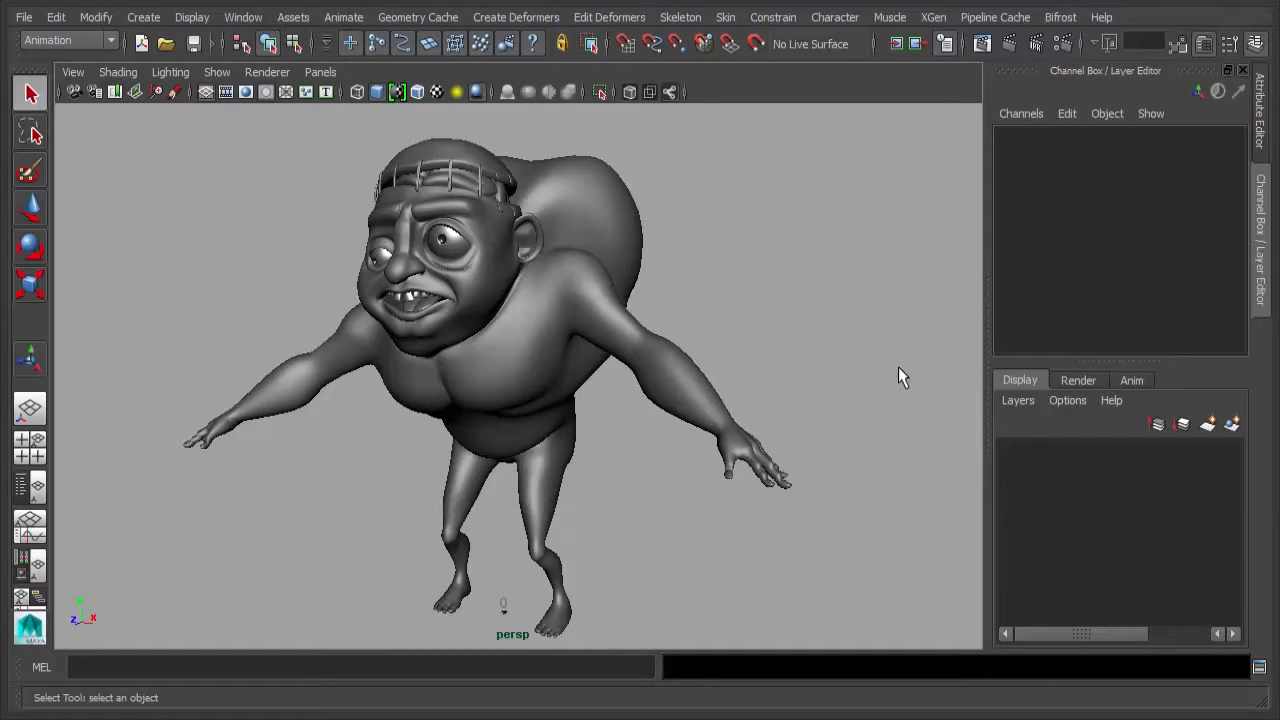
mouse_move(836, 315)
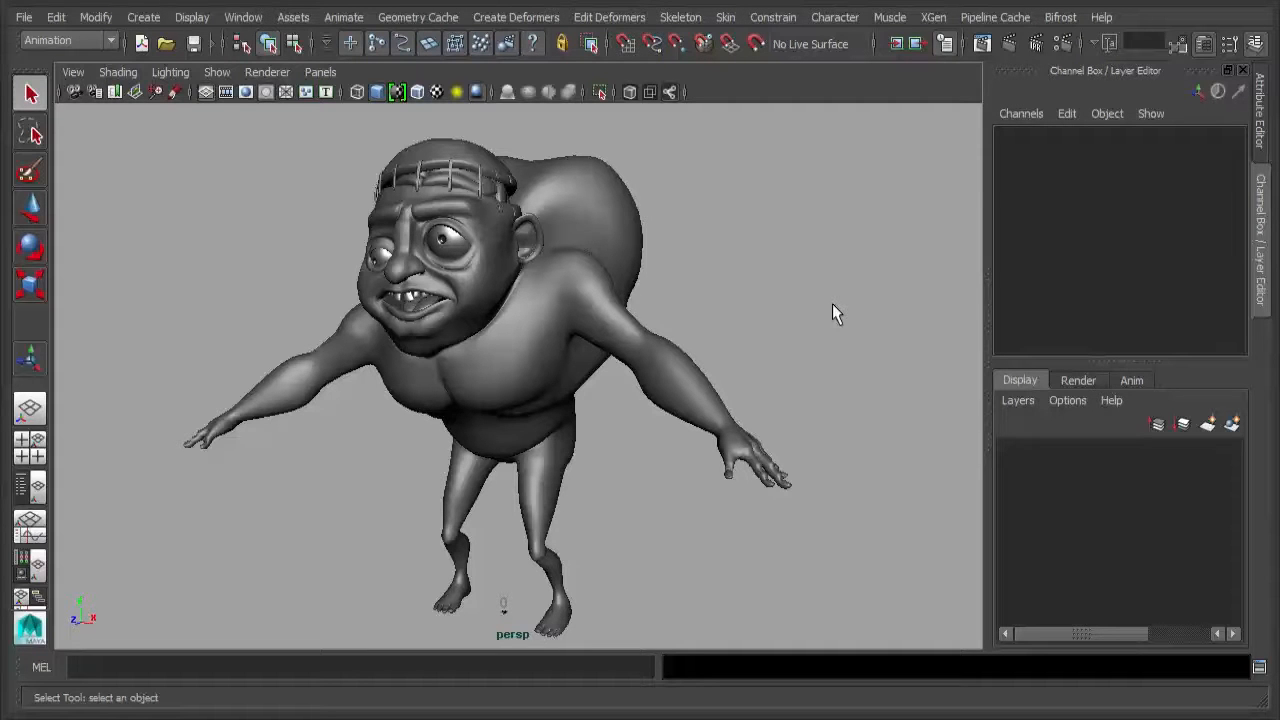
Orbit around the character, then apply a Planar Map projected along Z
drag(837, 313, 690, 420)
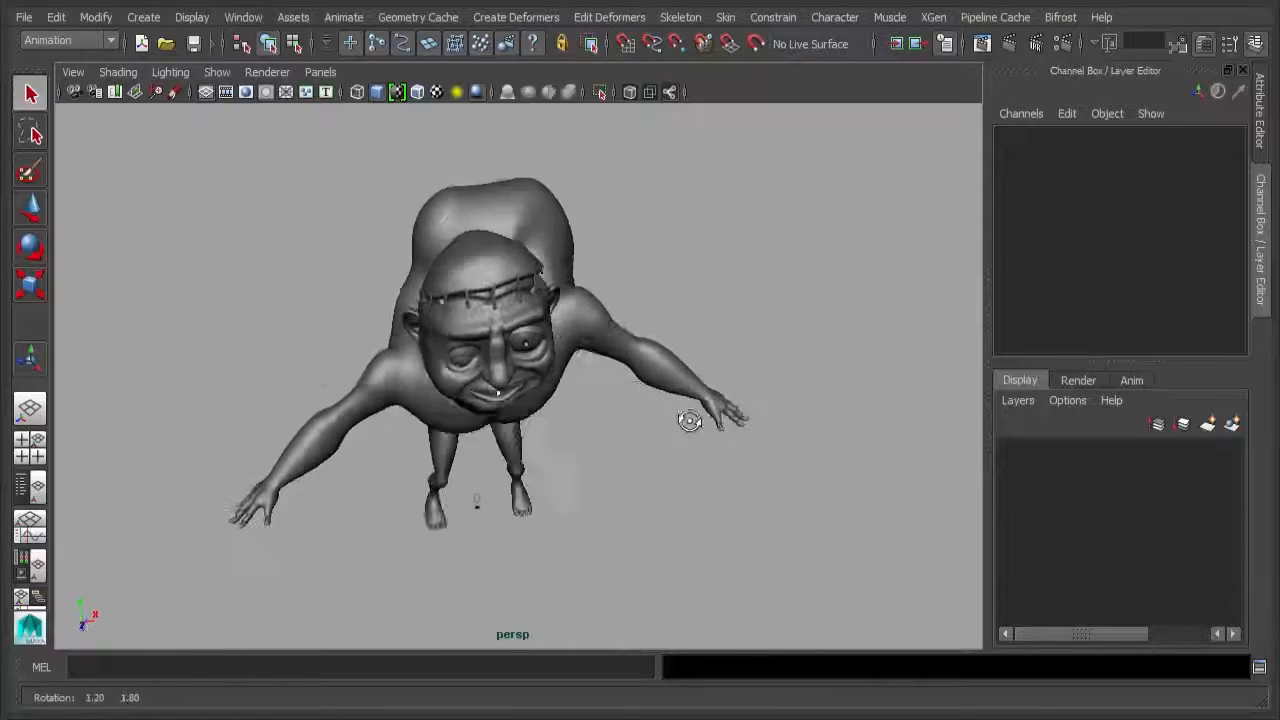
drag(690, 420, 648, 365)
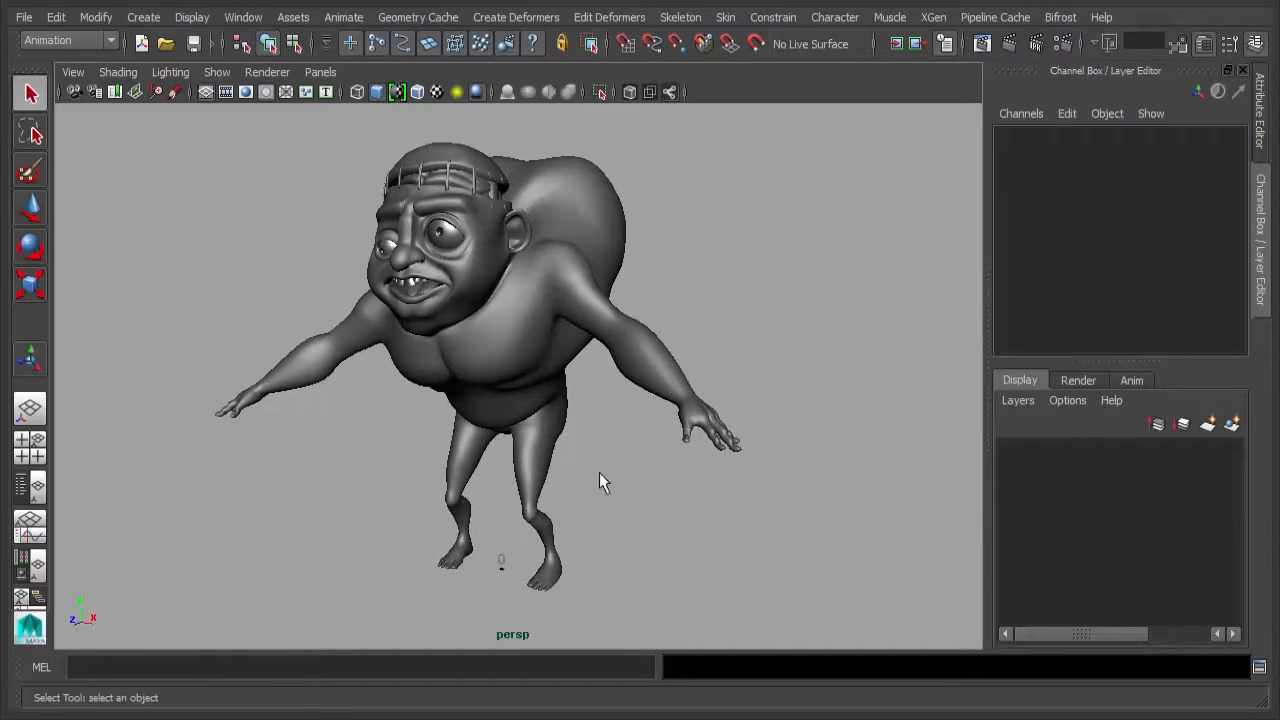
drag(600, 480, 738, 278)
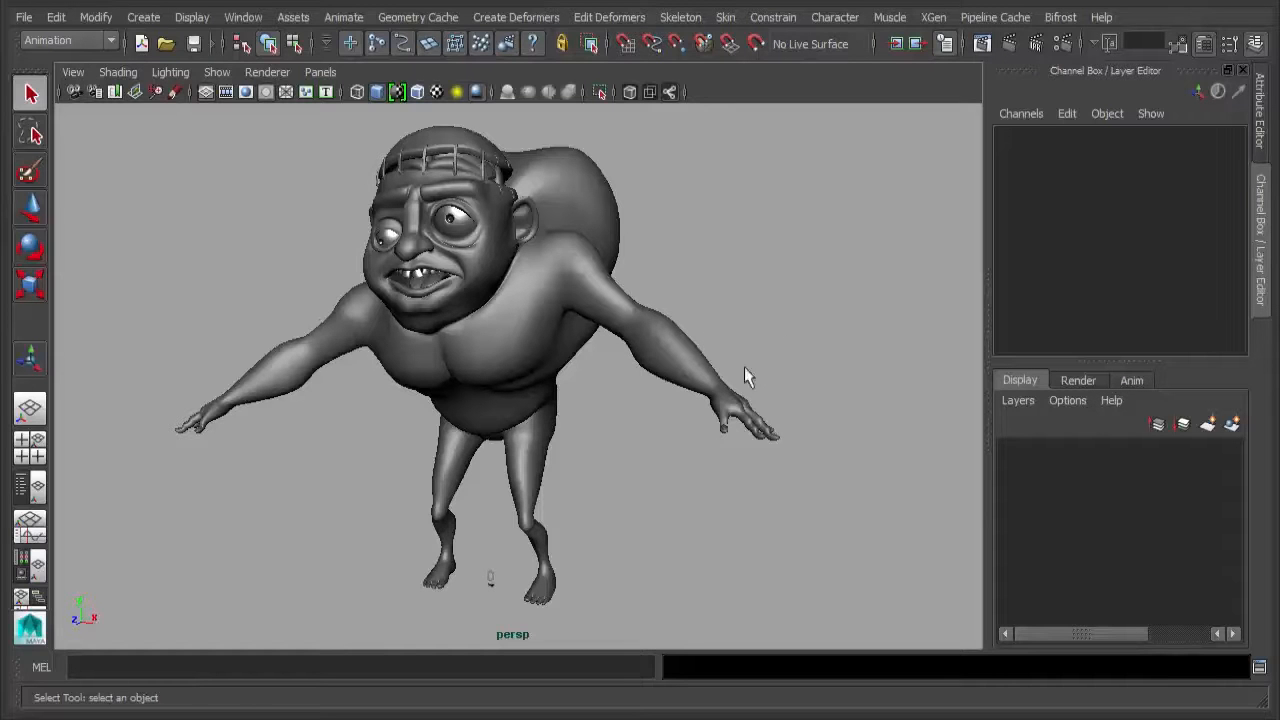
drag(745, 378, 805, 413)
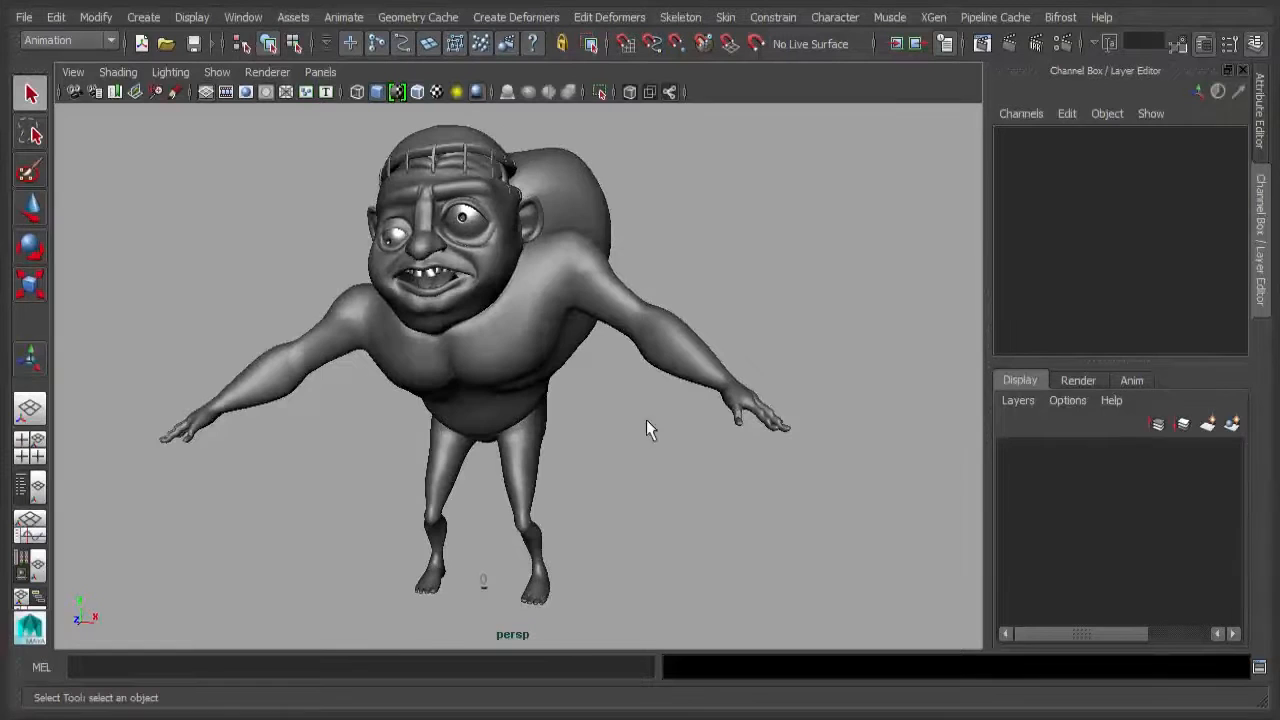
drag(660, 430, 675, 425)
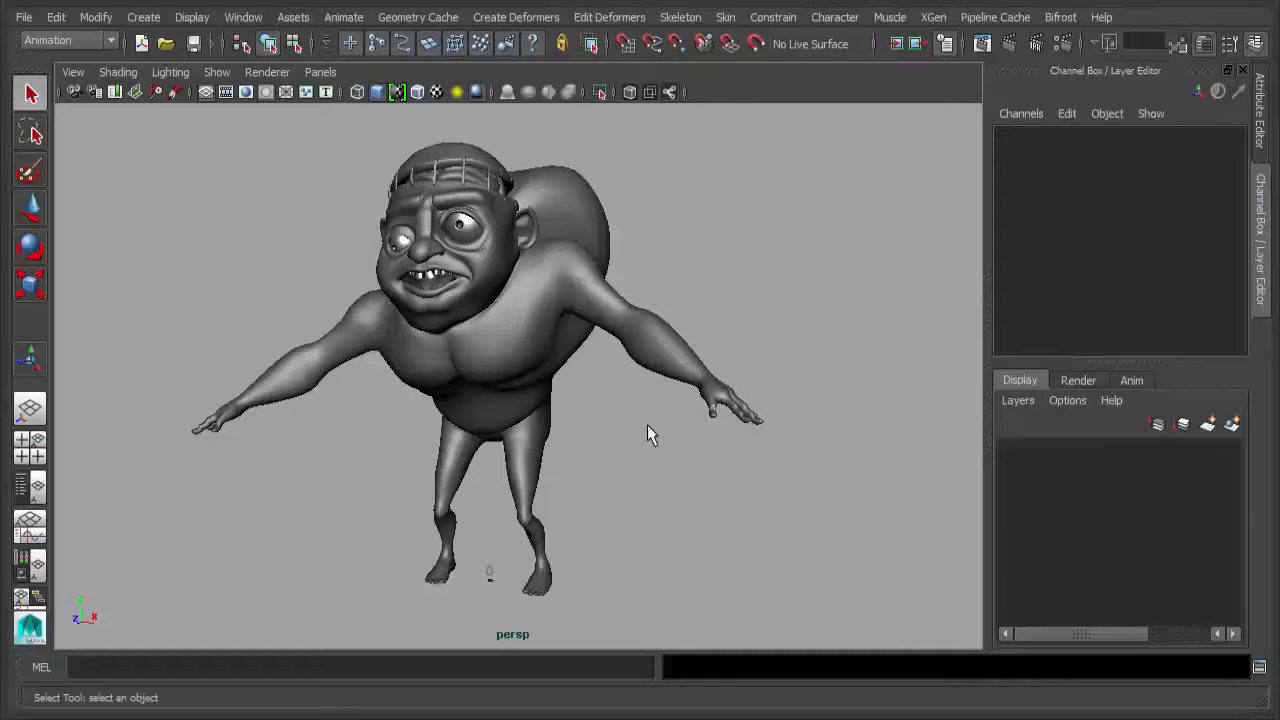
drag(650, 435, 710, 458)
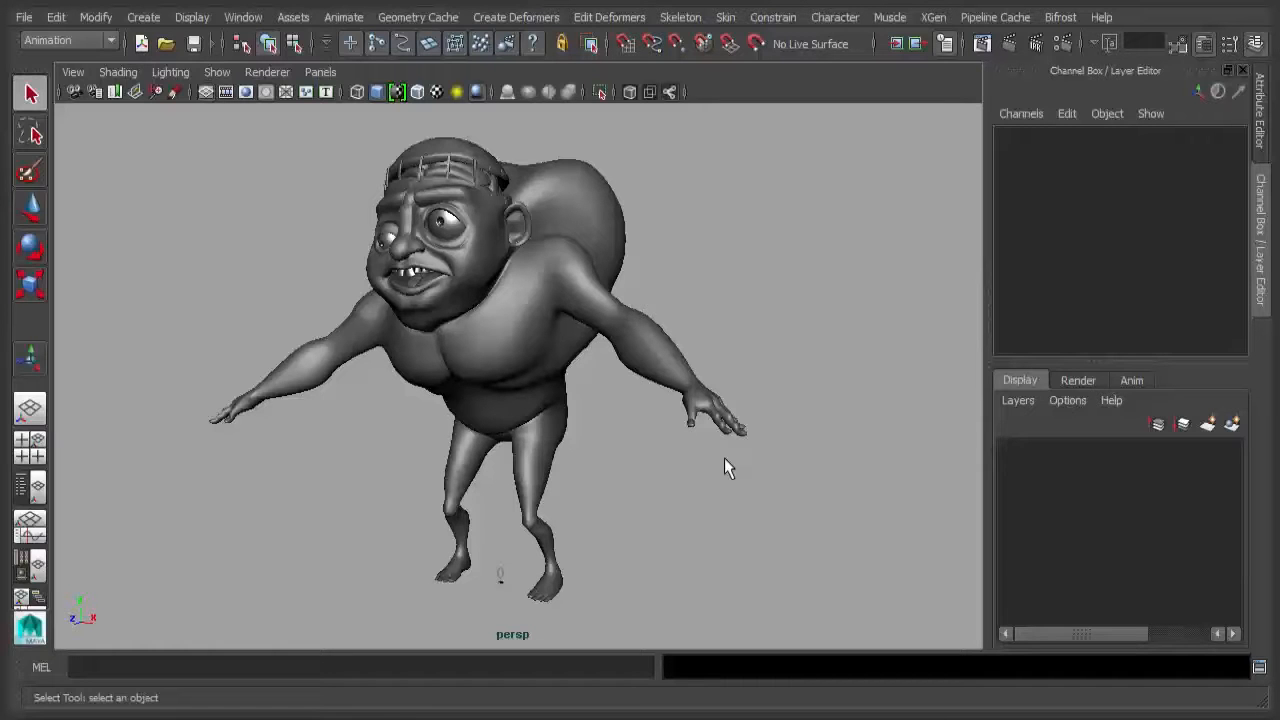
drag(729, 467, 734, 297)
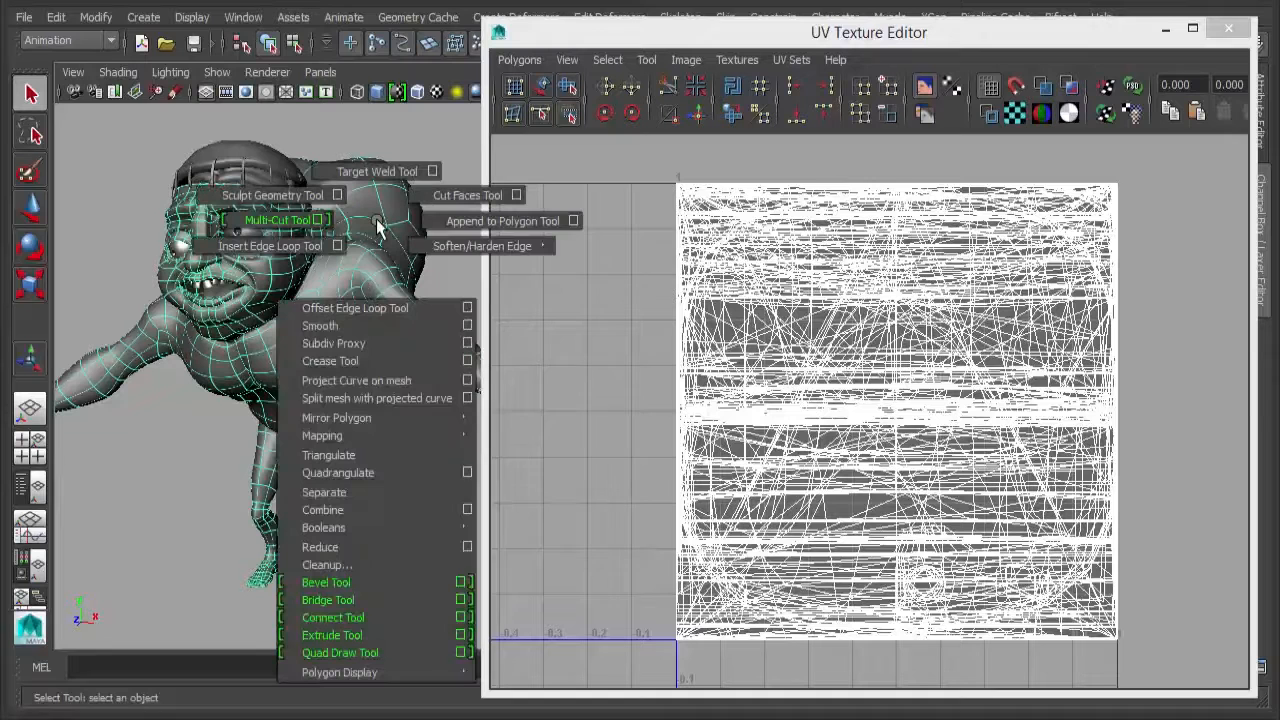
mouse_move(322, 435)
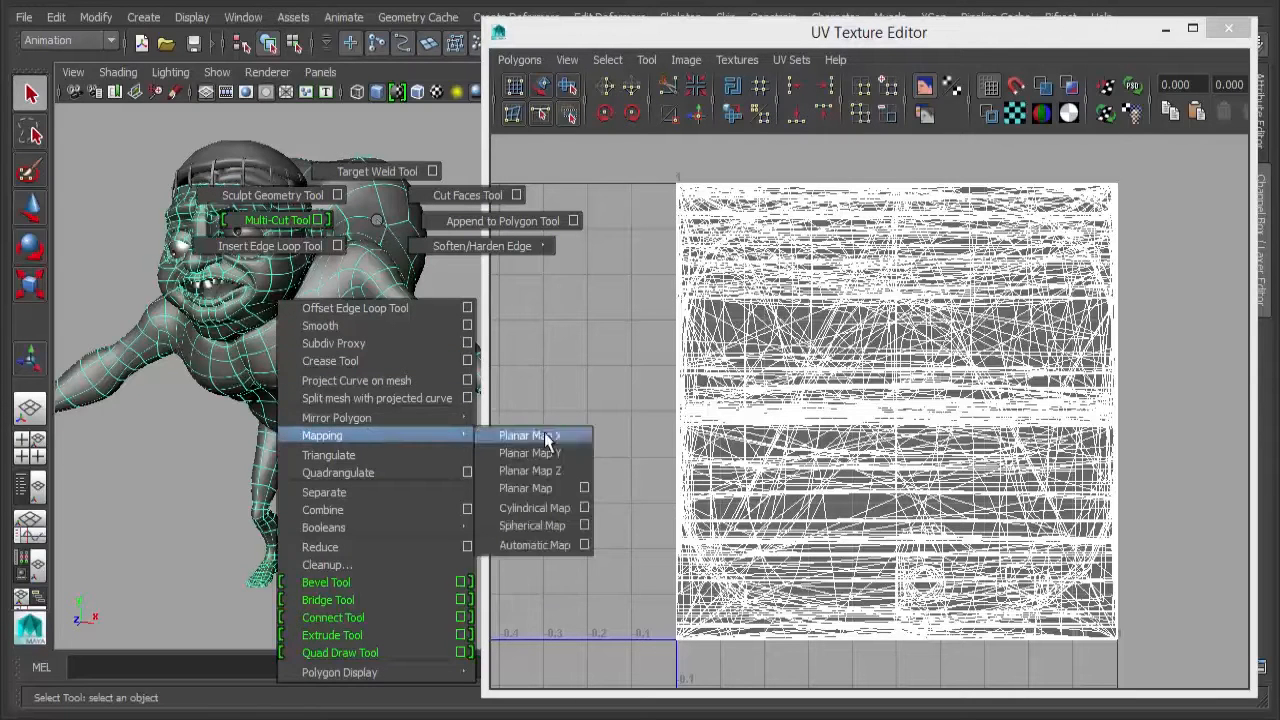
click(528, 435)
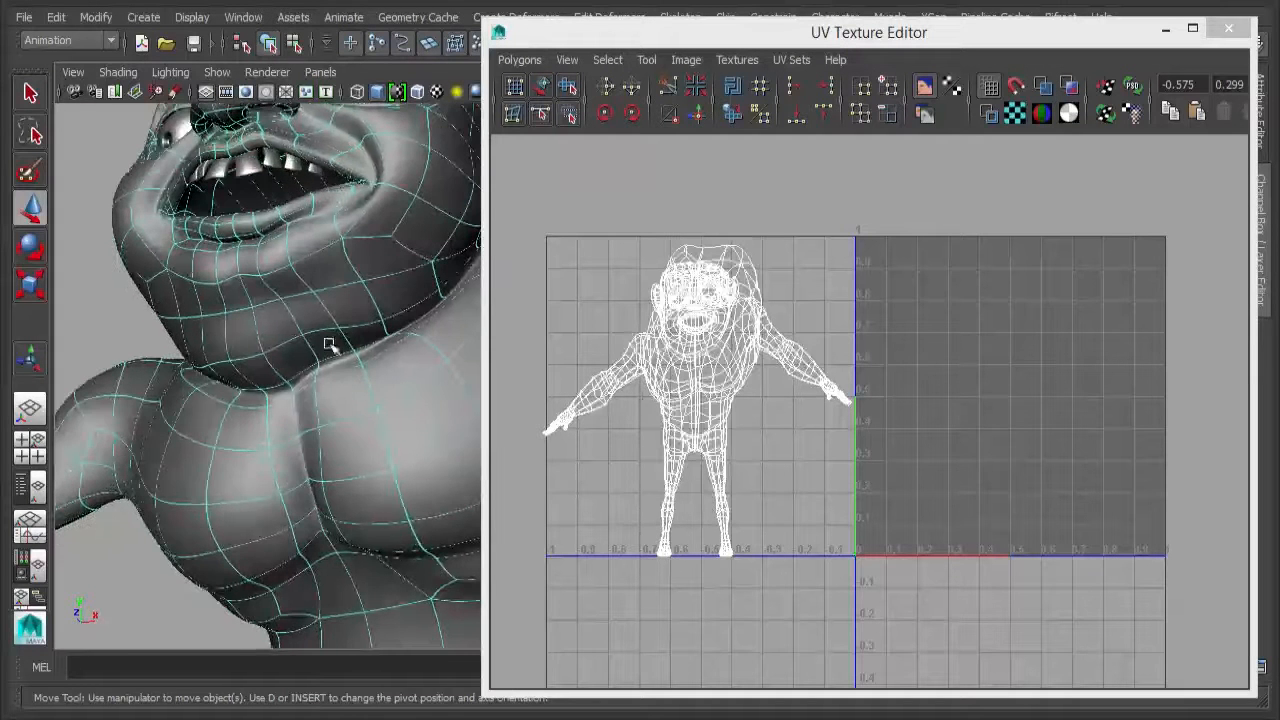
Orbit to the neck below the chin and select its edge loop
drag(330, 345, 372, 405)
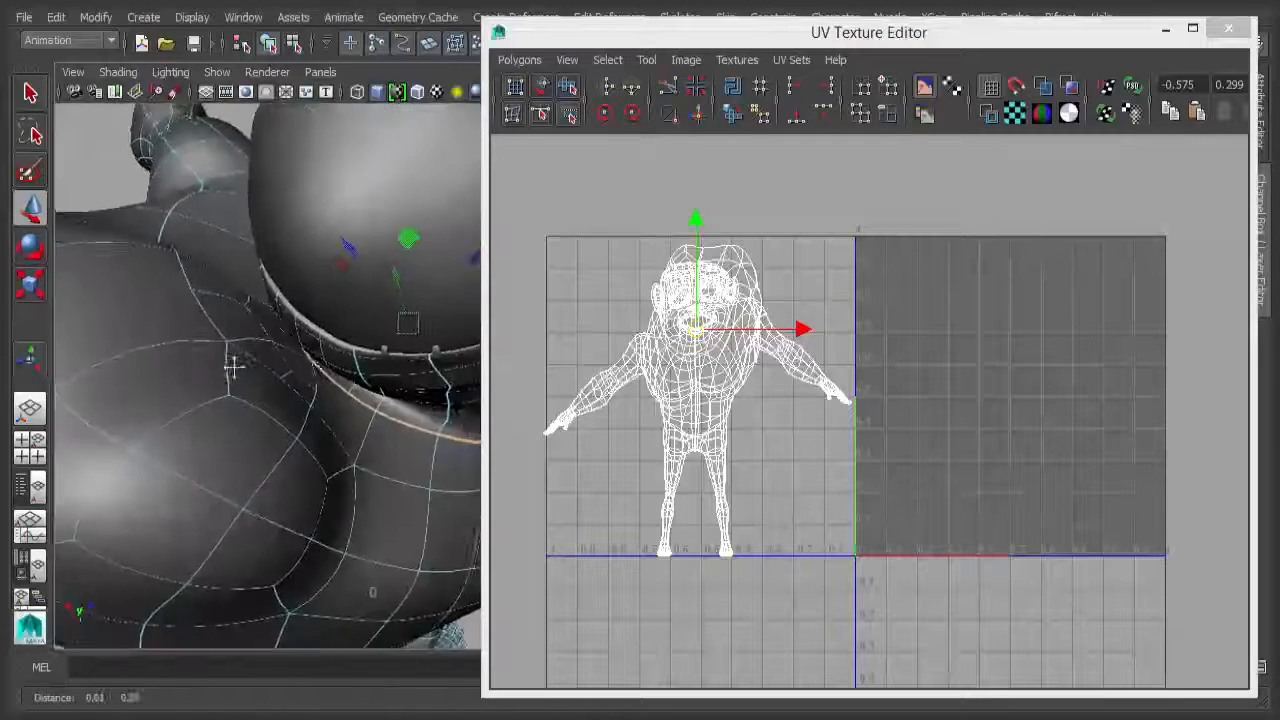
drag(235, 368, 335, 427)
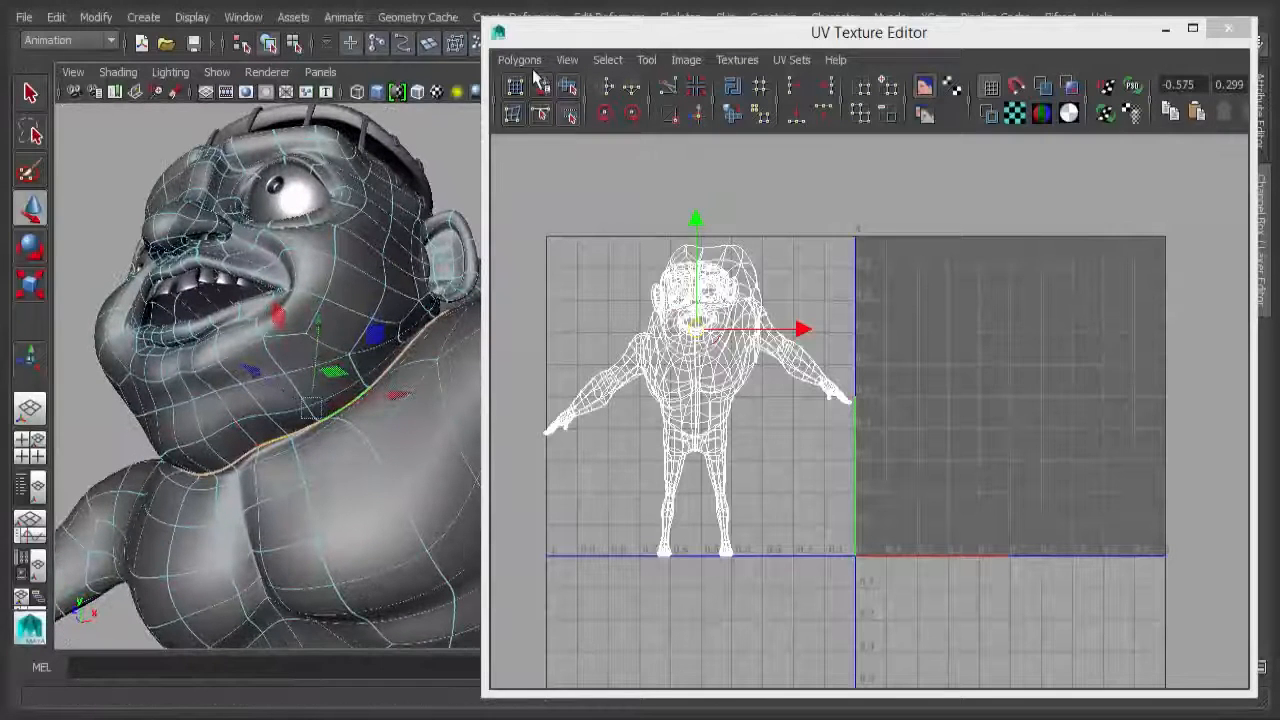
click(519, 60)
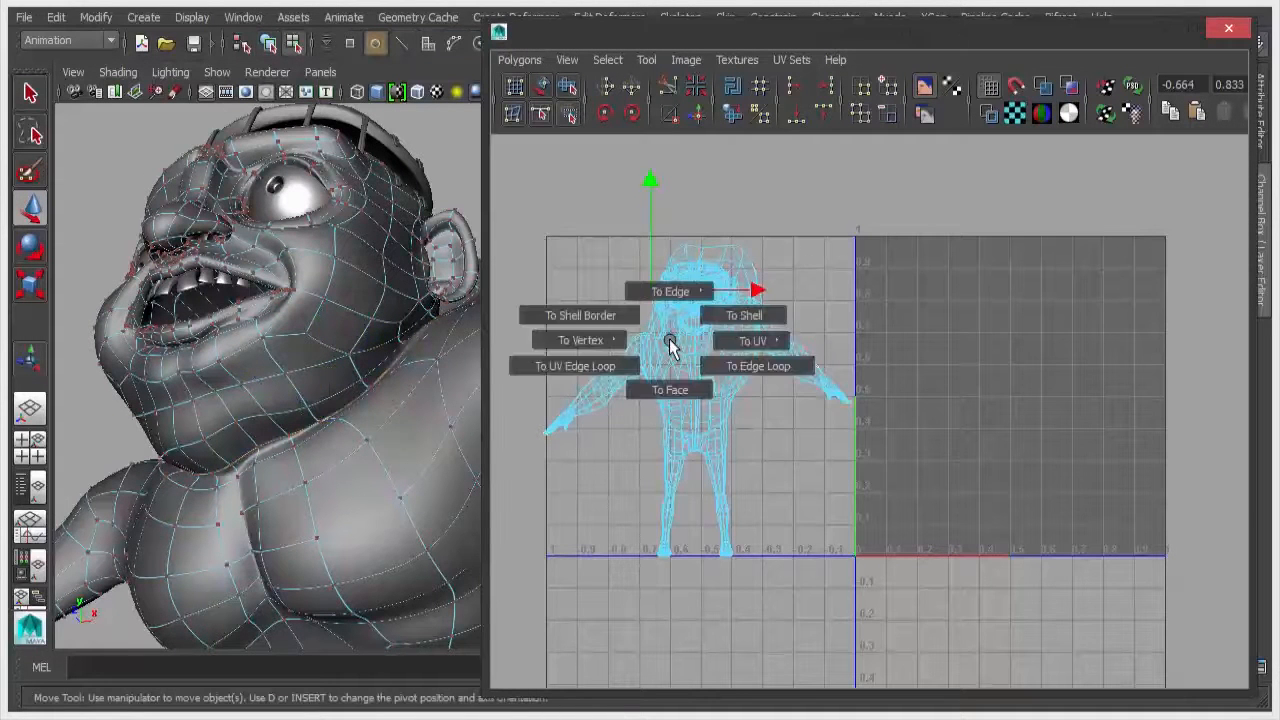
Convert the neck edges to UVs, select the head shell, and isolate it in the UV editor
click(580, 340)
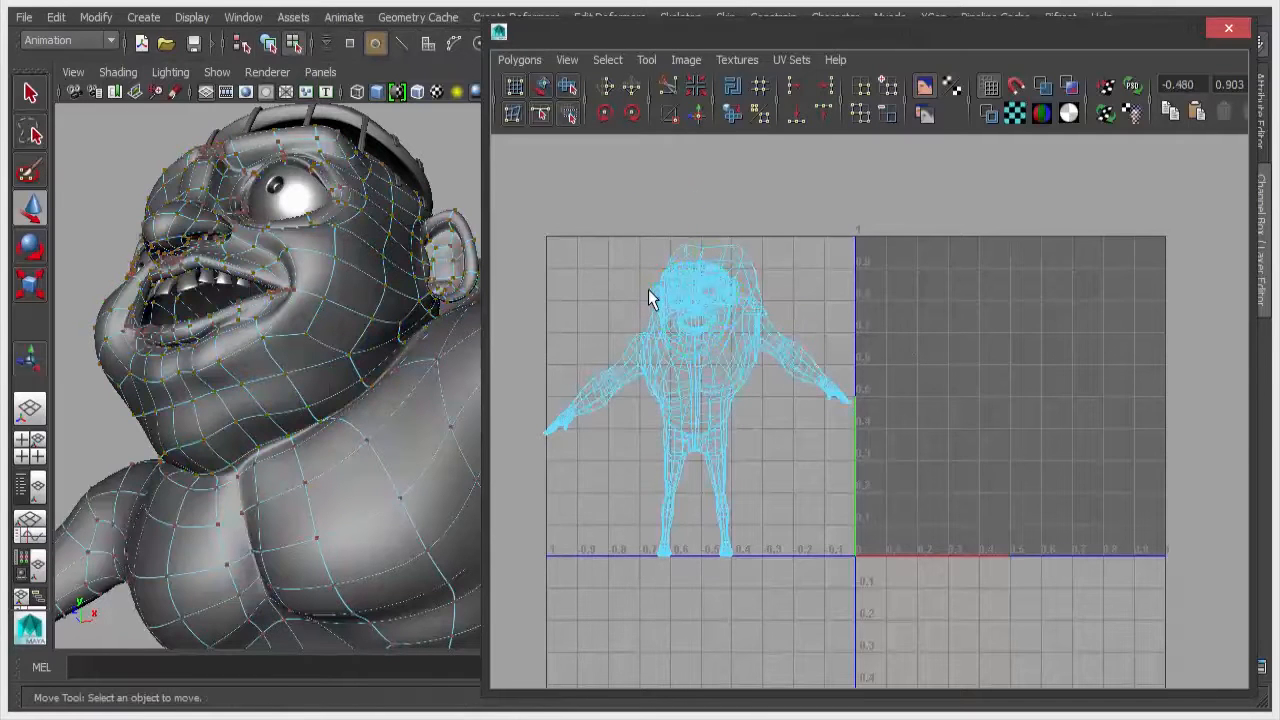
click(700, 330)
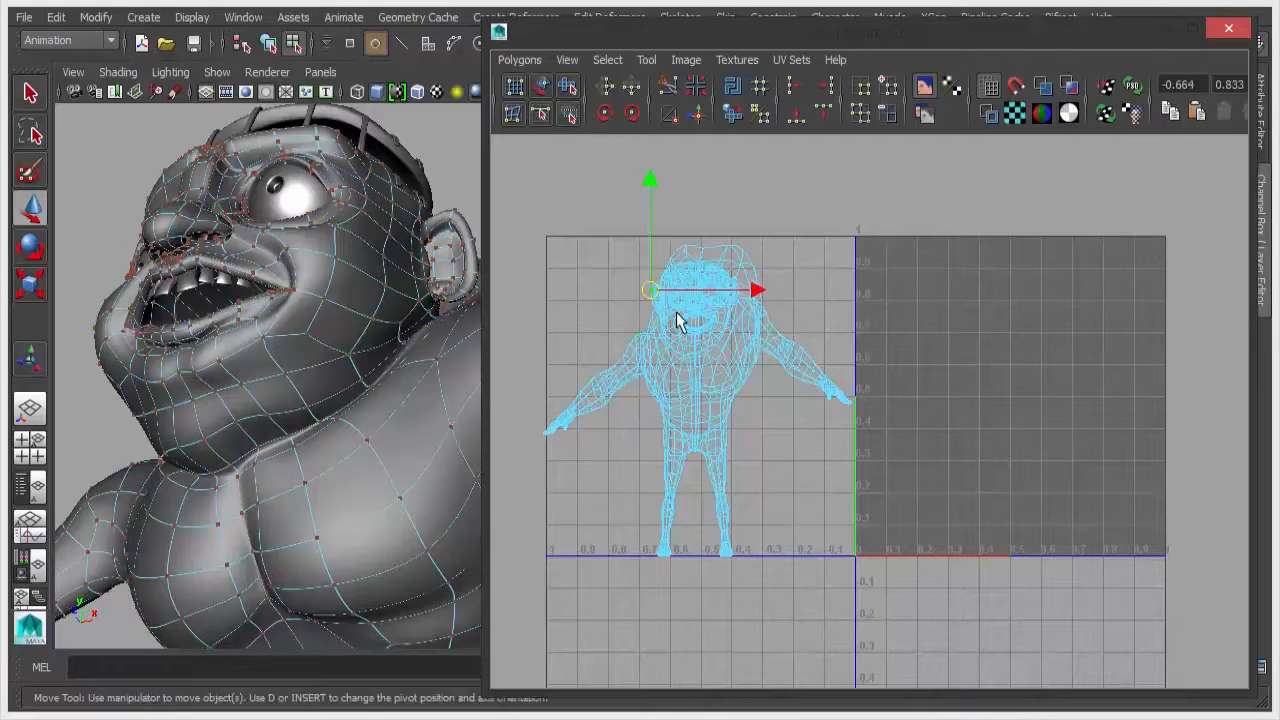
click(695, 300)
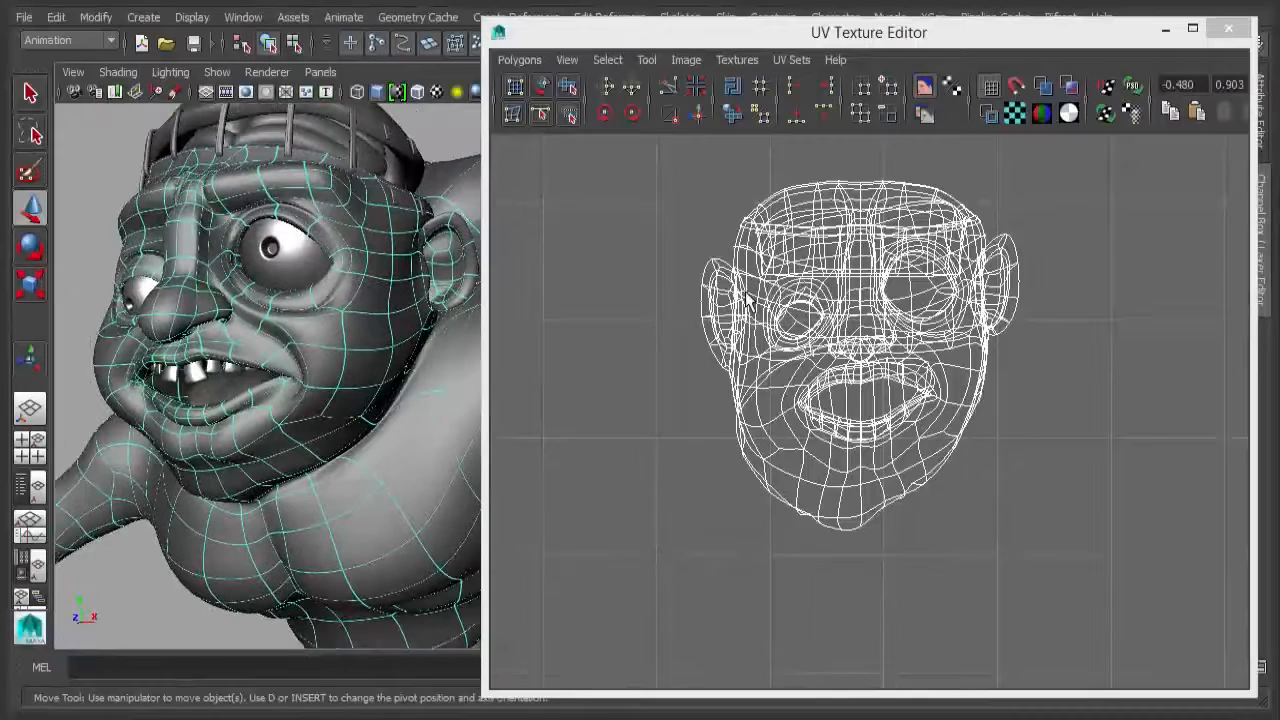
click(217, 71)
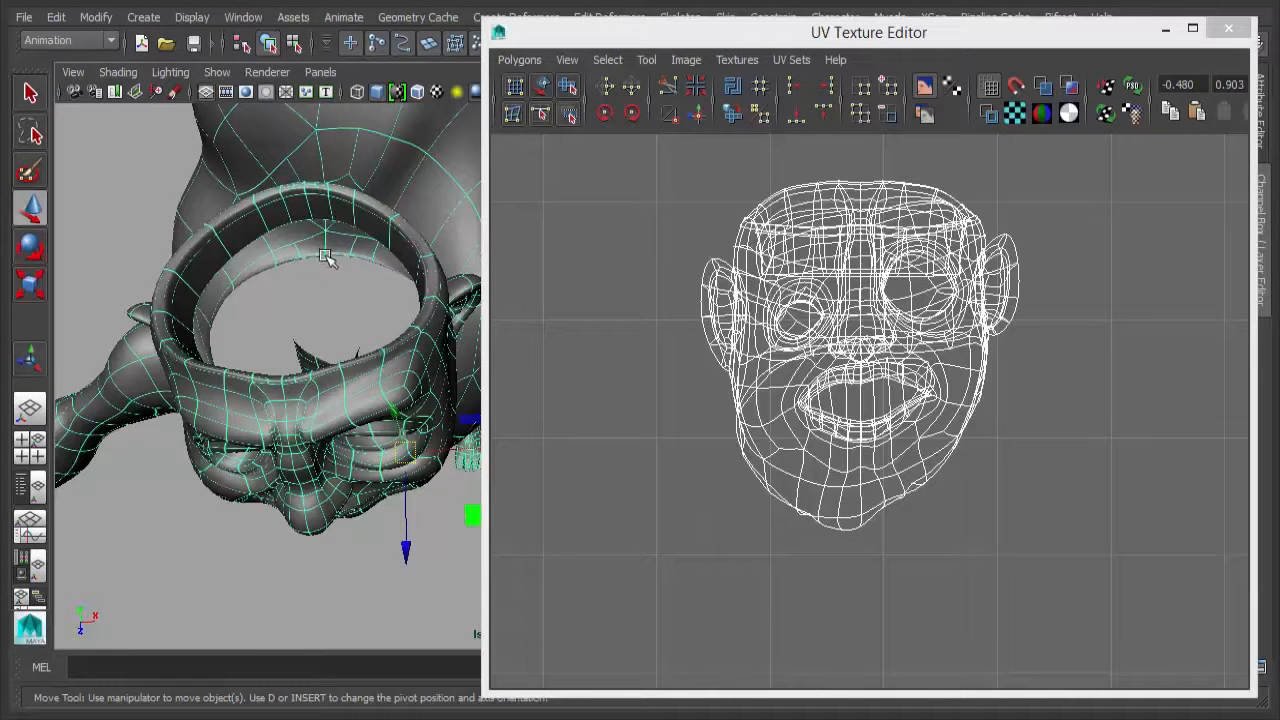
mouse_move(300, 222)
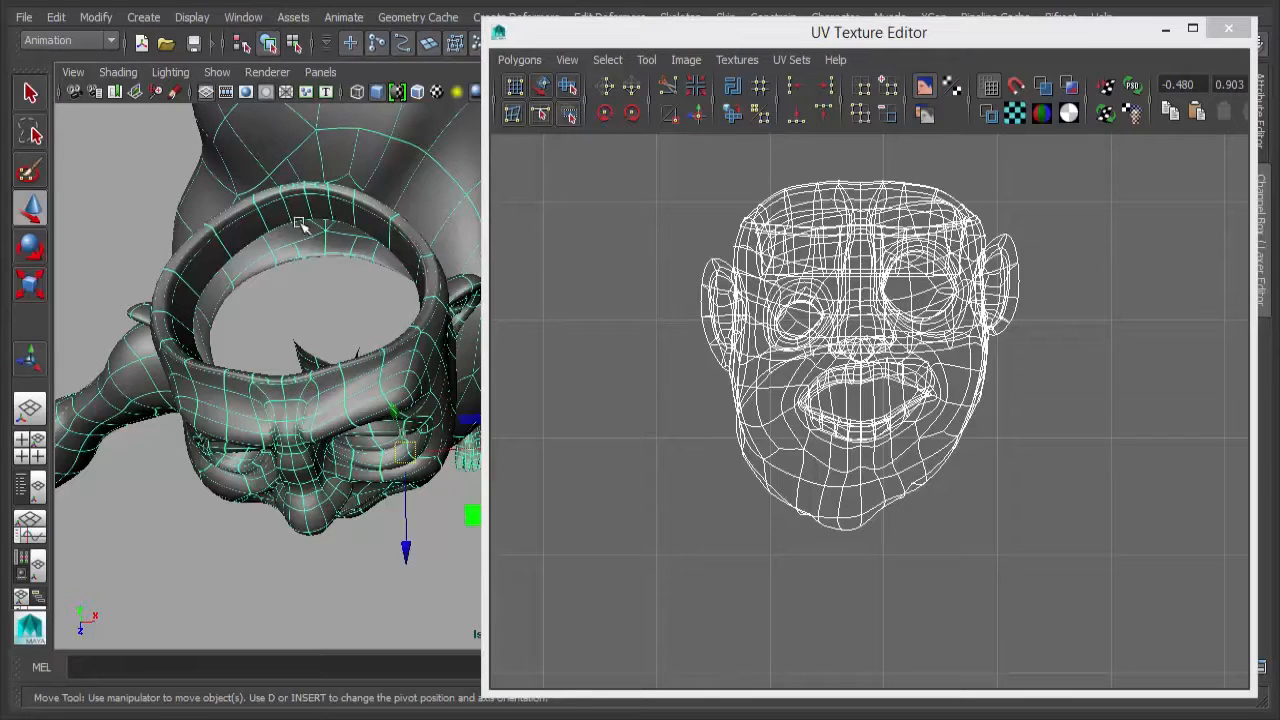
mouse_move(295, 155)
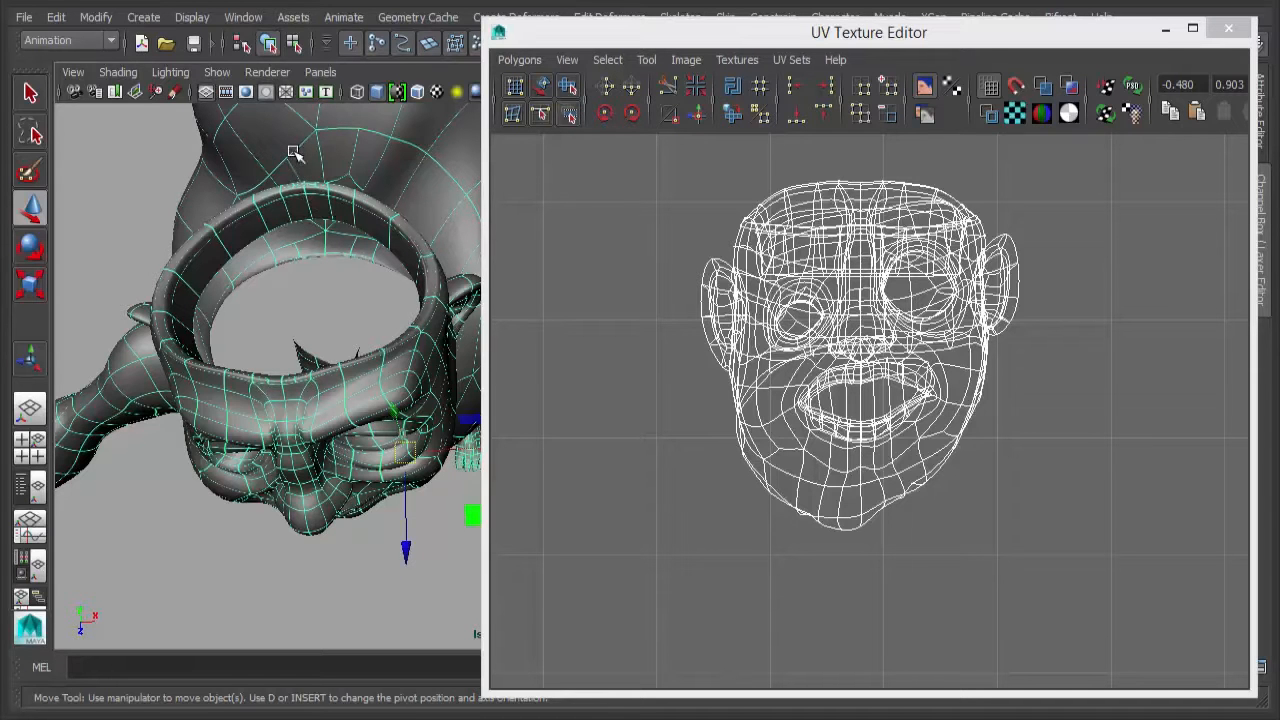
mouse_move(310, 207)
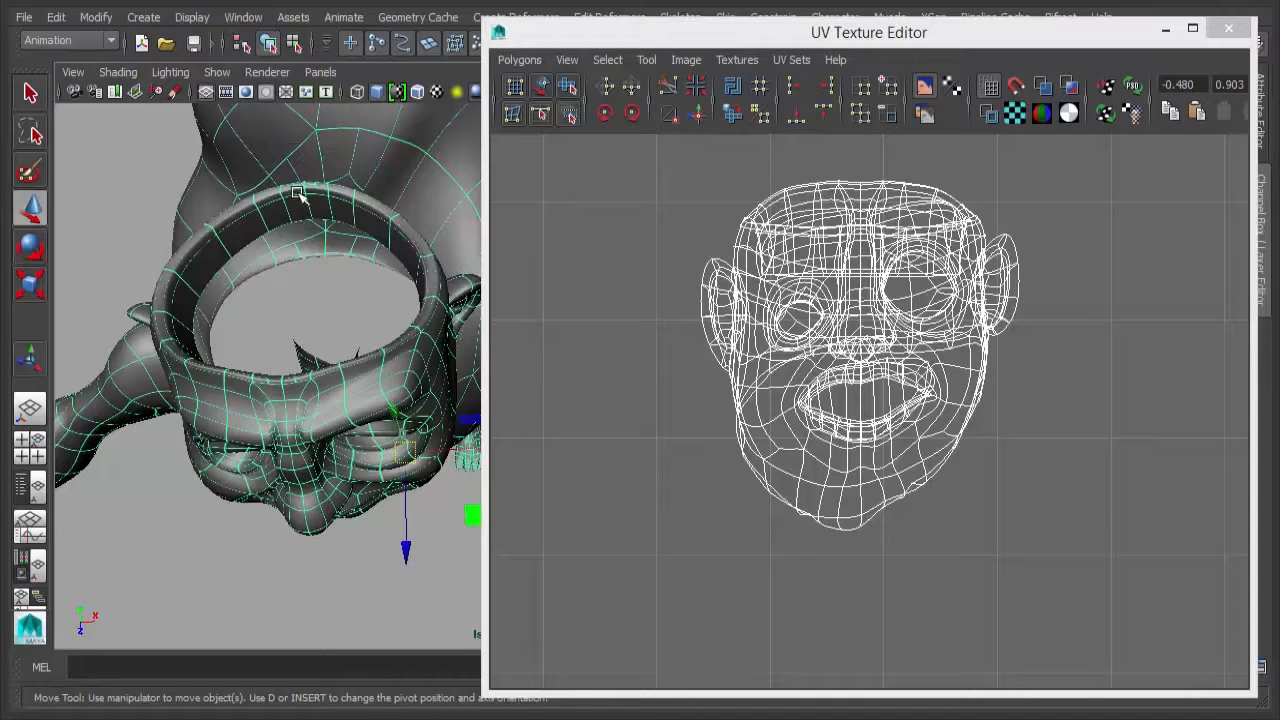
mouse_move(595, 285)
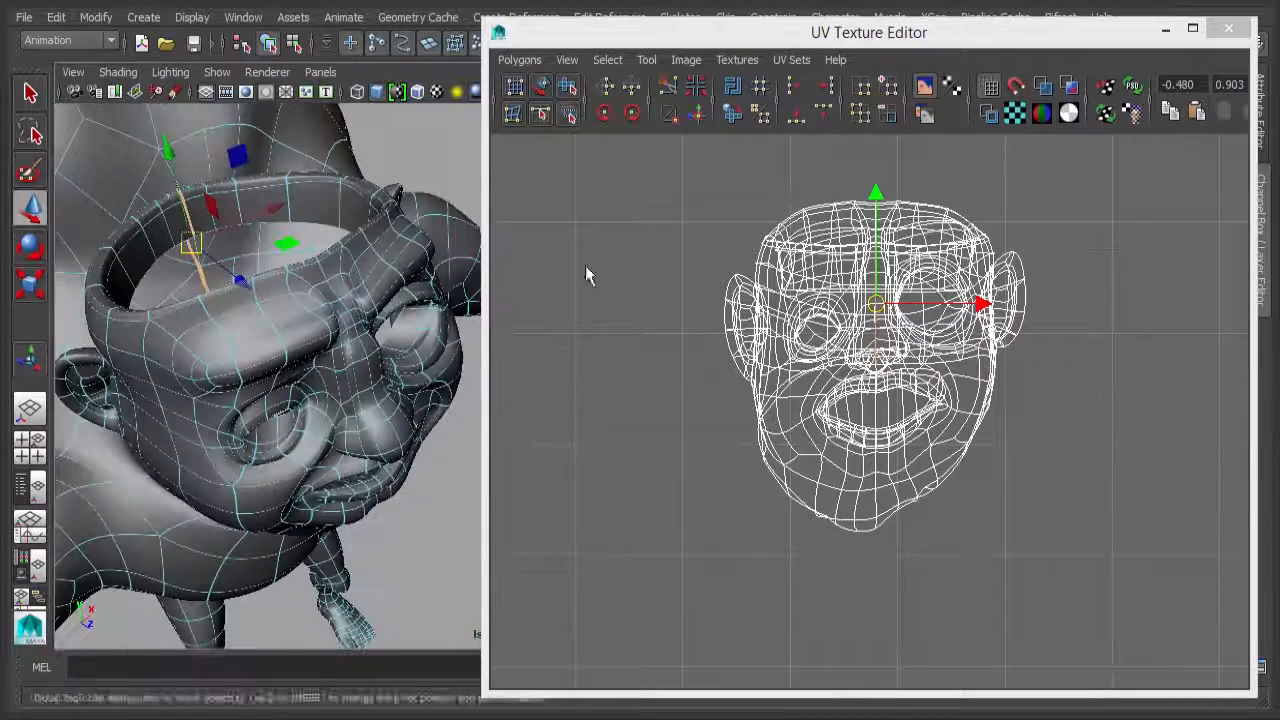
Run Merge UVs from the UV Texture Editor's Polygons menu
click(519, 59)
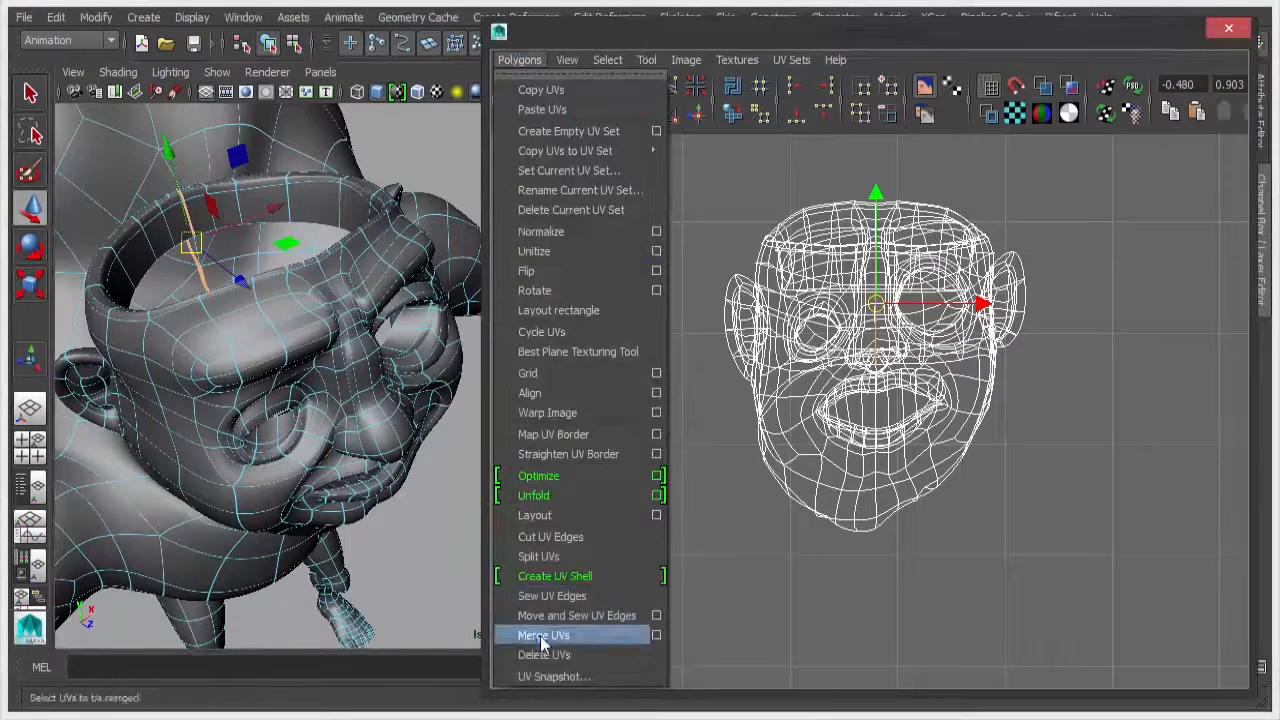
click(544, 635)
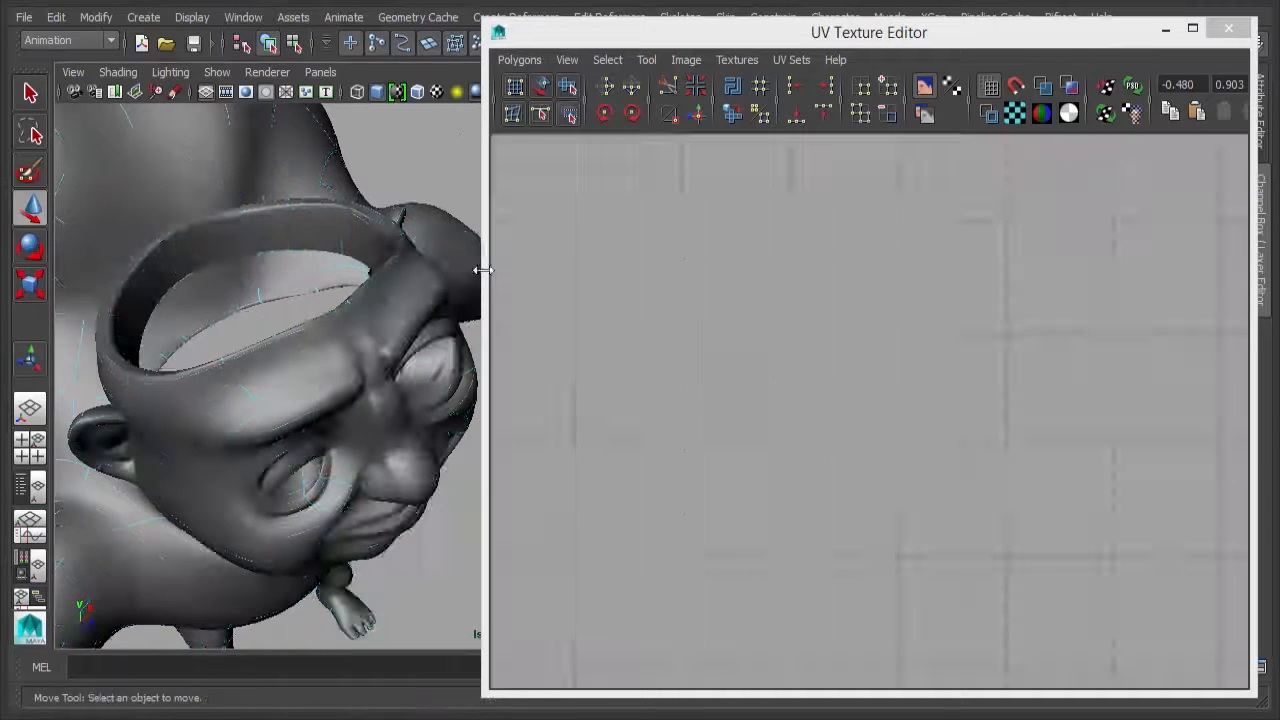
Select the head model again
click(55, 17)
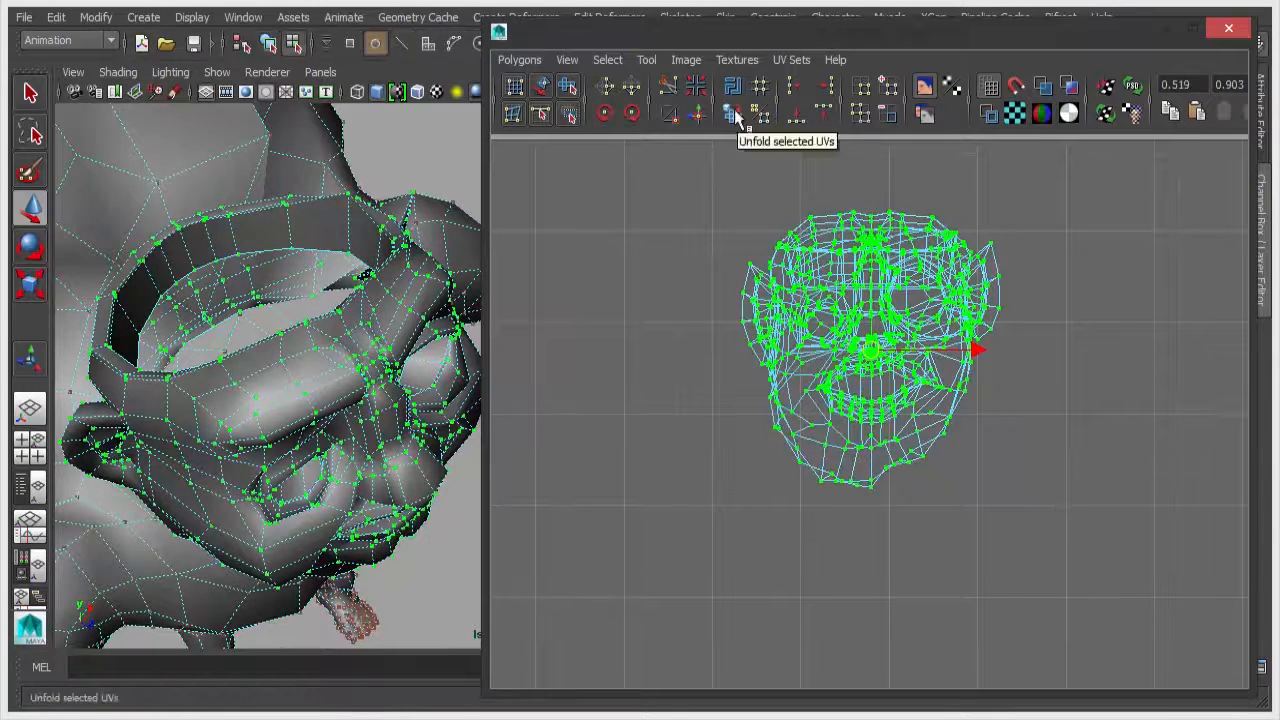
Open Unfold UVs Options and set the Method to Legacy
click(750, 113)
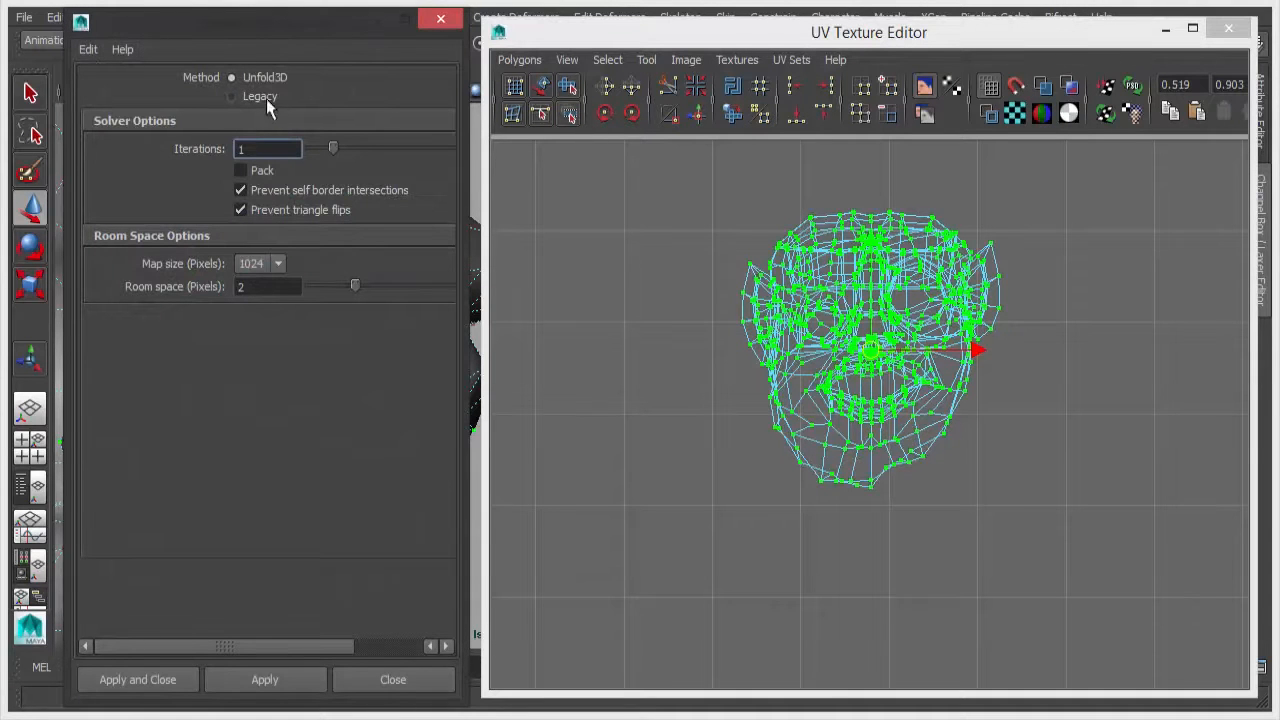
click(240, 170)
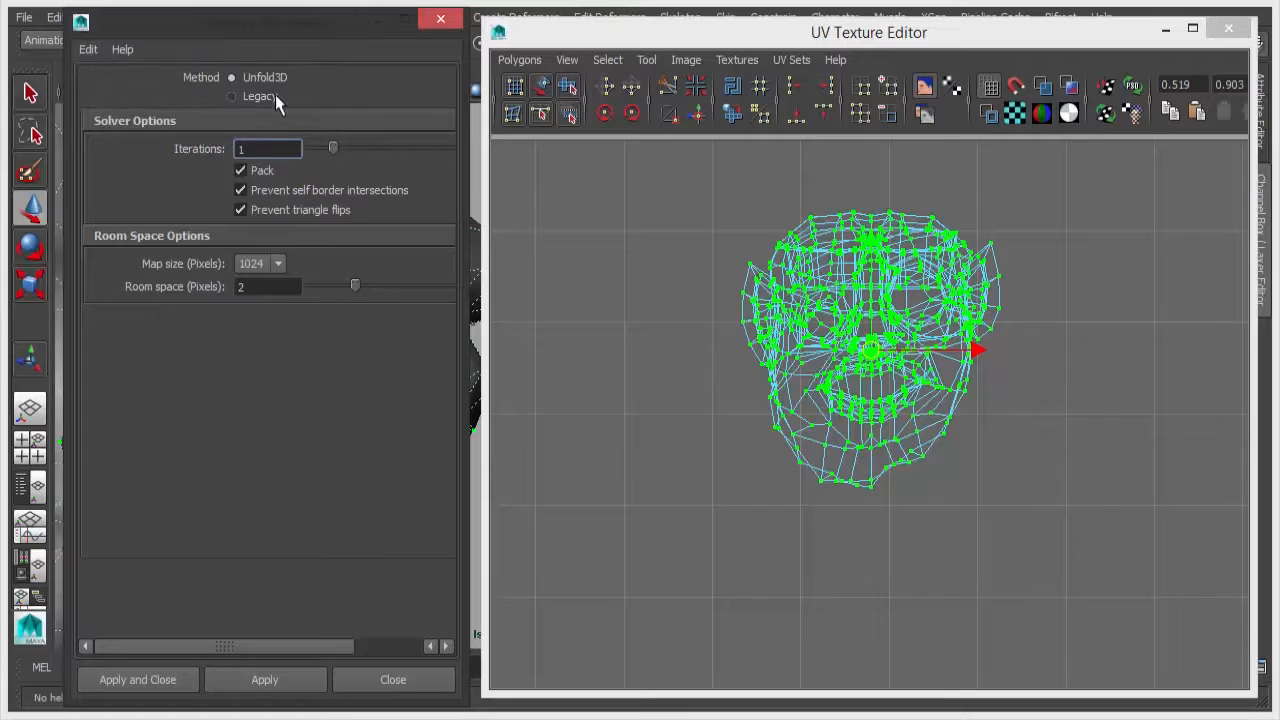
click(231, 95)
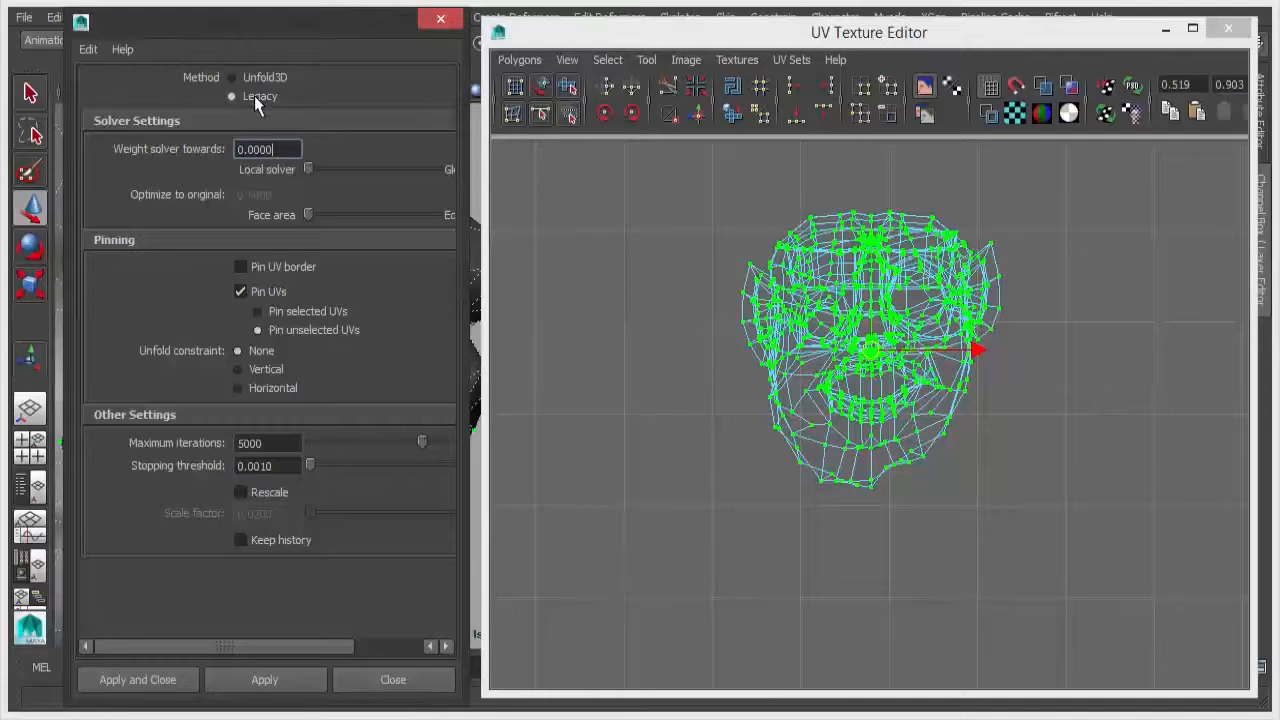
click(264, 679)
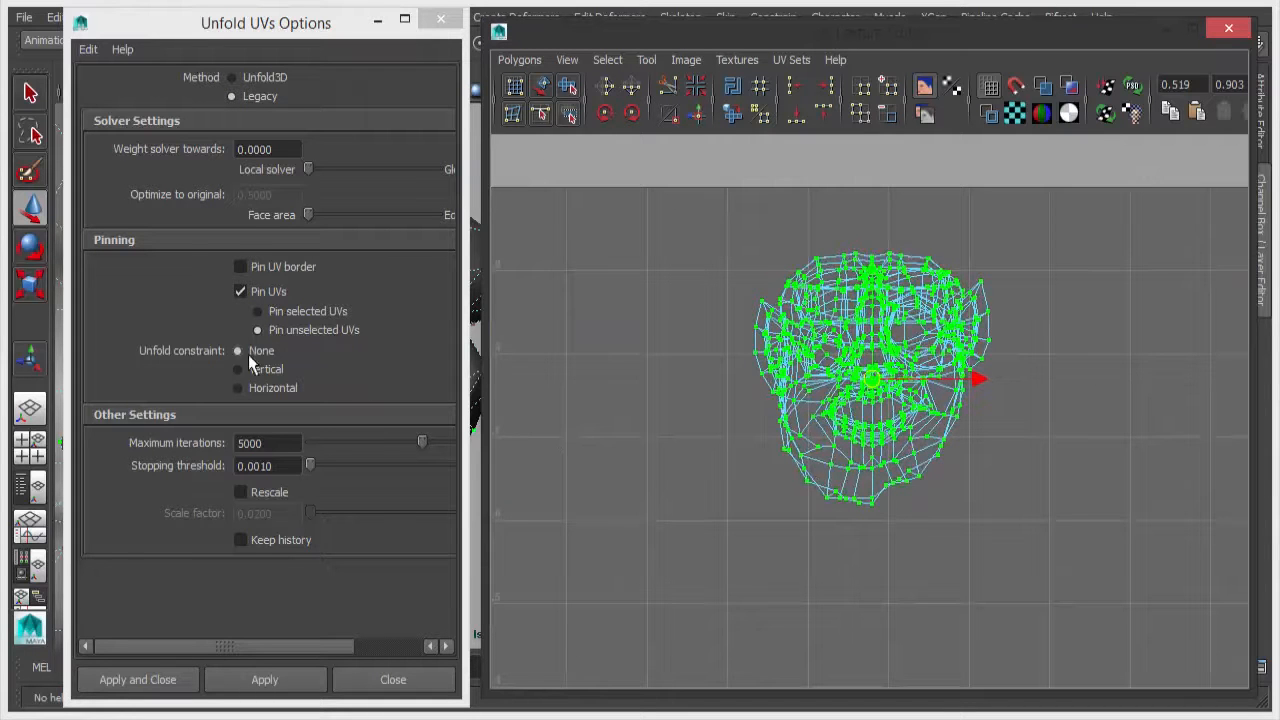
Test the Legacy unfold, undo to the original UVs, and set Unfold constraint to Horizontal
click(264, 679)
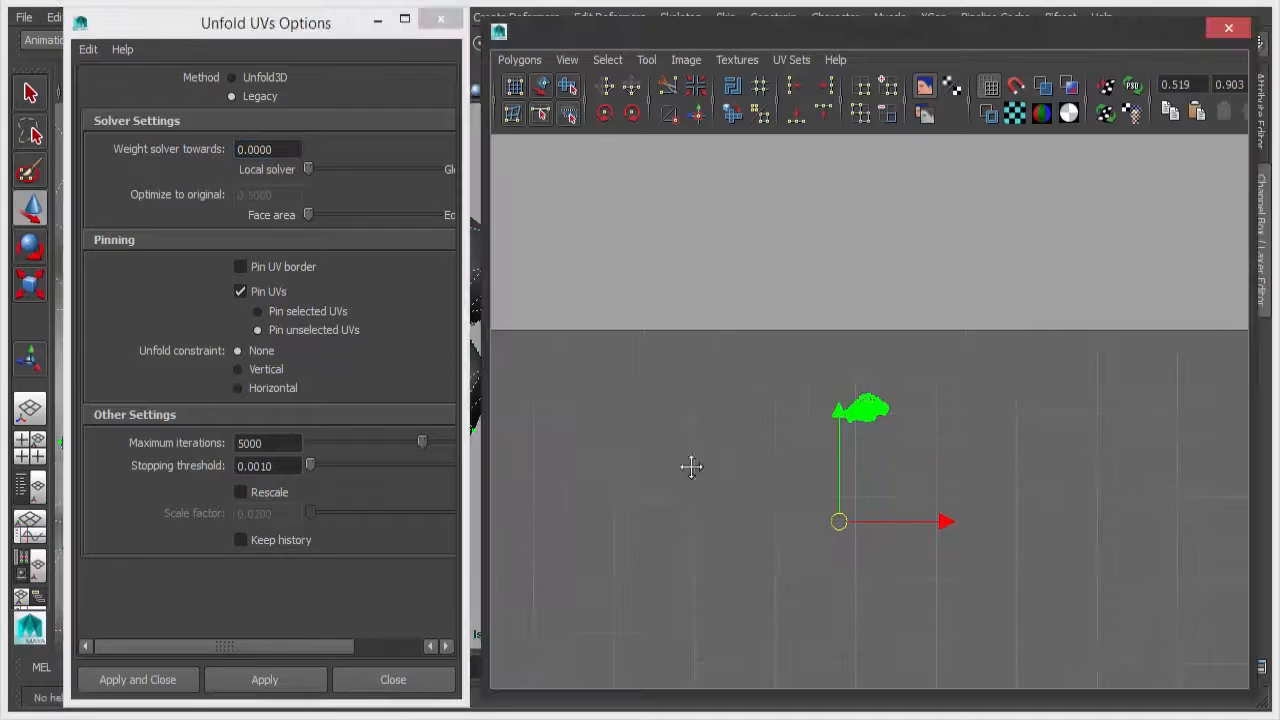
click(264, 679)
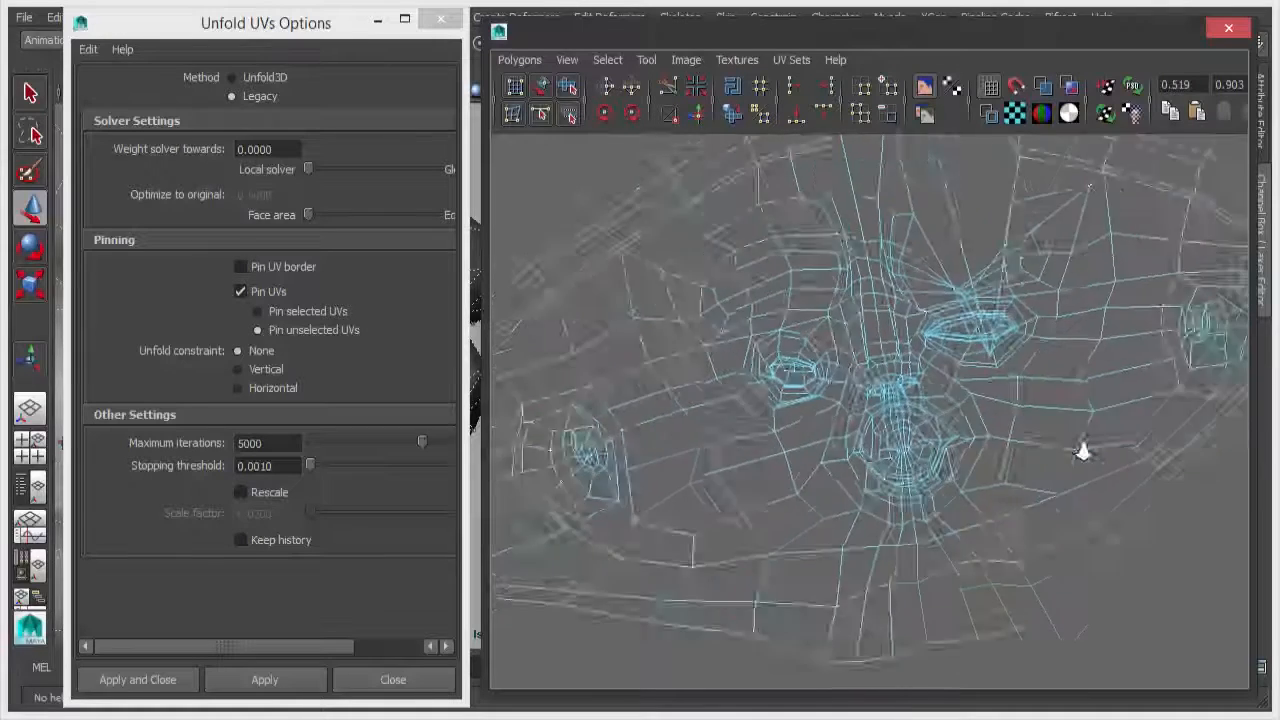
click(264, 679)
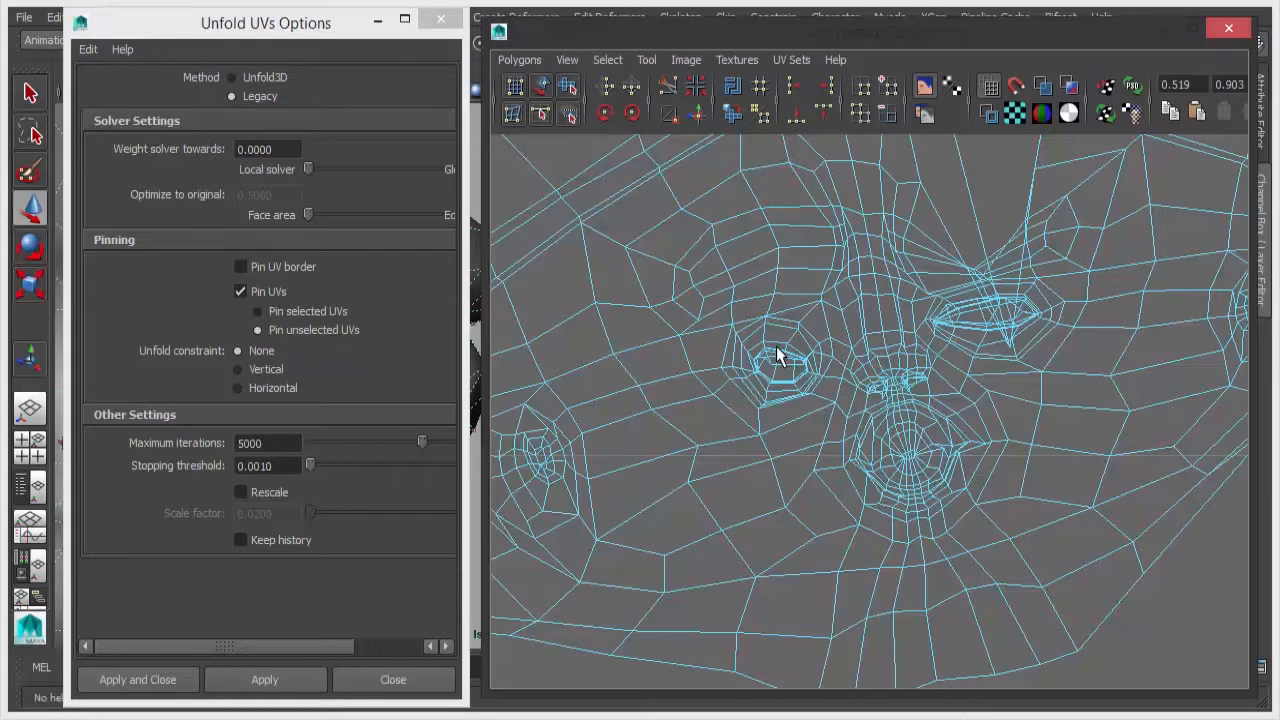
mouse_move(865, 370)
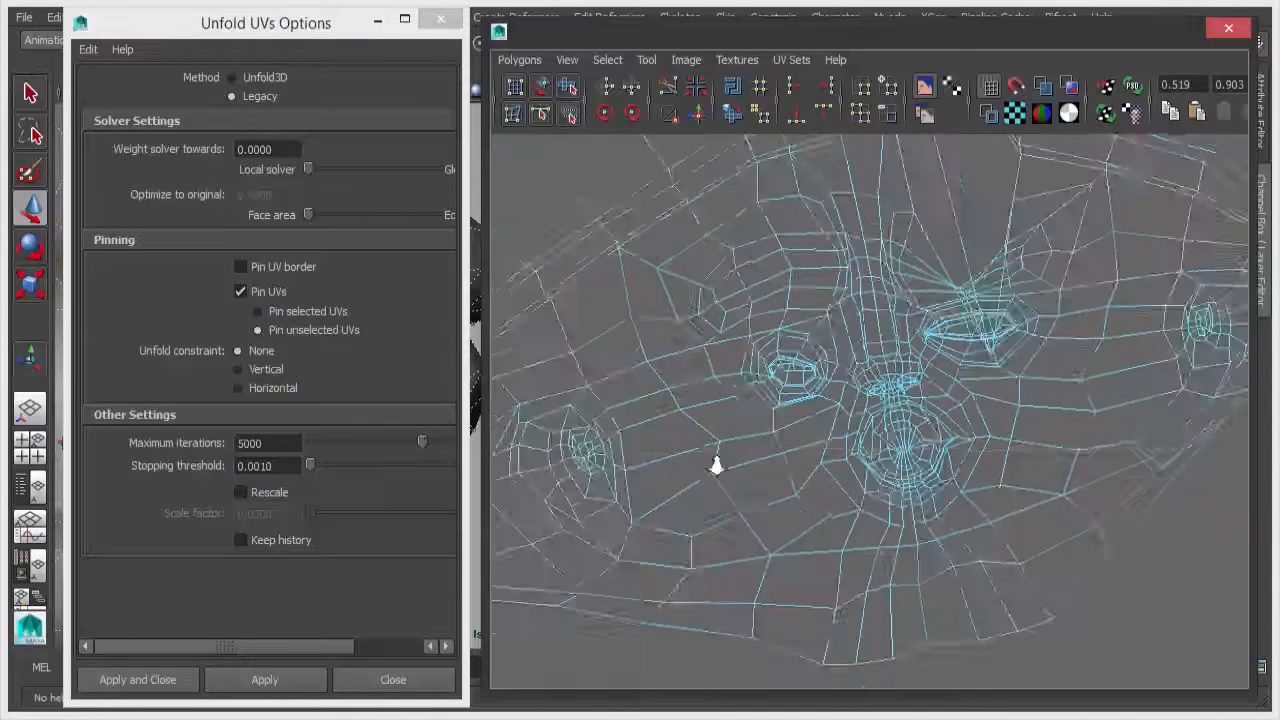
click(264, 679)
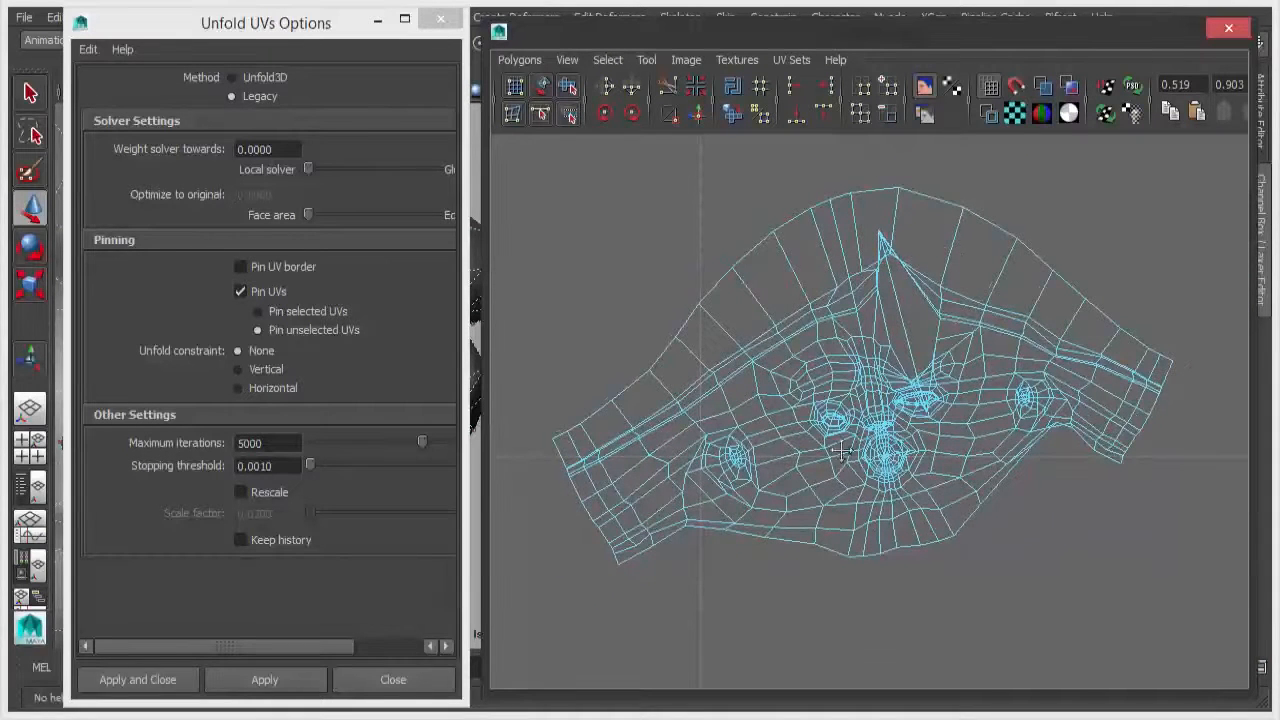
click(264, 679)
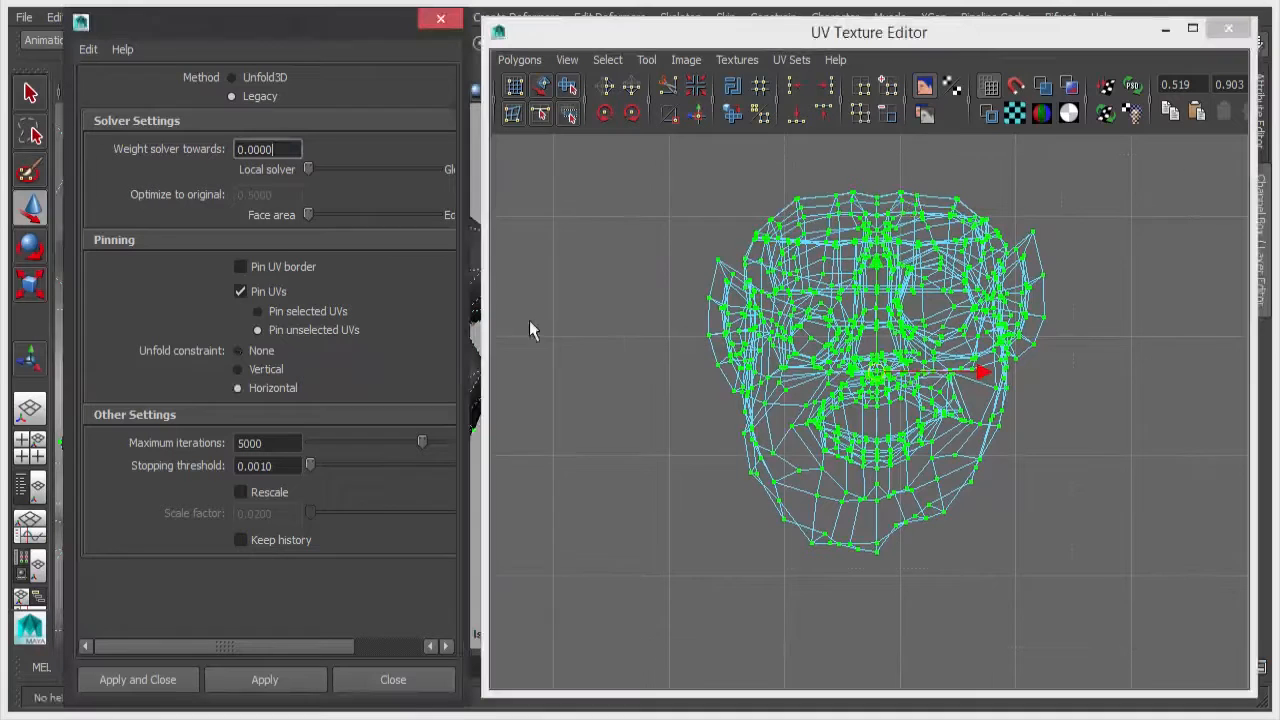
Apply Legacy unfolds with Vertical and None constraints, undoing back to the original UVs
click(264, 679)
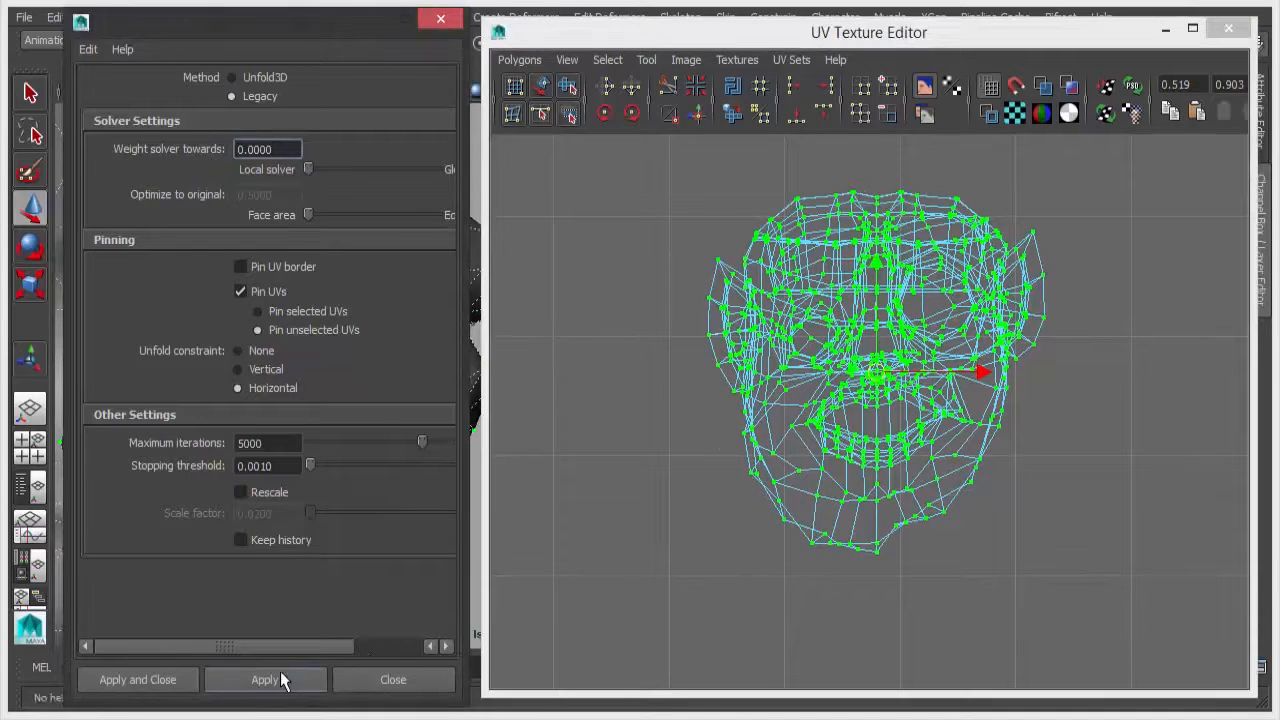
click(264, 679)
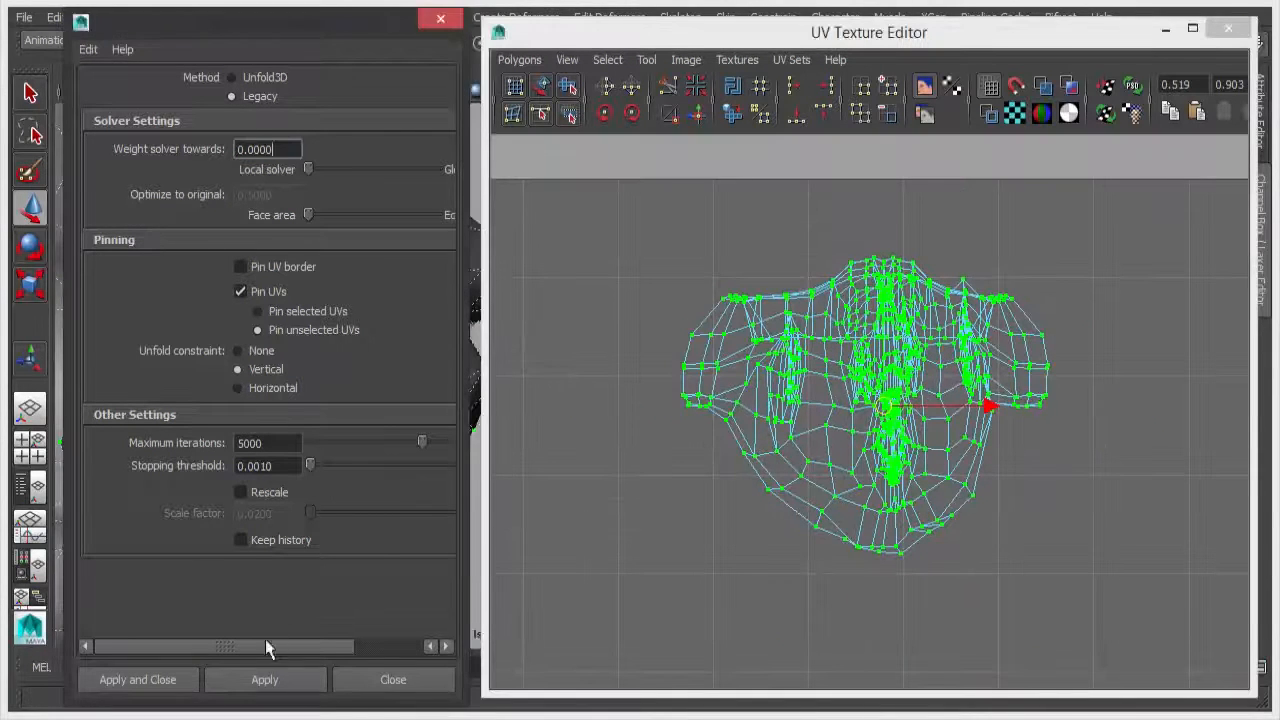
click(264, 679)
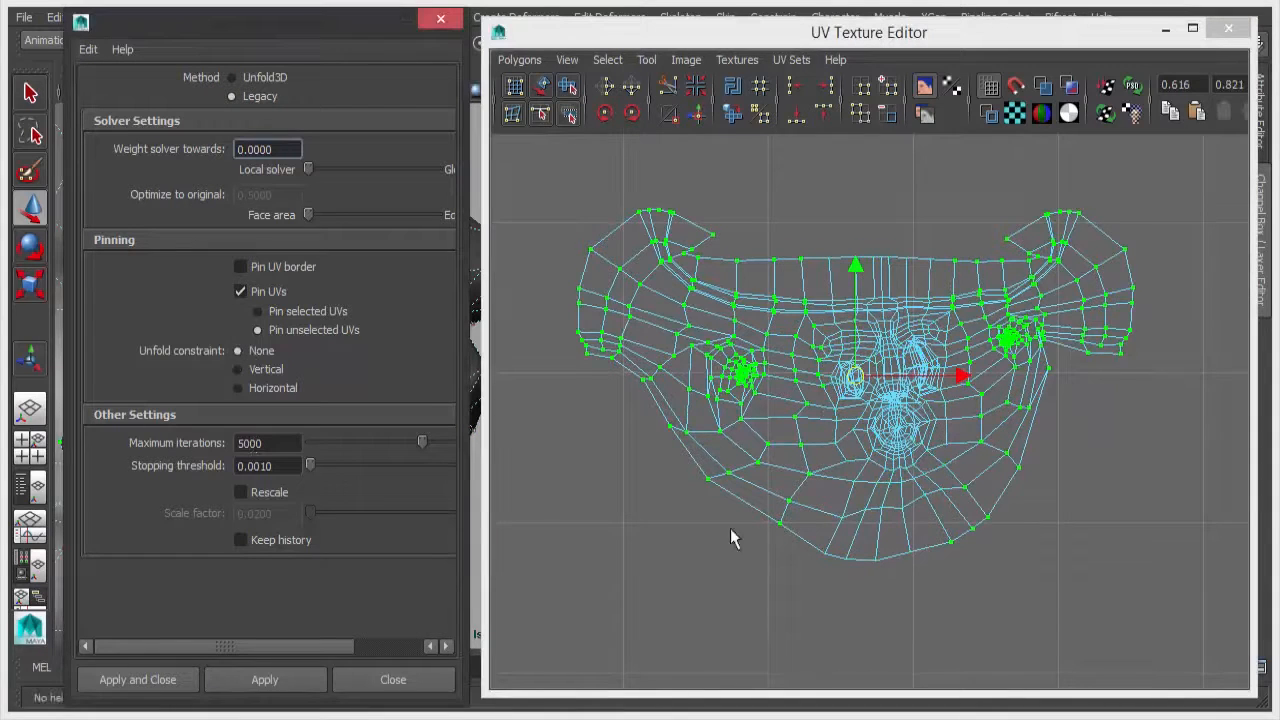
click(264, 679)
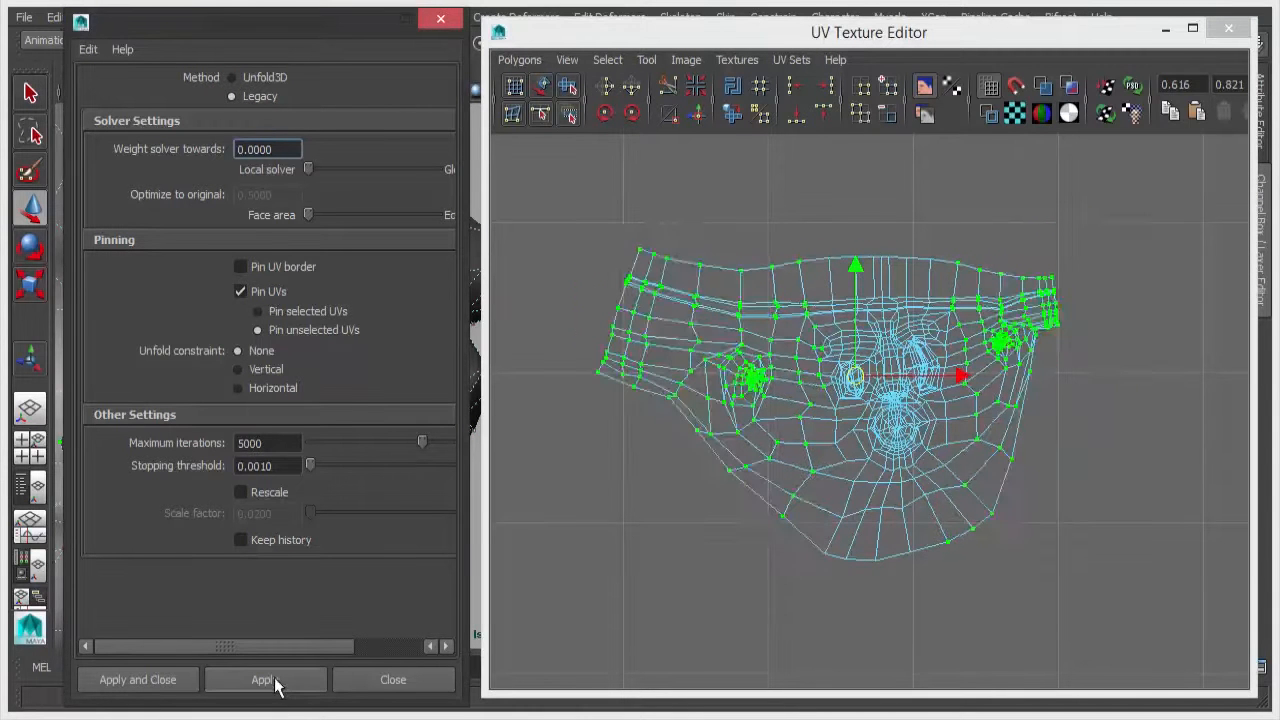
click(264, 679)
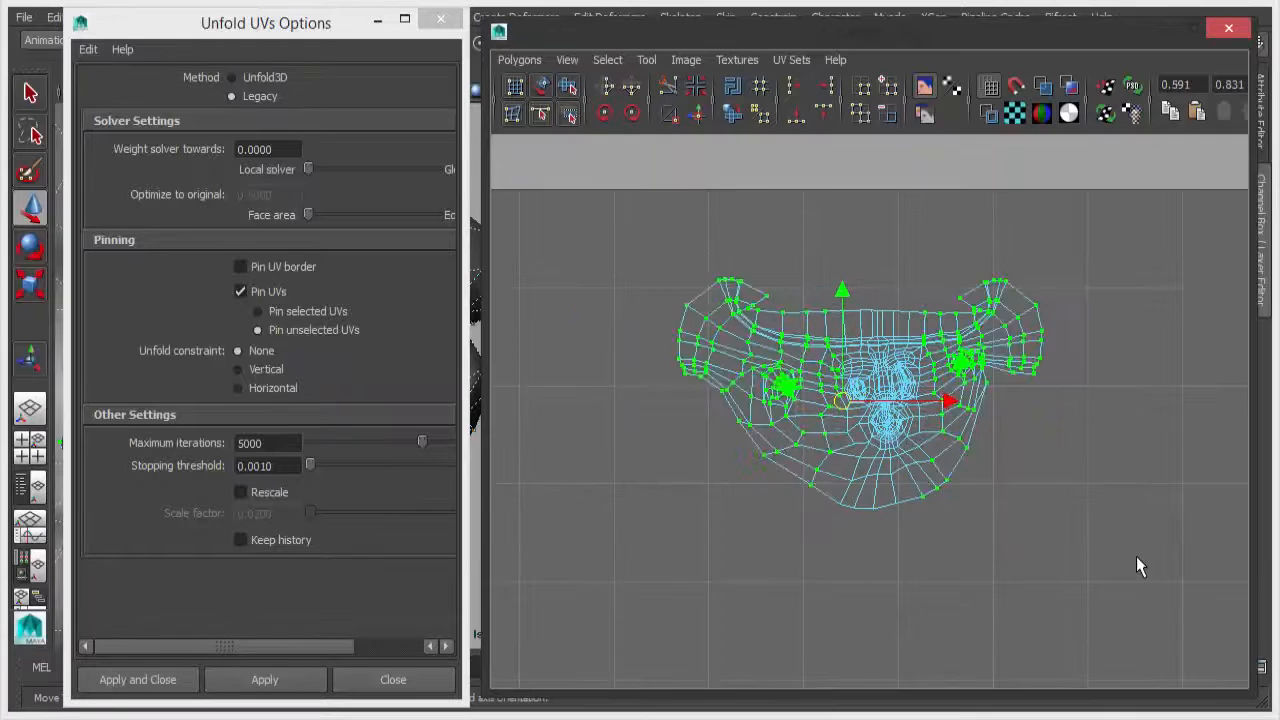
click(264, 679)
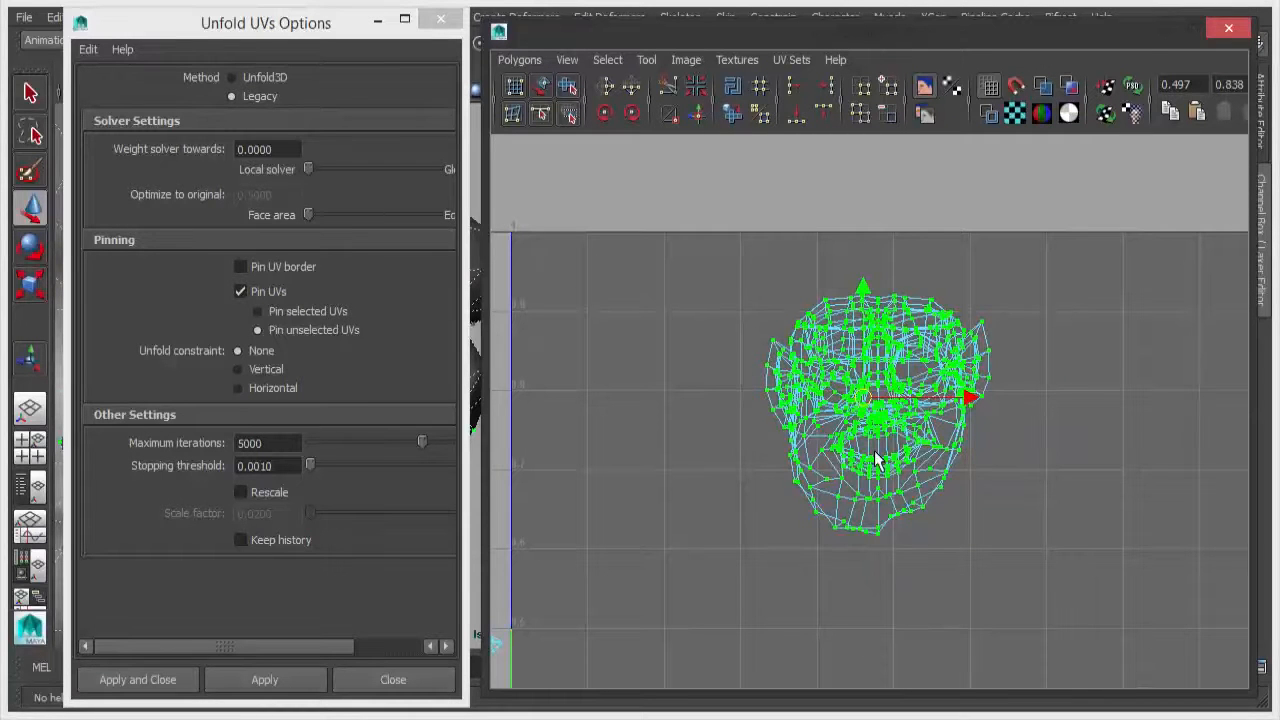
mouse_move(945, 440)
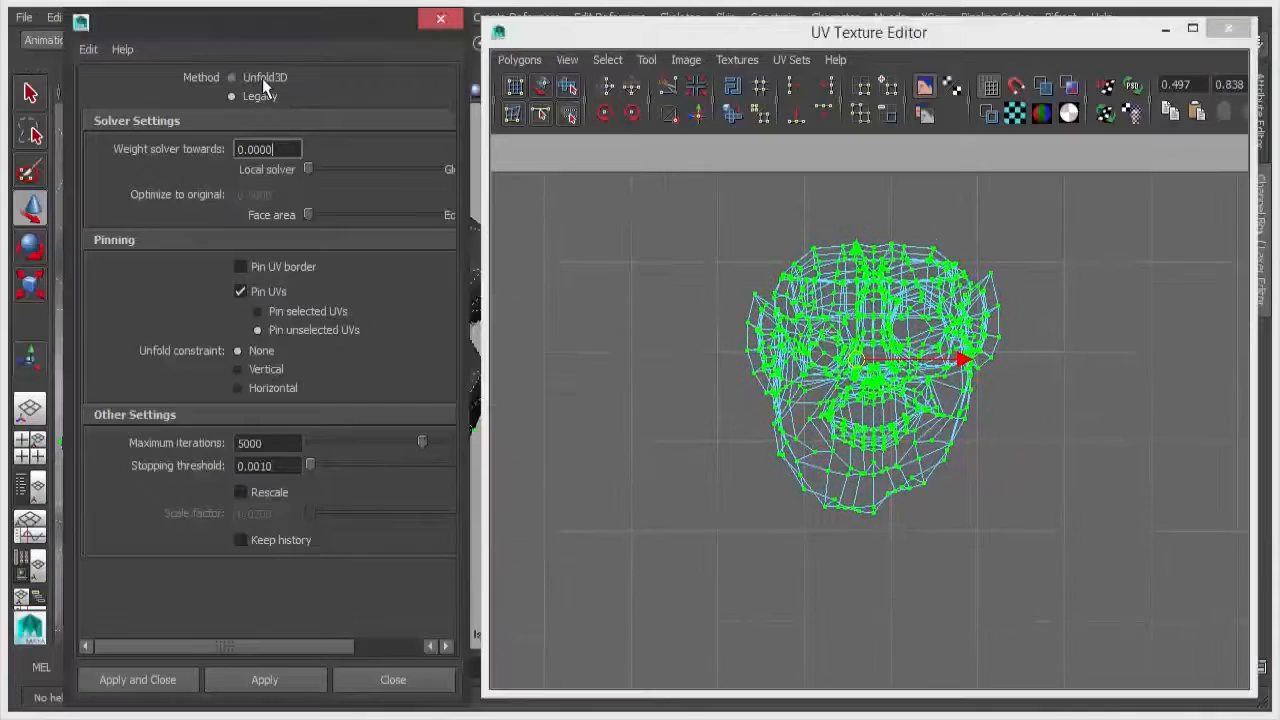
Switch Method to Unfold3D, turn off Pack, and apply the unfold to the head UVs
click(232, 77)
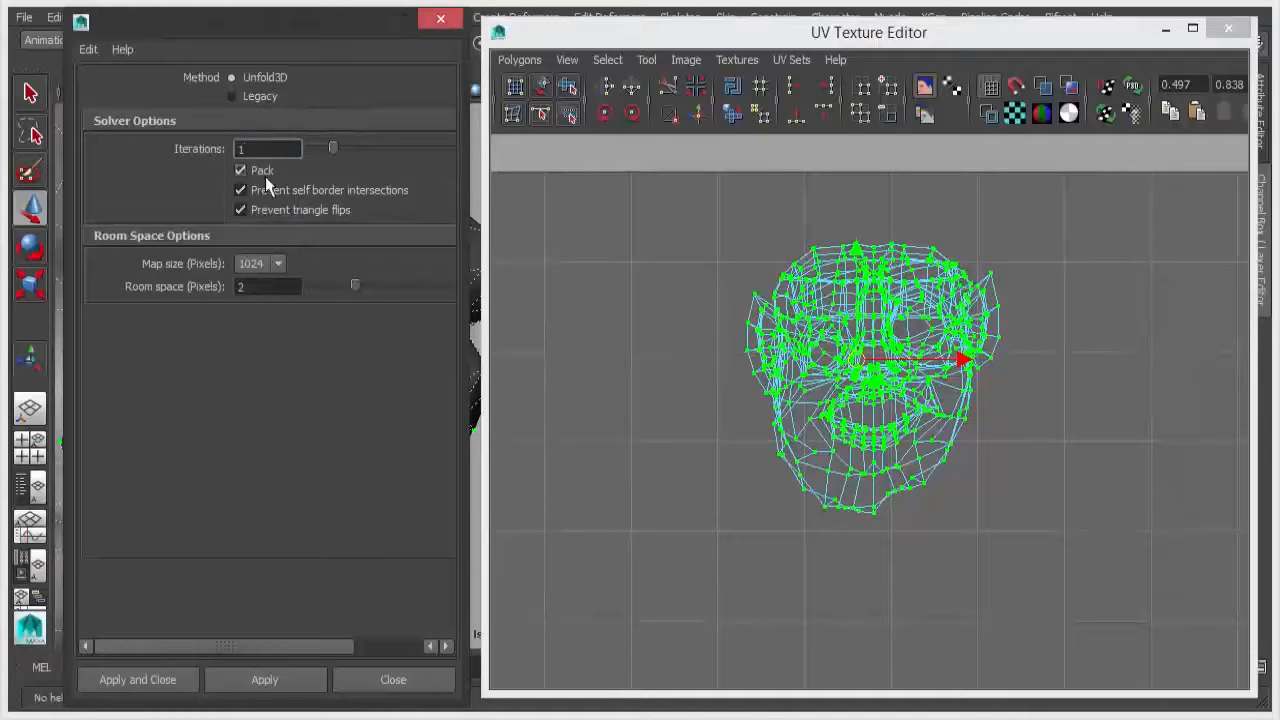
click(240, 170)
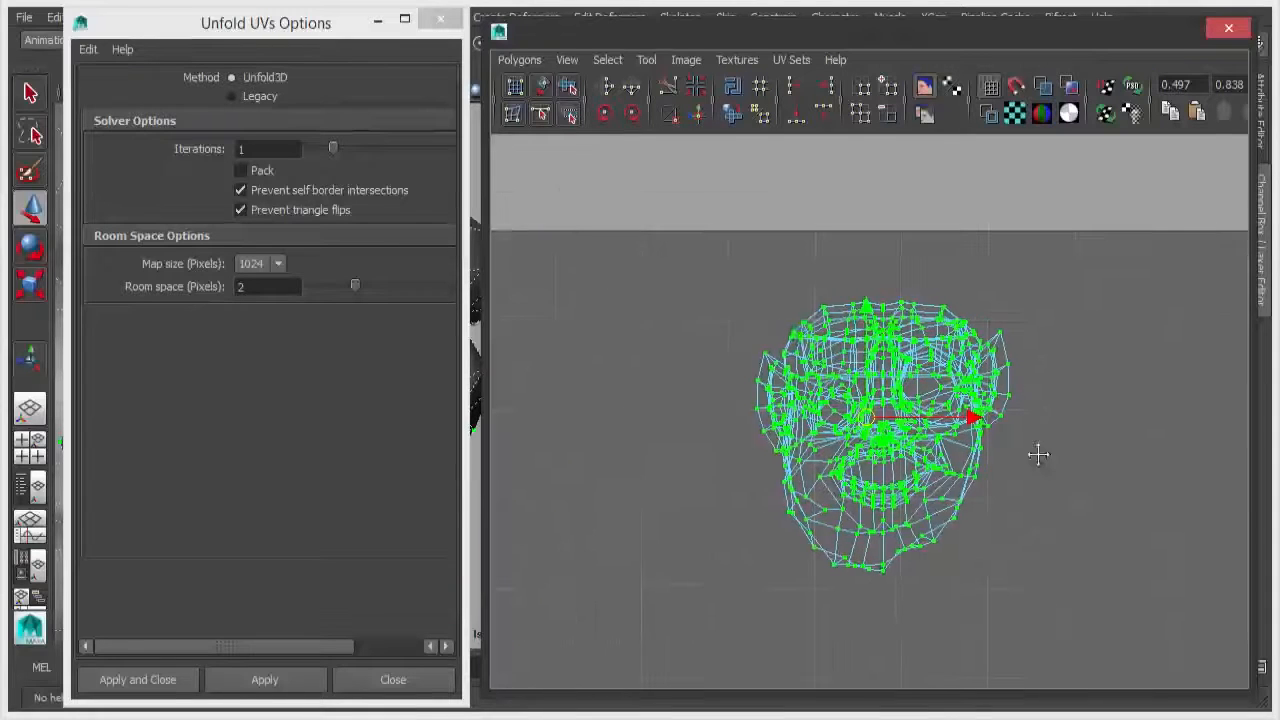
click(264, 679)
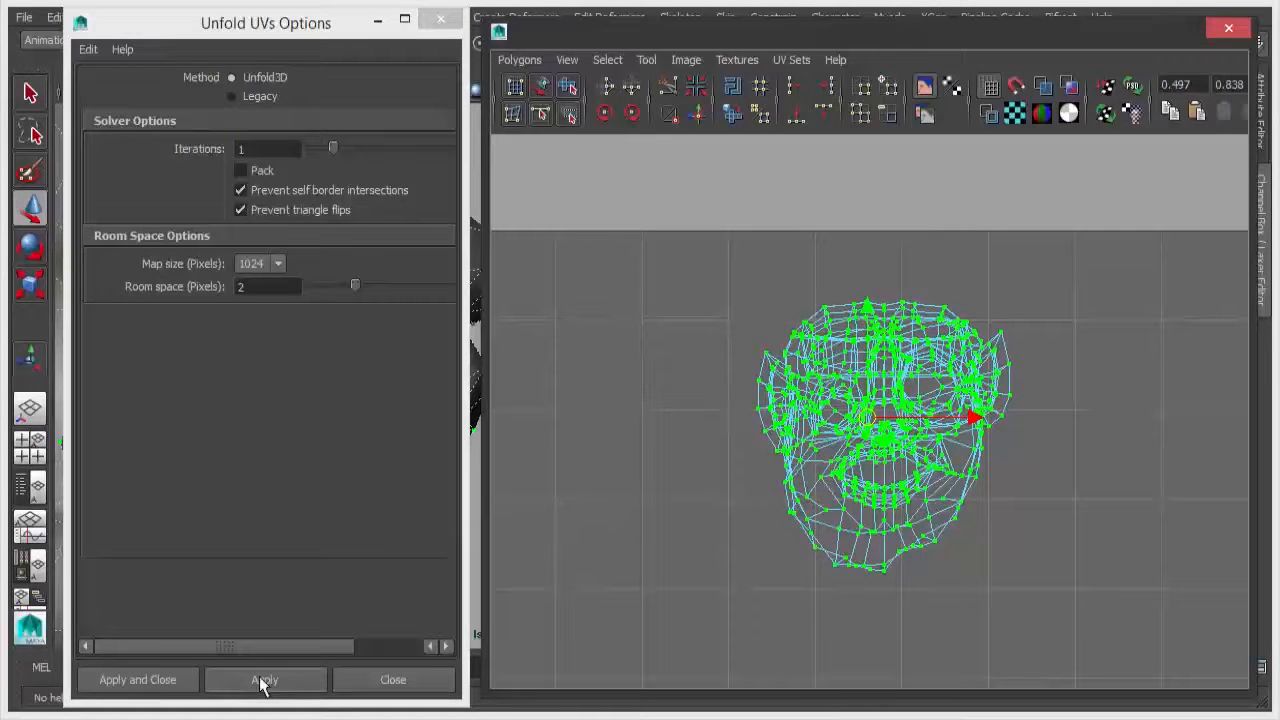
click(264, 679)
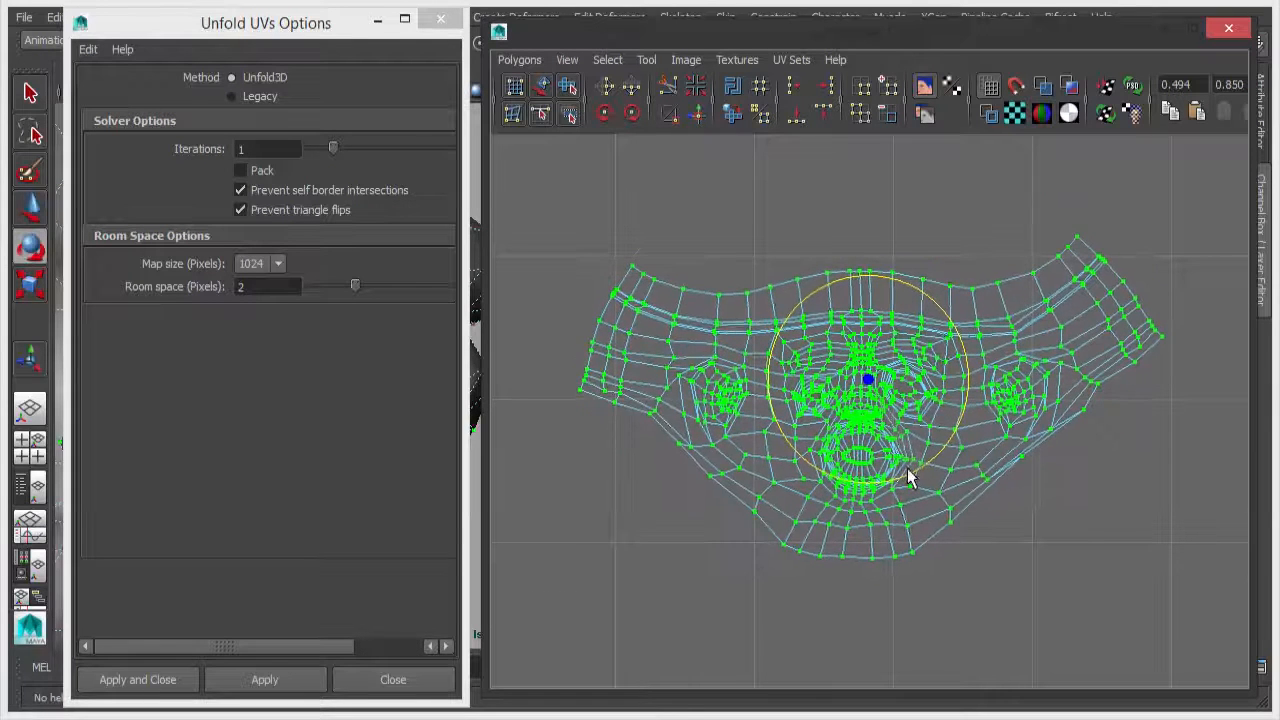
Select the shell's border UVs, align them to maximum U, and close Unfold UVs Options
click(264, 679)
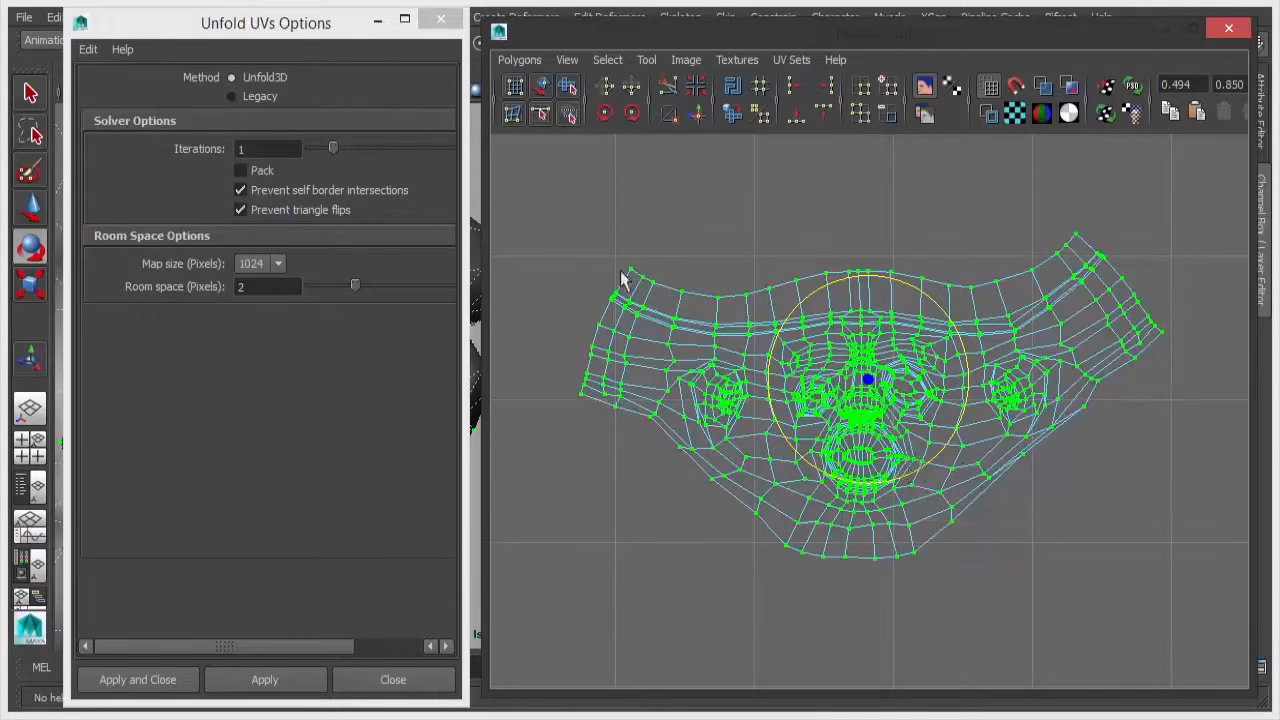
drag(867, 380, 620, 285)
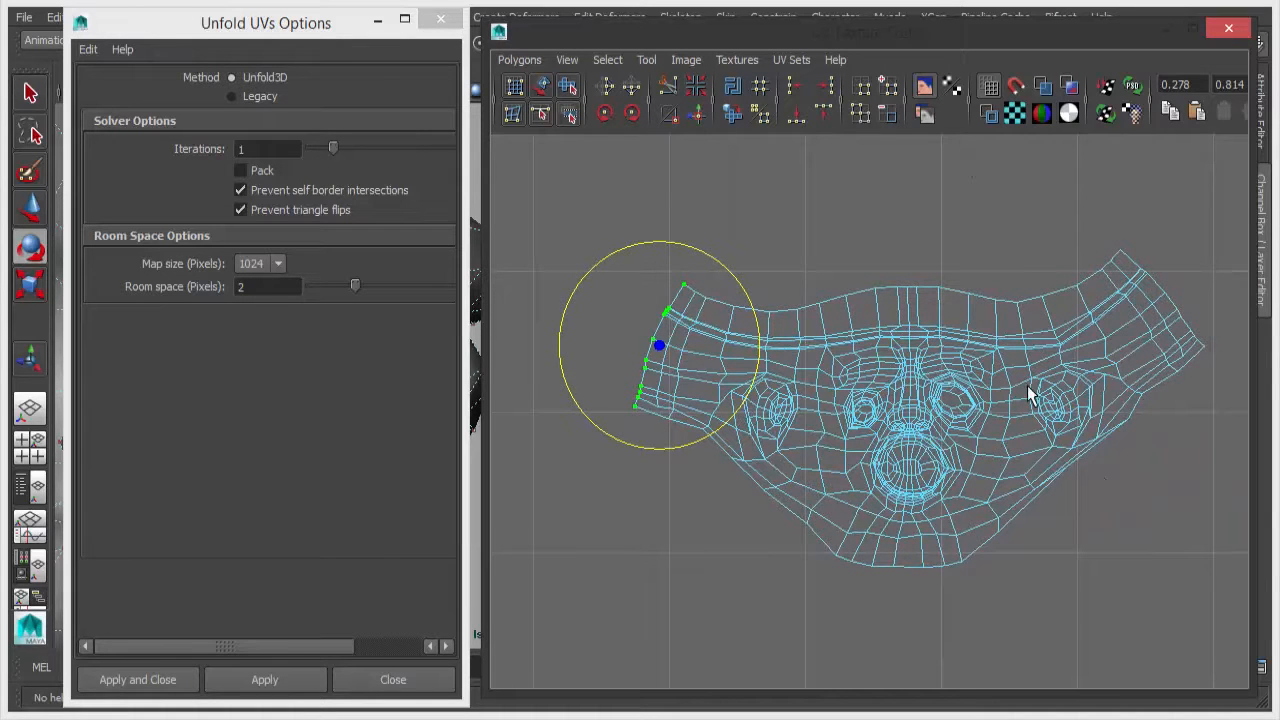
mouse_move(750, 418)
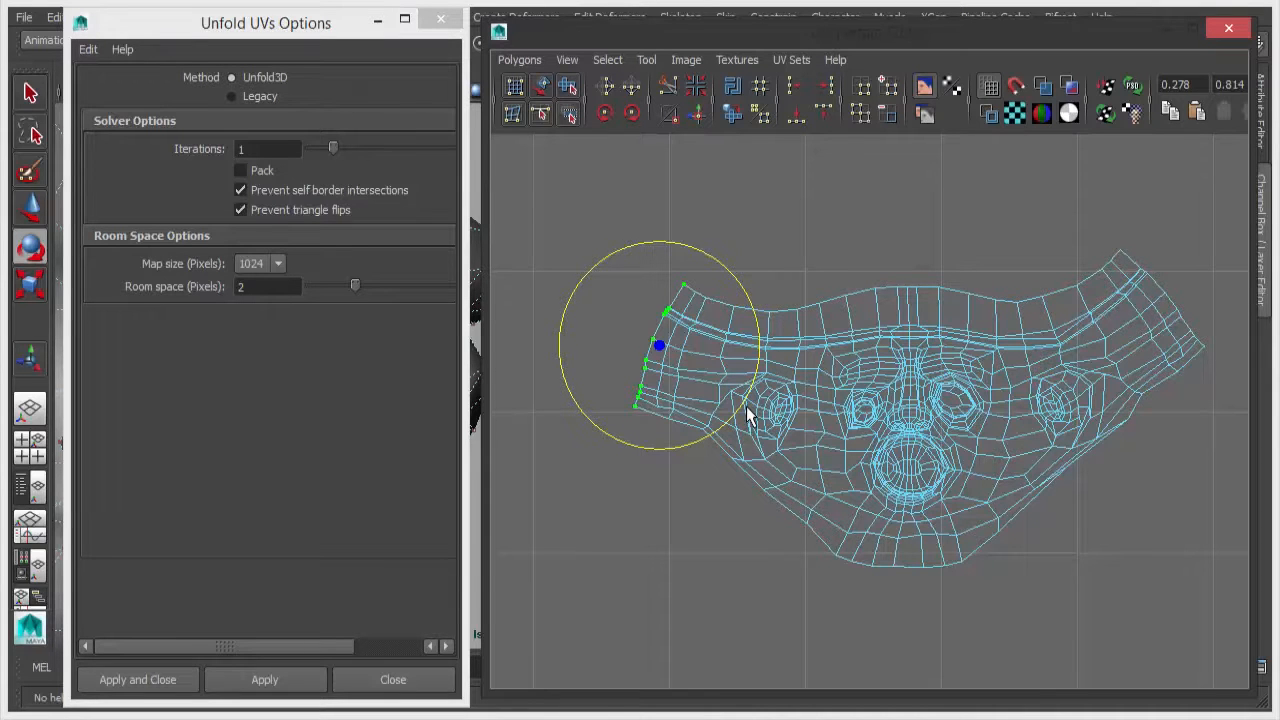
mouse_move(627, 440)
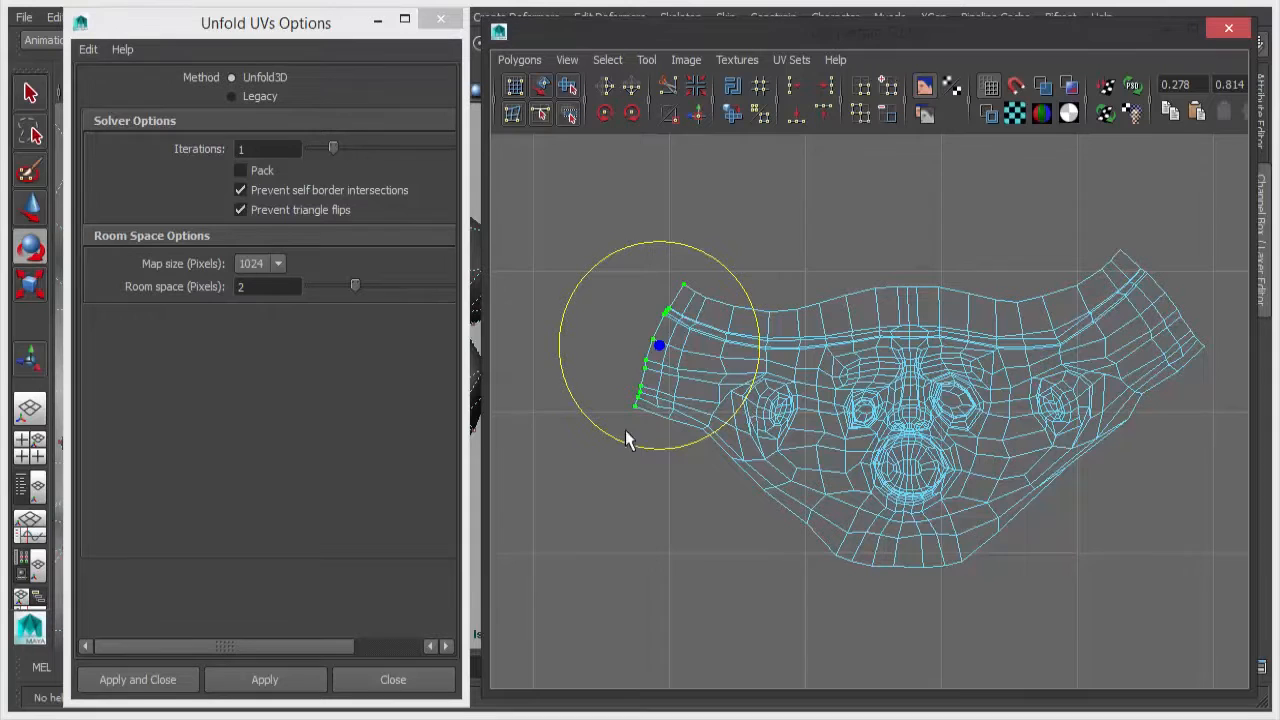
mouse_move(1140, 263)
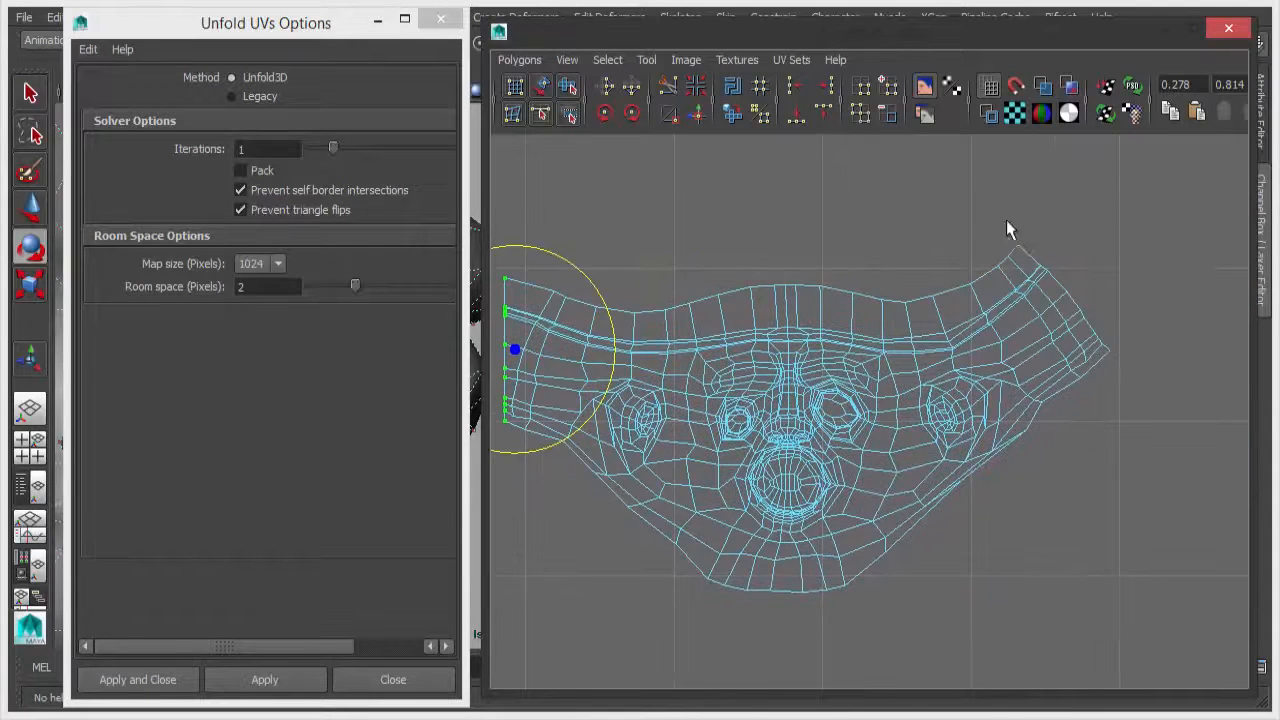
drag(515, 349, 1017, 245)
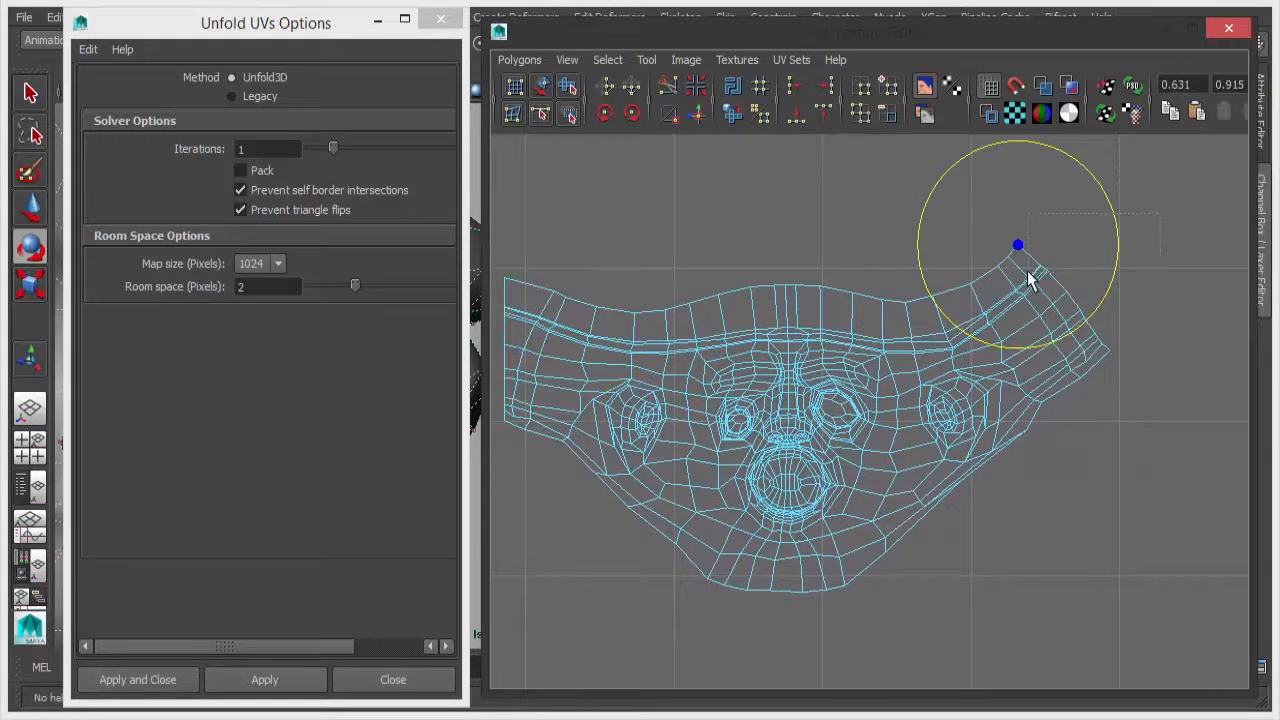
drag(1017, 244, 1042, 268)
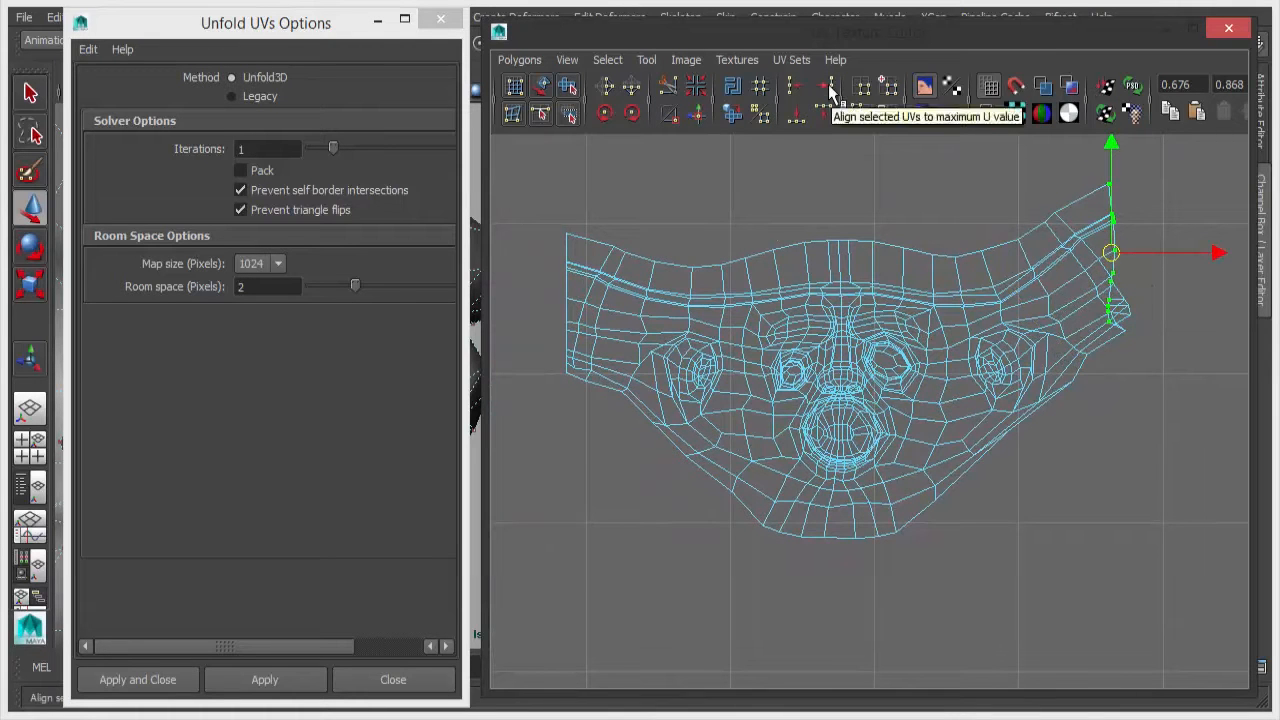
click(830, 85)
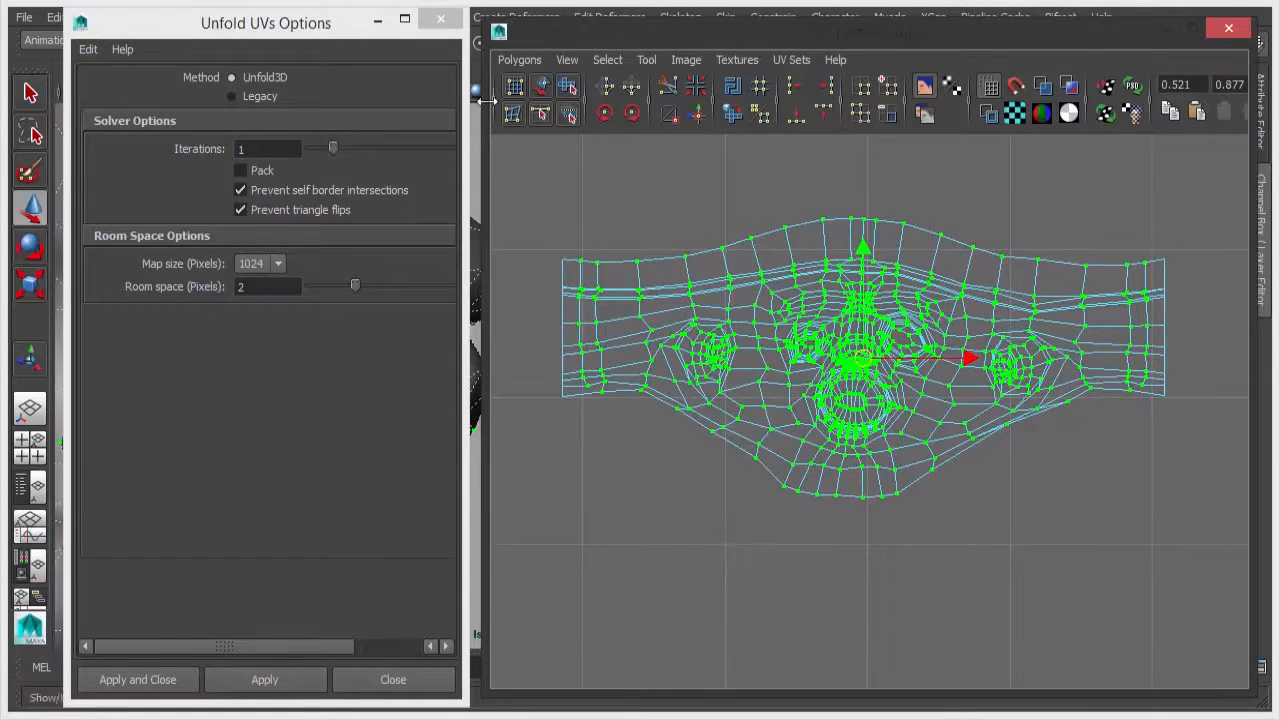
click(137, 679)
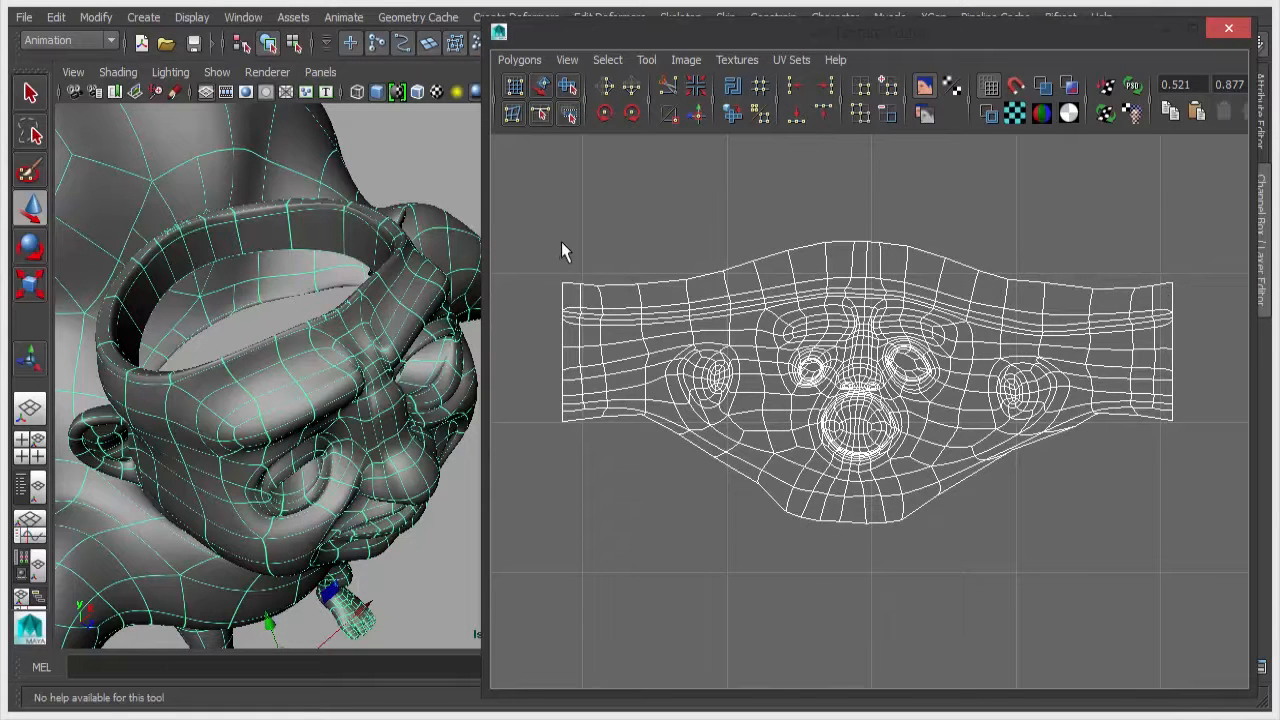
mouse_move(1162, 340)
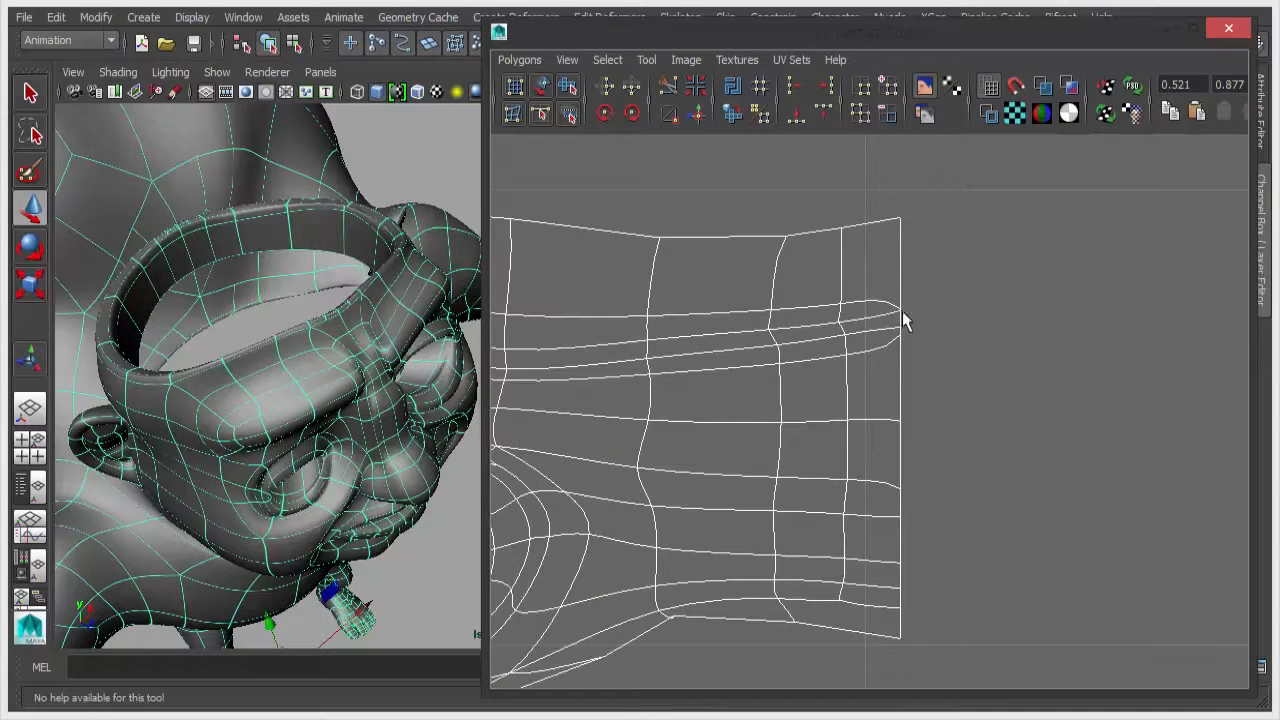
mouse_move(812, 328)
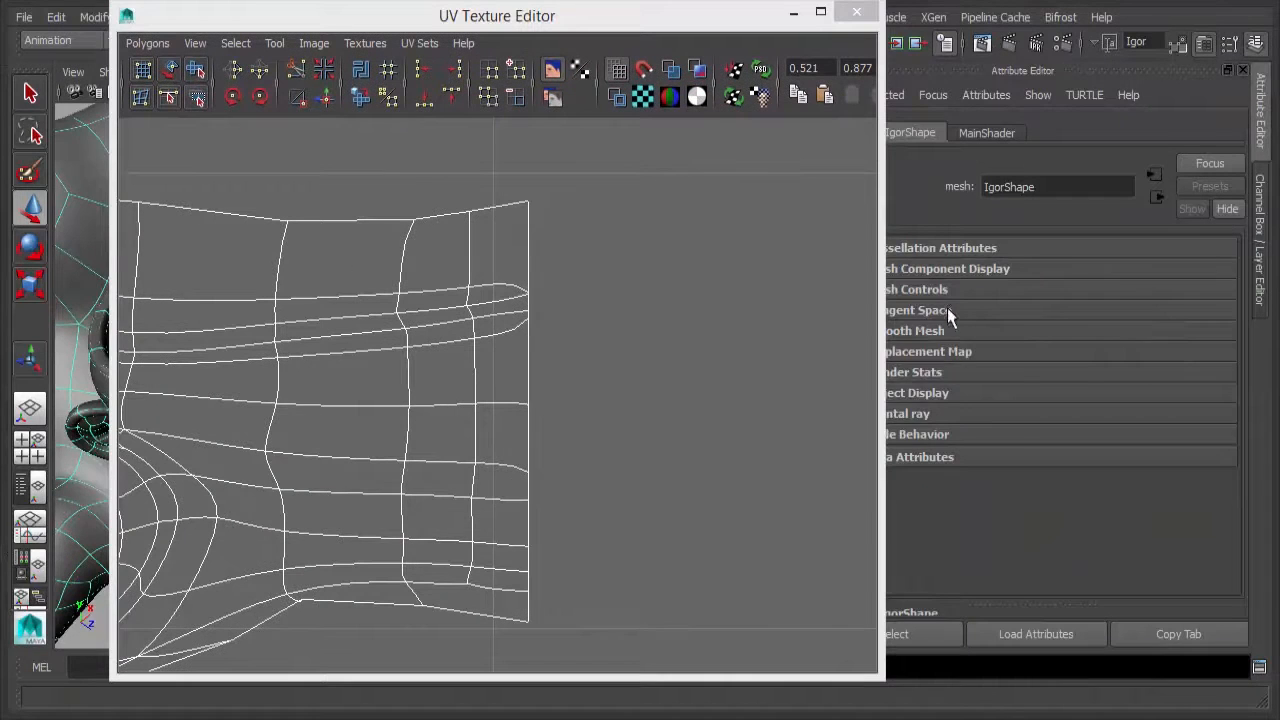
Set the Igor mesh's OpenSubdiv UV Boundary to Smooth (sharp edges and corners)
click(913, 330)
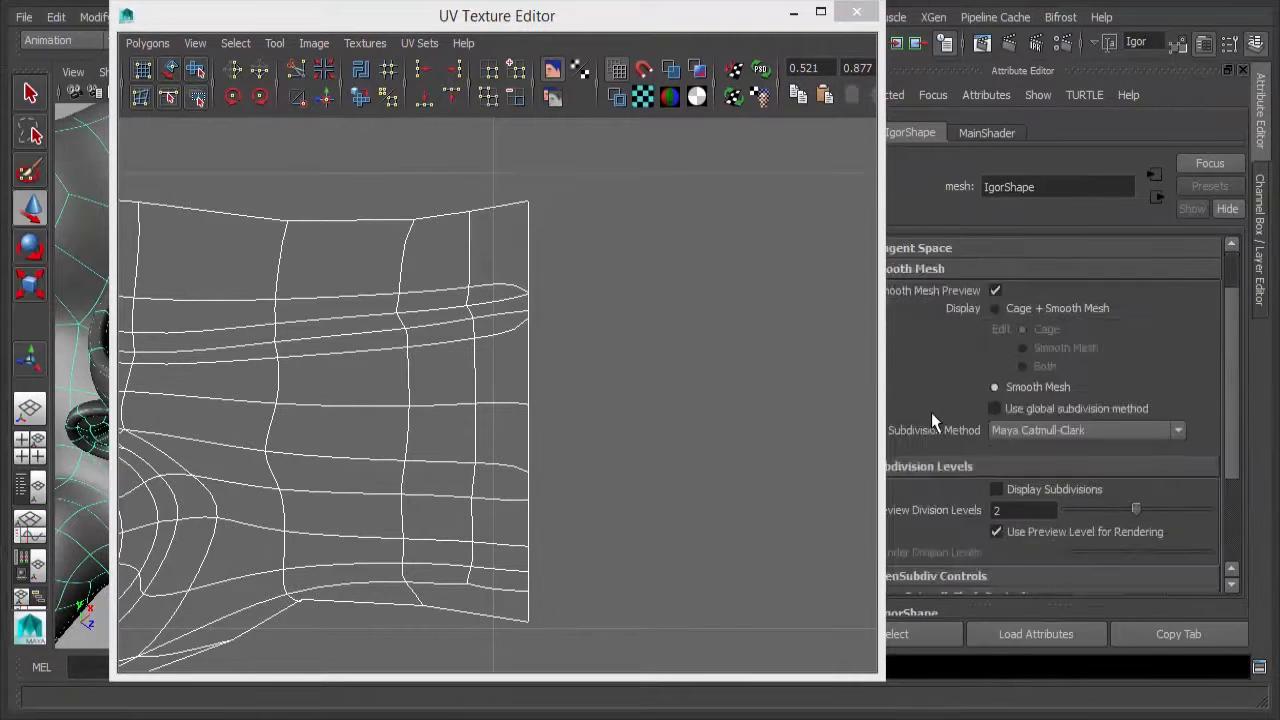
scroll(down, 3)
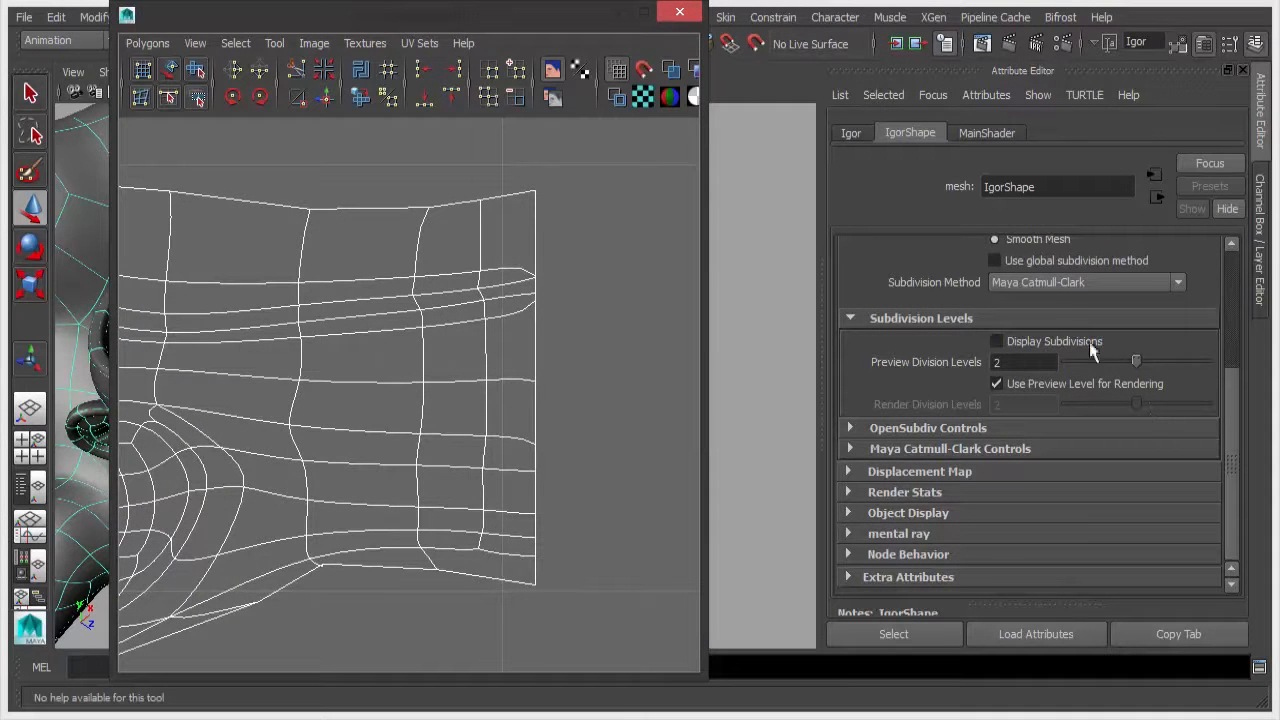
click(995, 260)
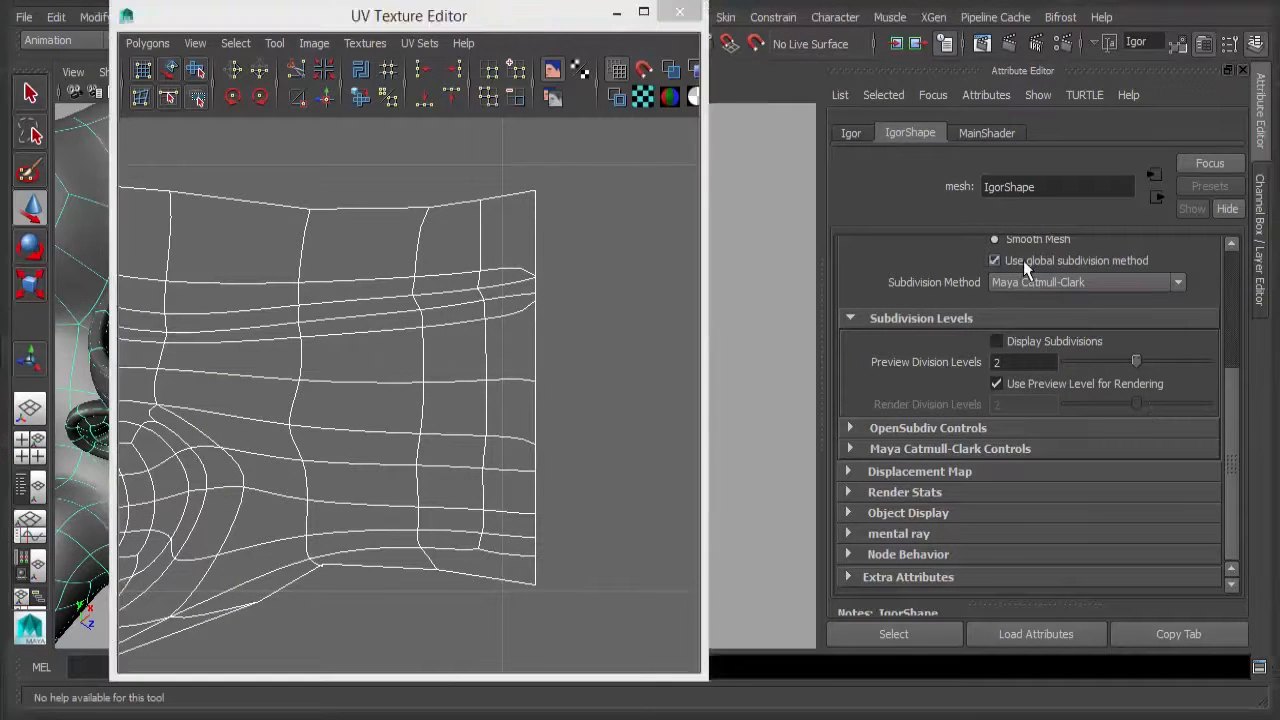
click(995, 260)
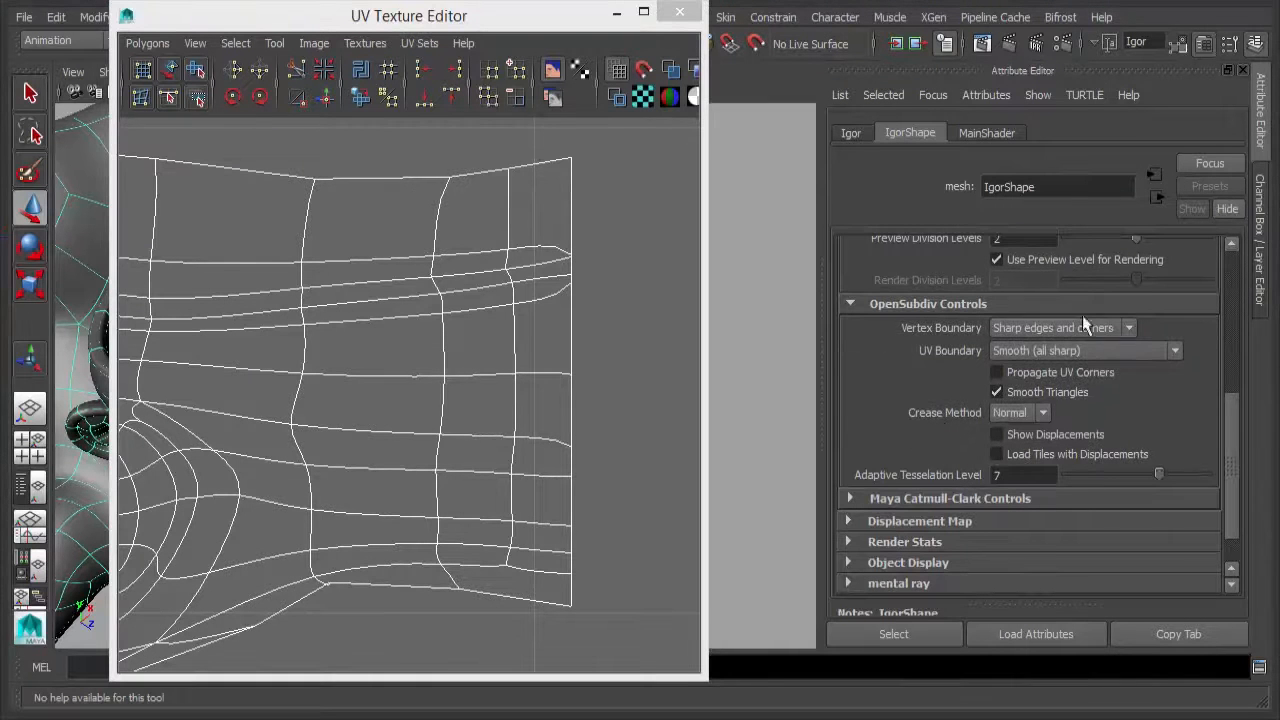
mouse_move(1065, 340)
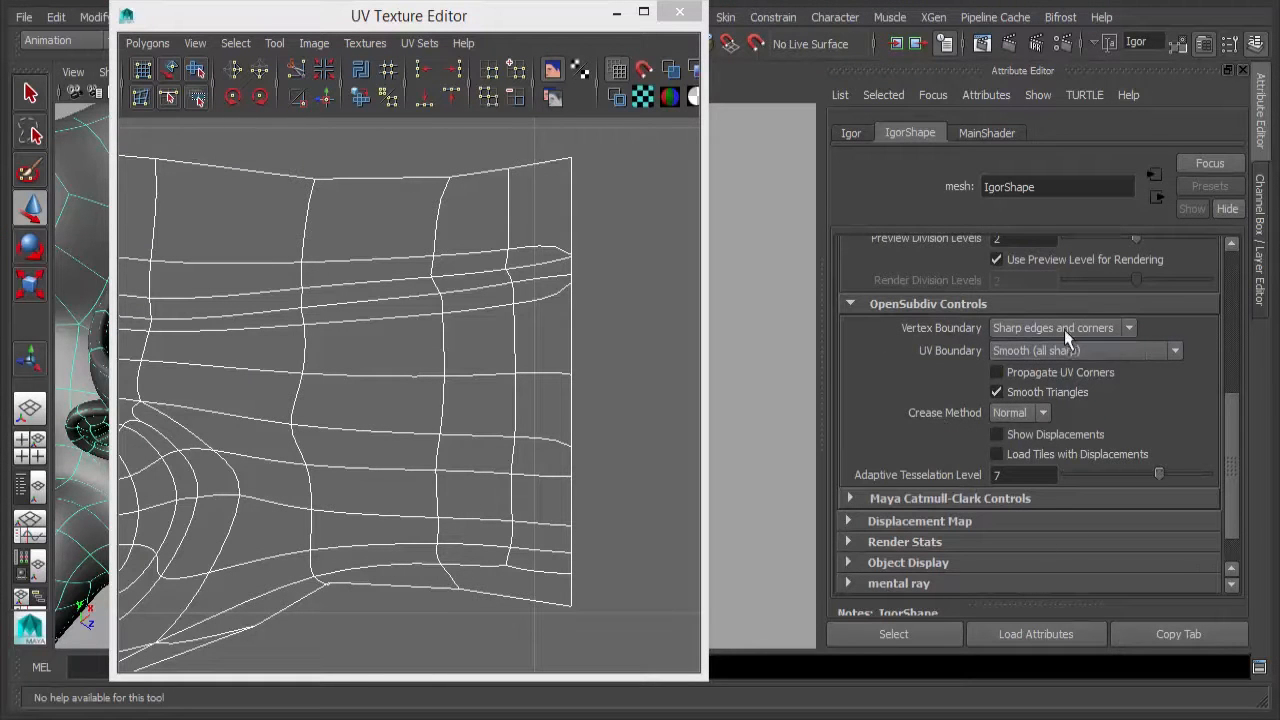
click(1053, 327)
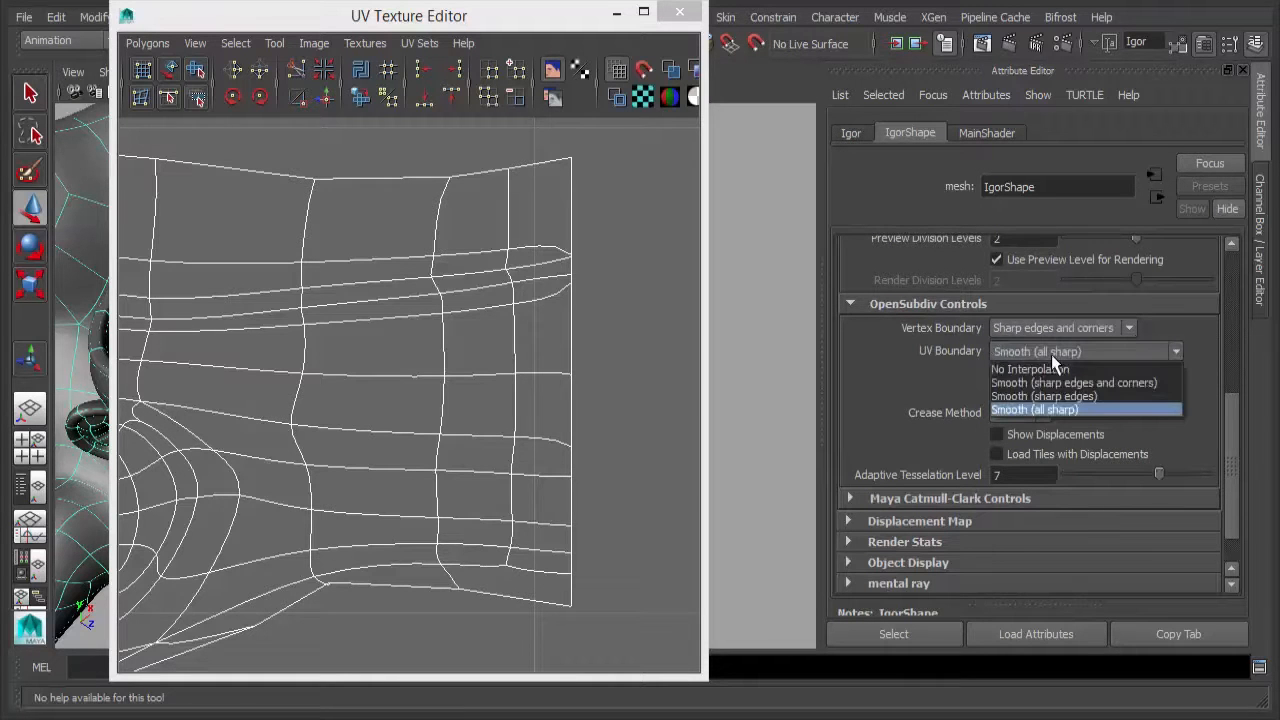
click(1074, 382)
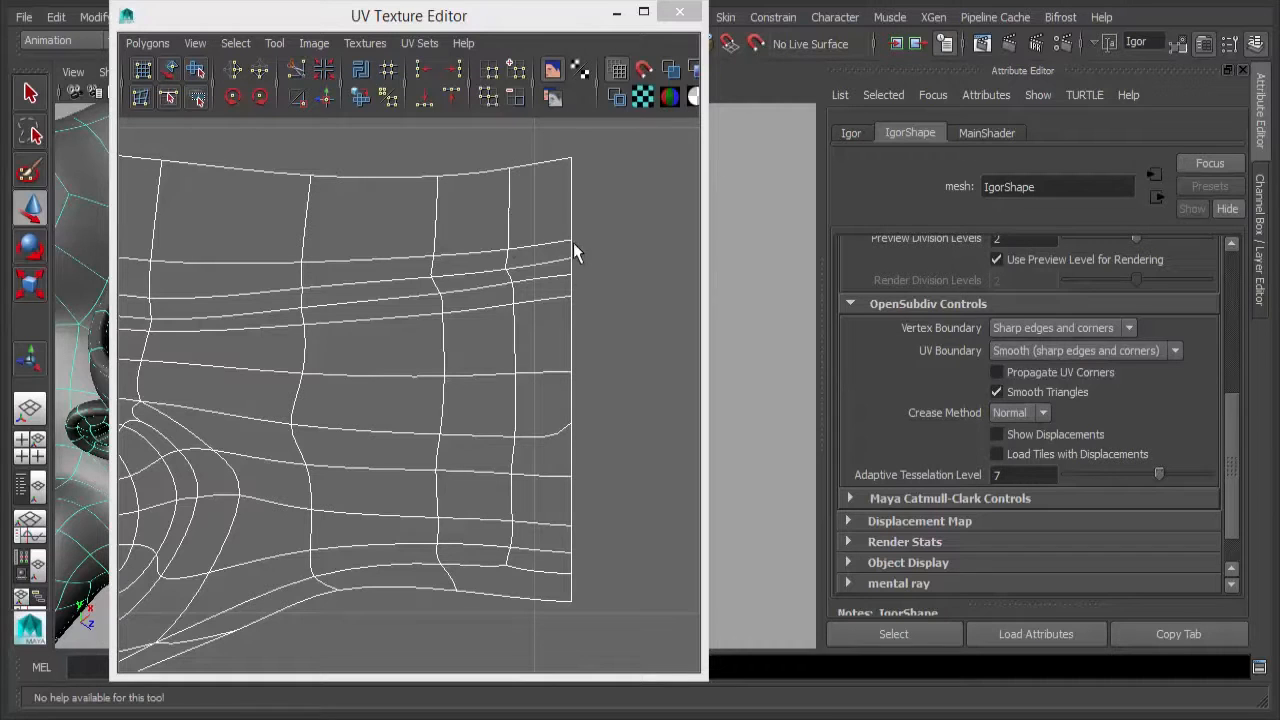
right_click(575, 248)
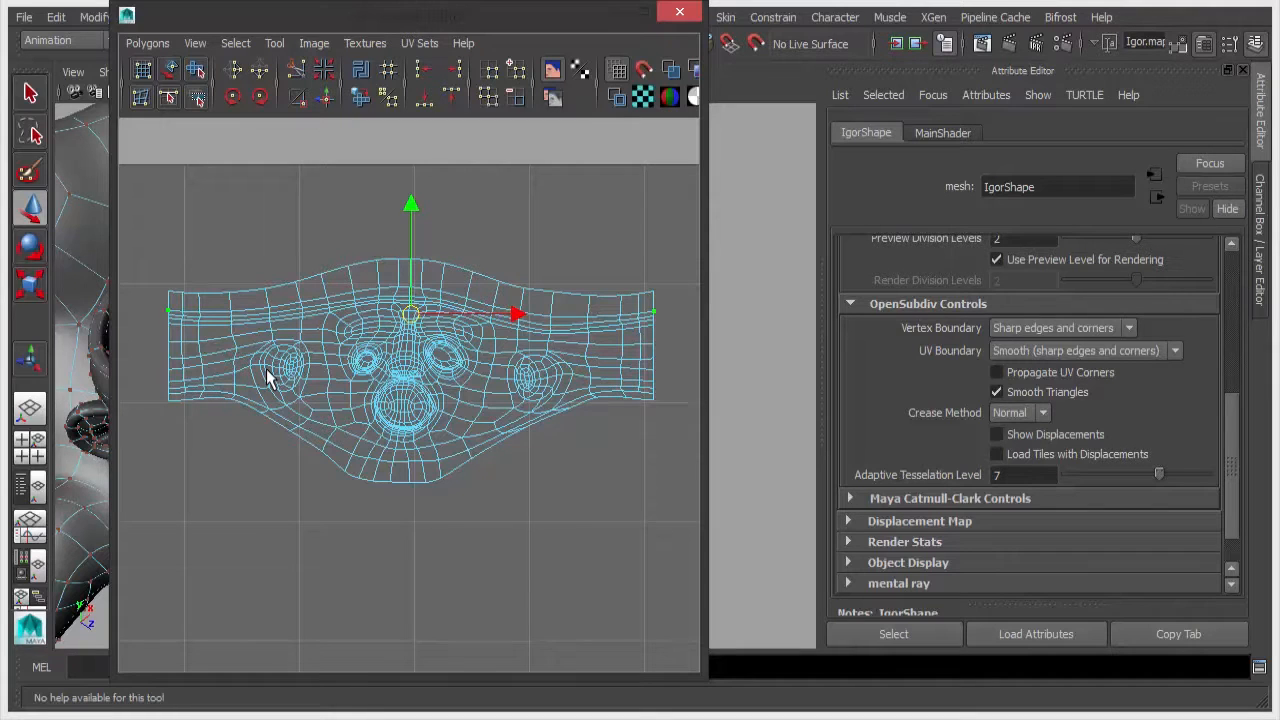
mouse_move(277, 322)
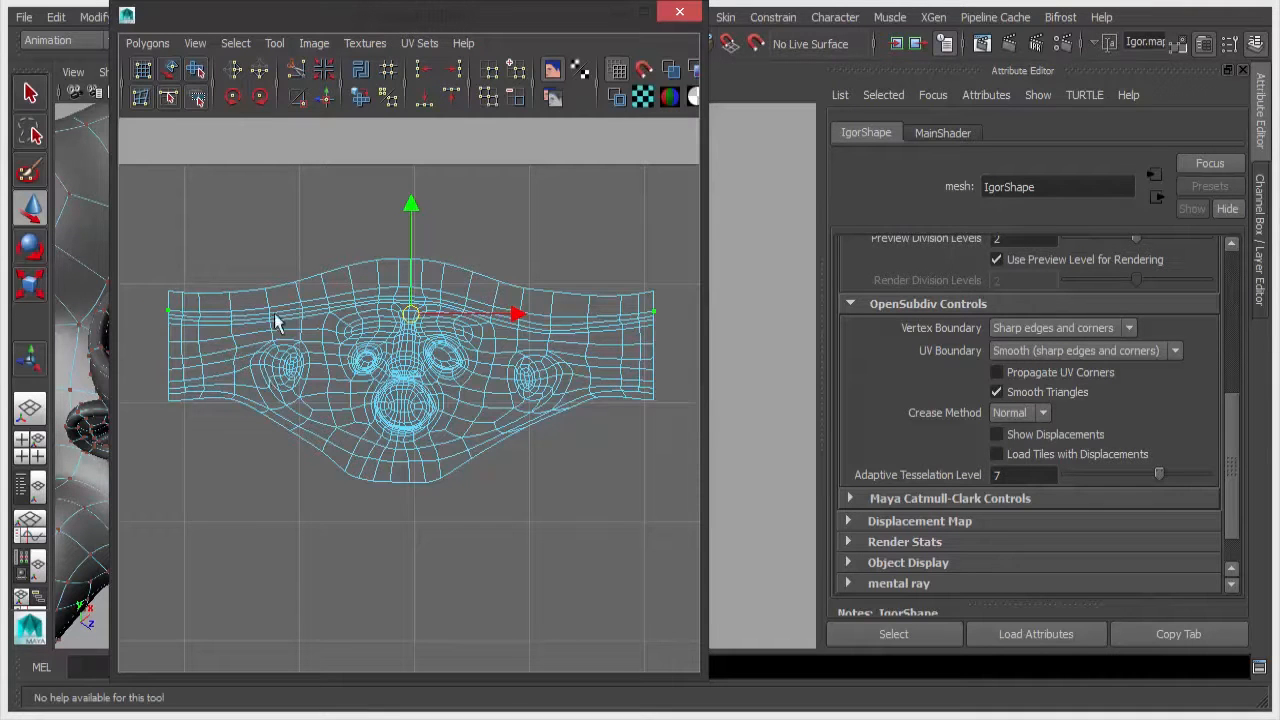
mouse_move(155, 307)
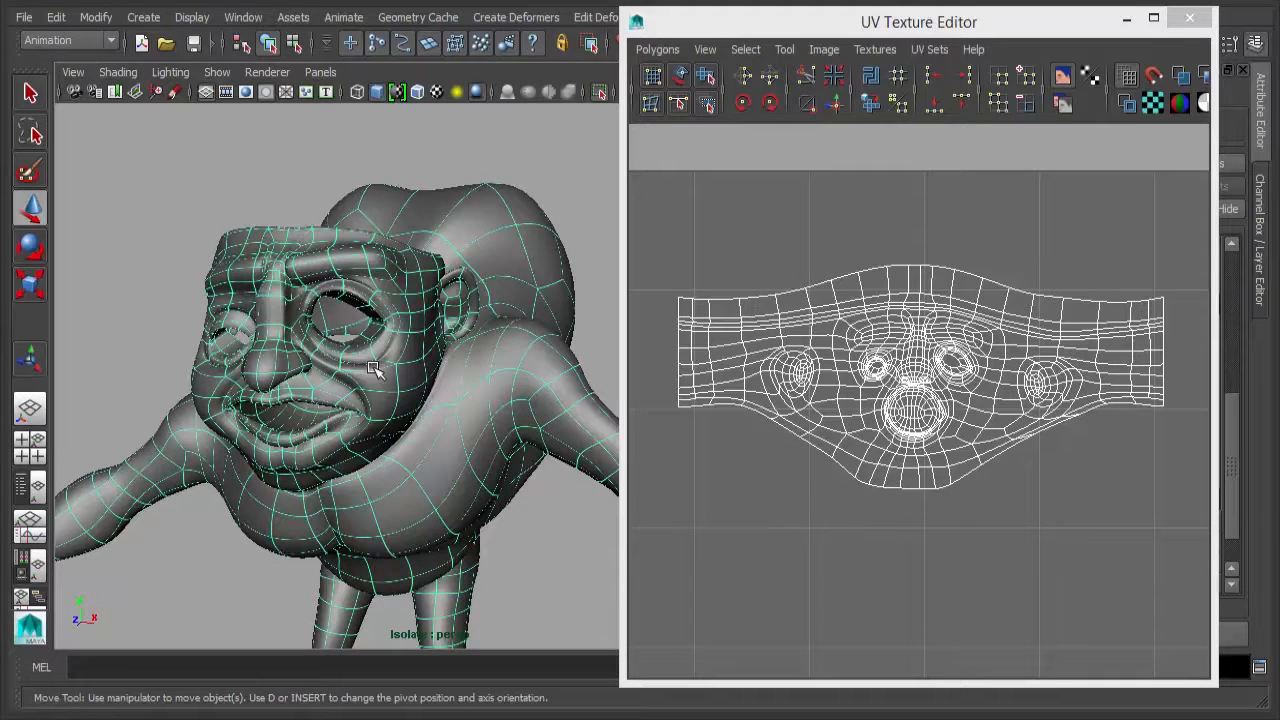
mouse_move(357, 257)
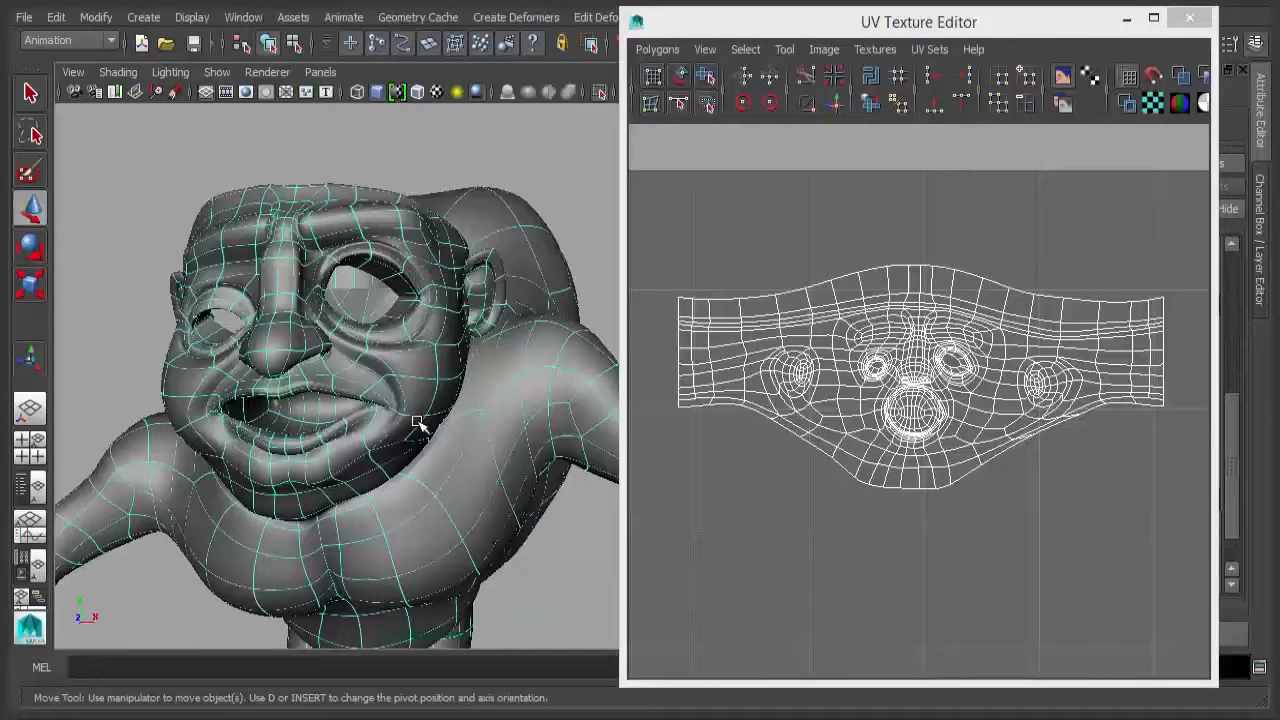
mouse_move(470, 340)
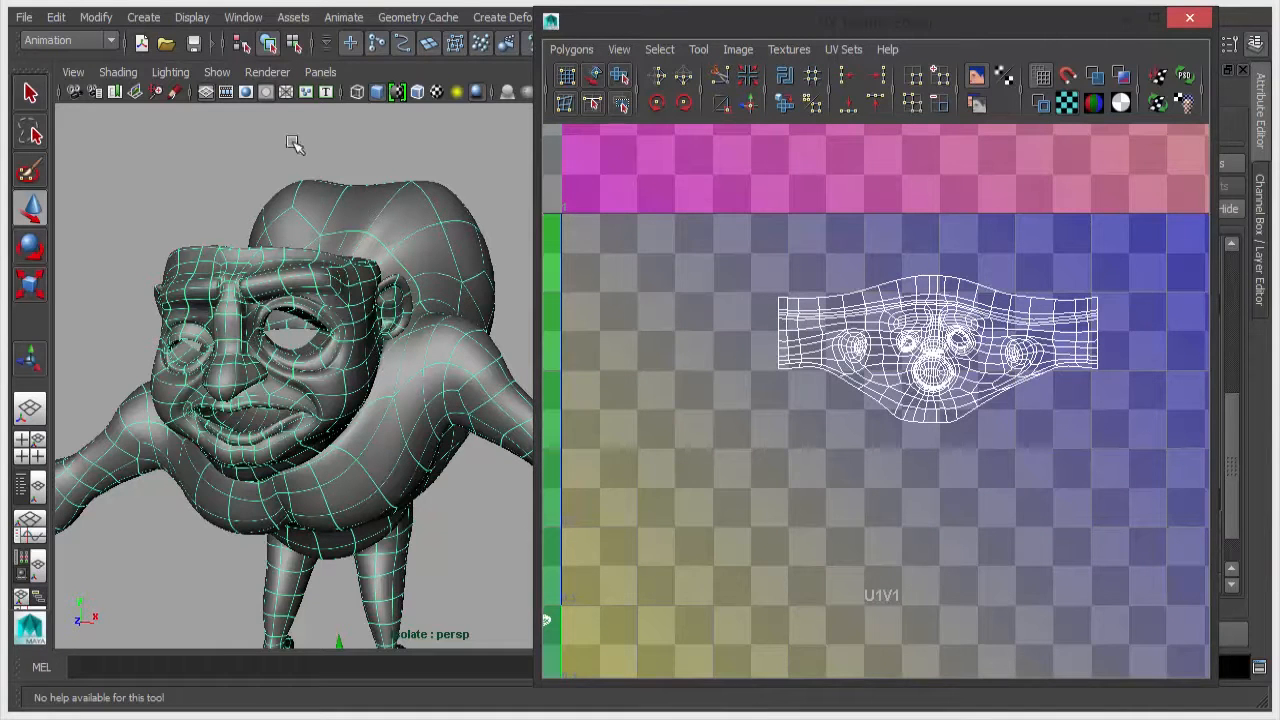
Switch the perspective view to Viewport 2.0 and choose a different Subdivision Method for Igor
click(268, 71)
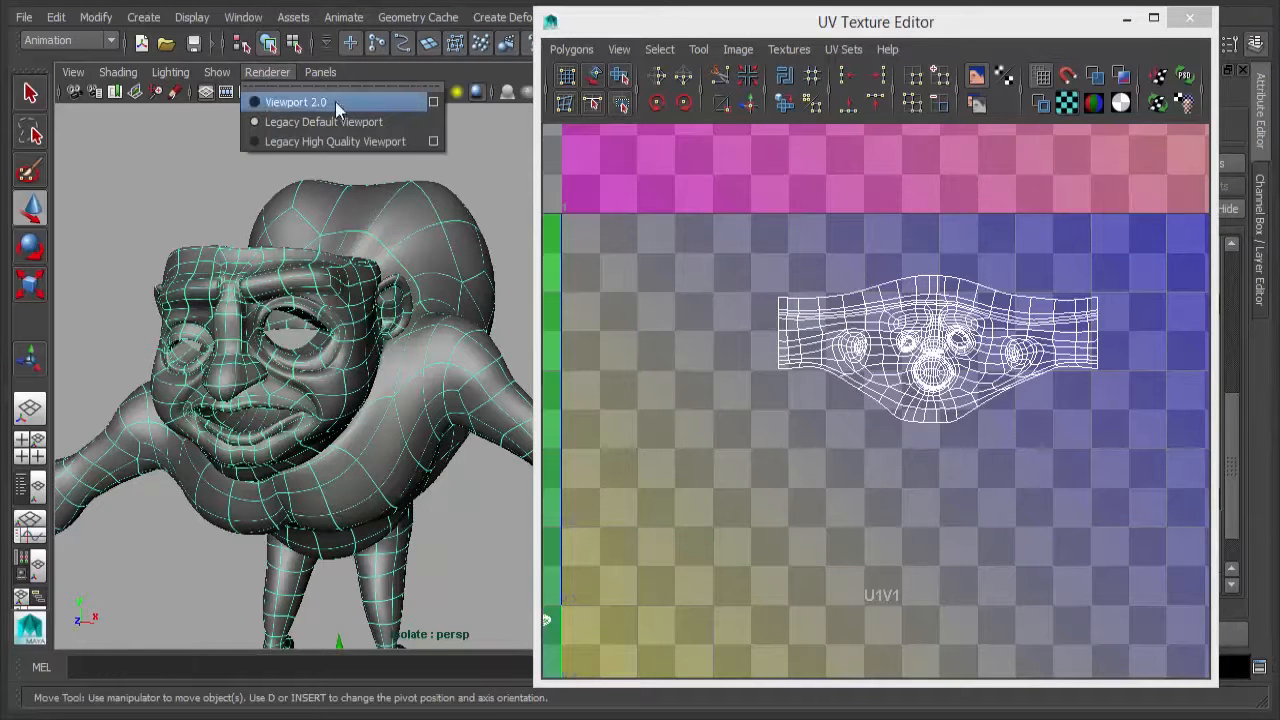
click(295, 101)
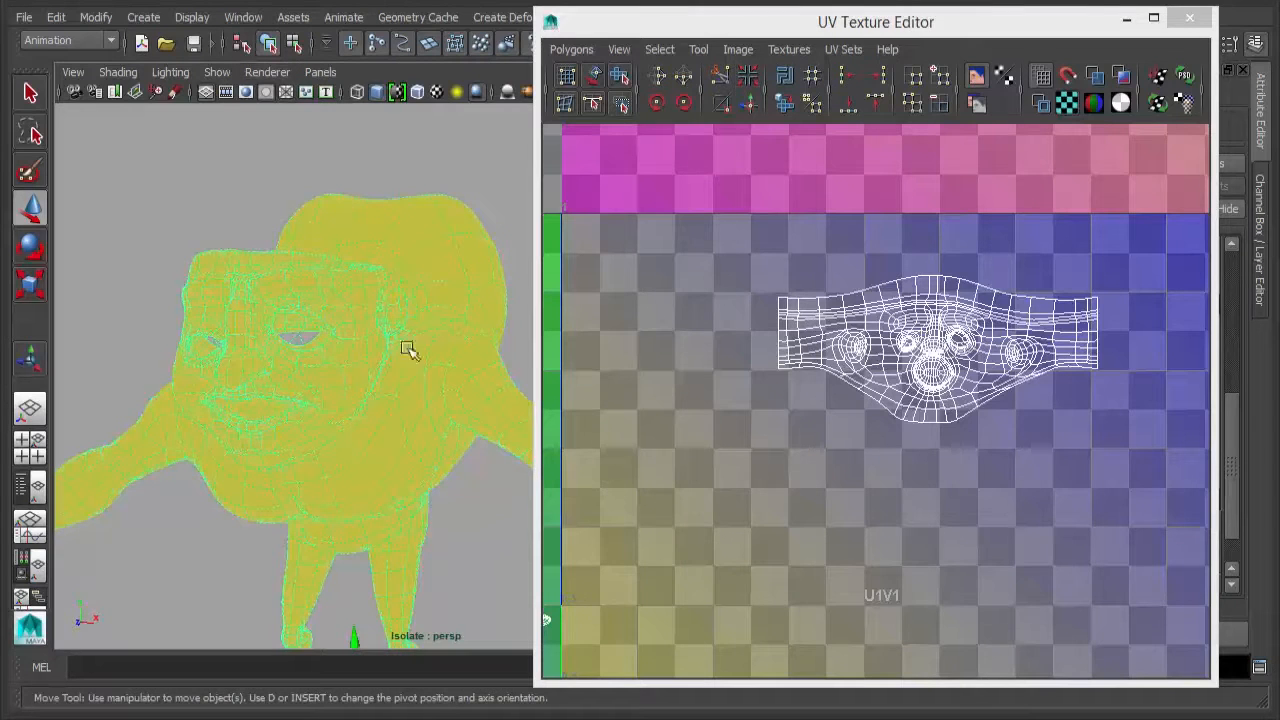
mouse_move(399, 271)
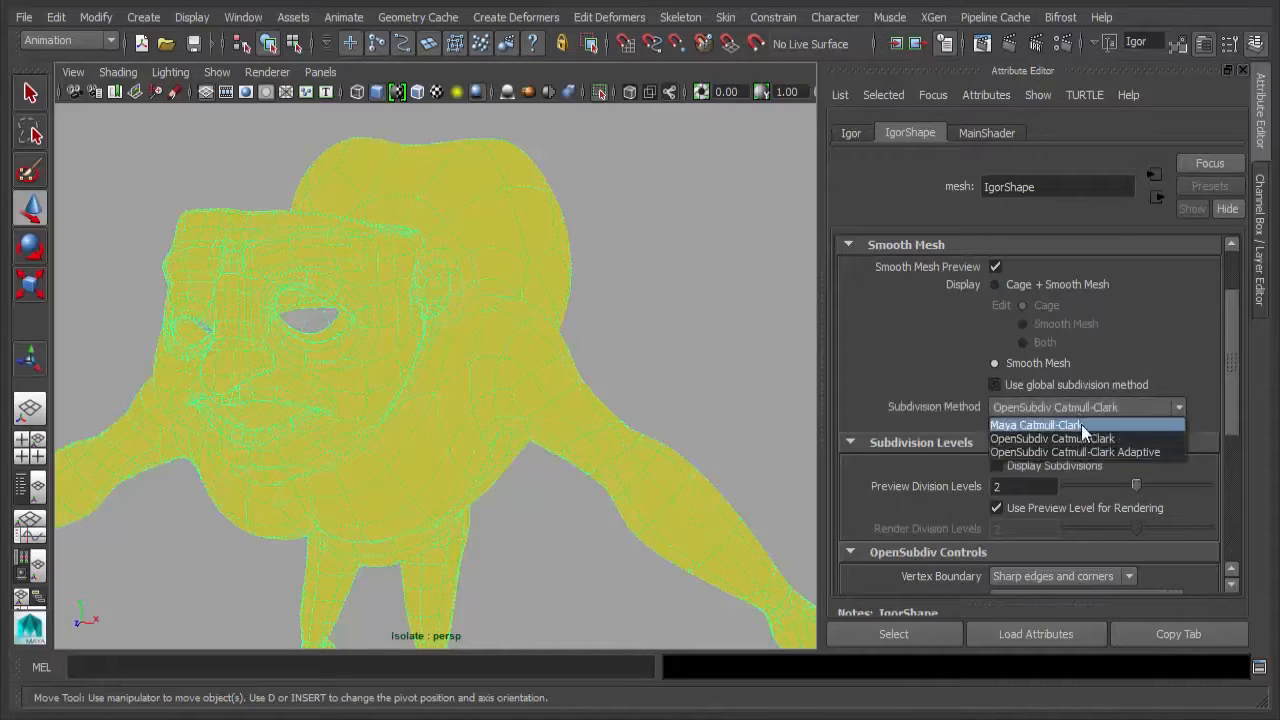
click(1035, 424)
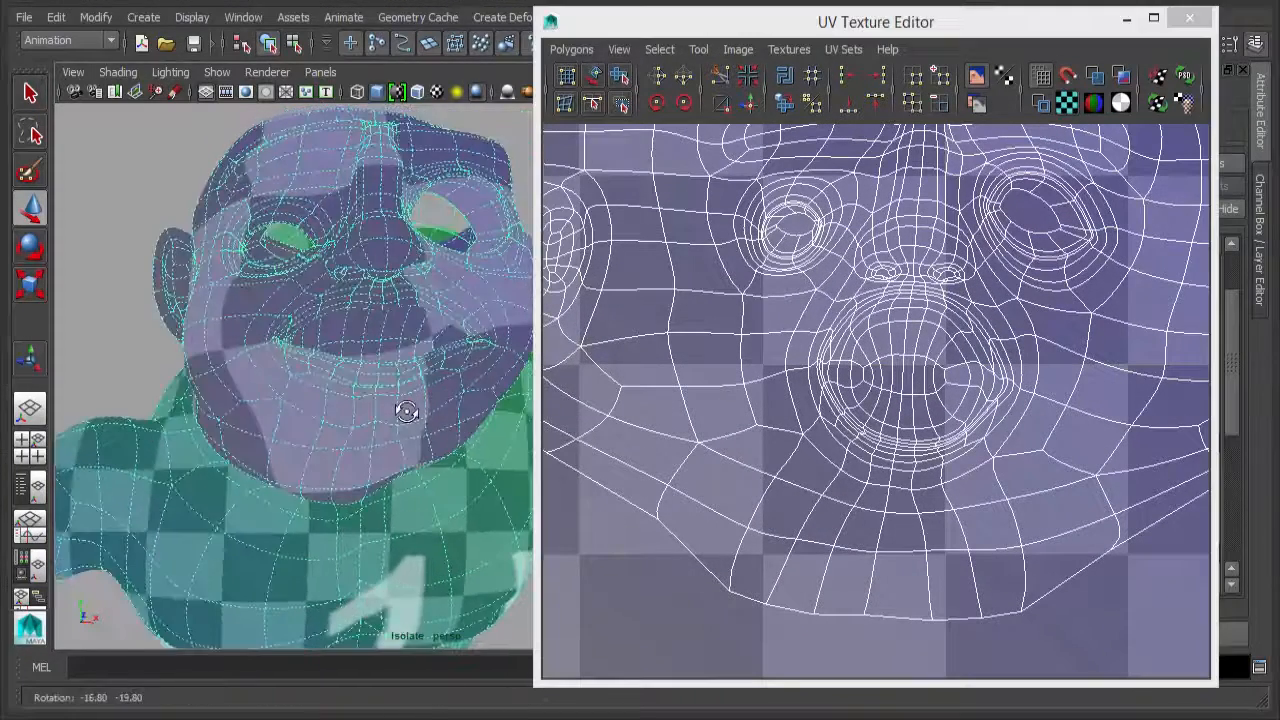
Orbit around the head to inspect the checker texture, toggle wireframe, and select face UVs
drag(407, 411, 349, 425)
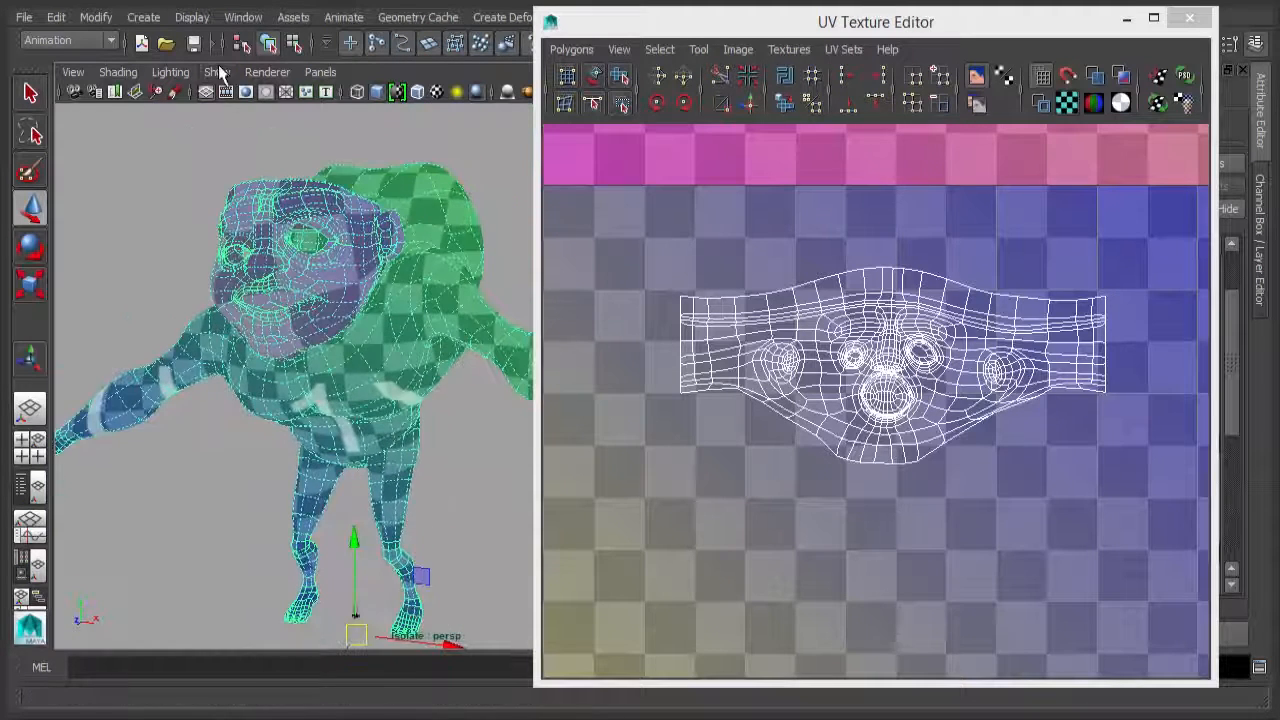
click(217, 71)
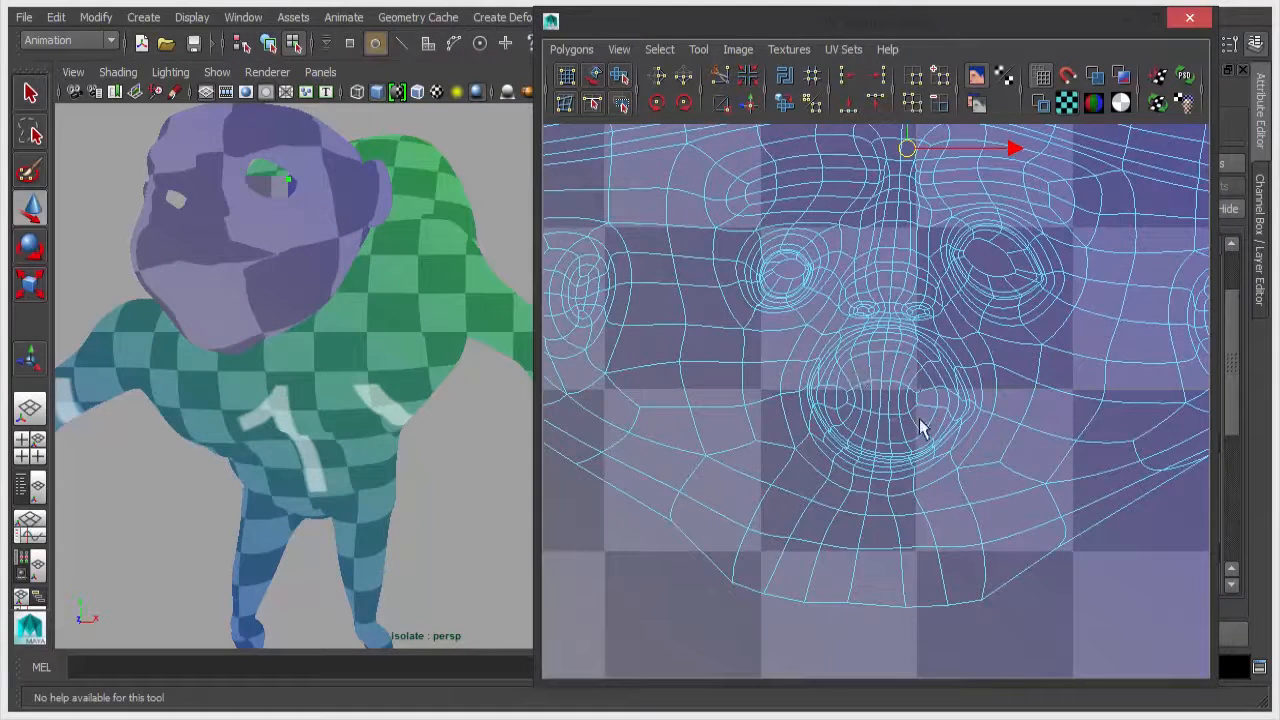
click(920, 430)
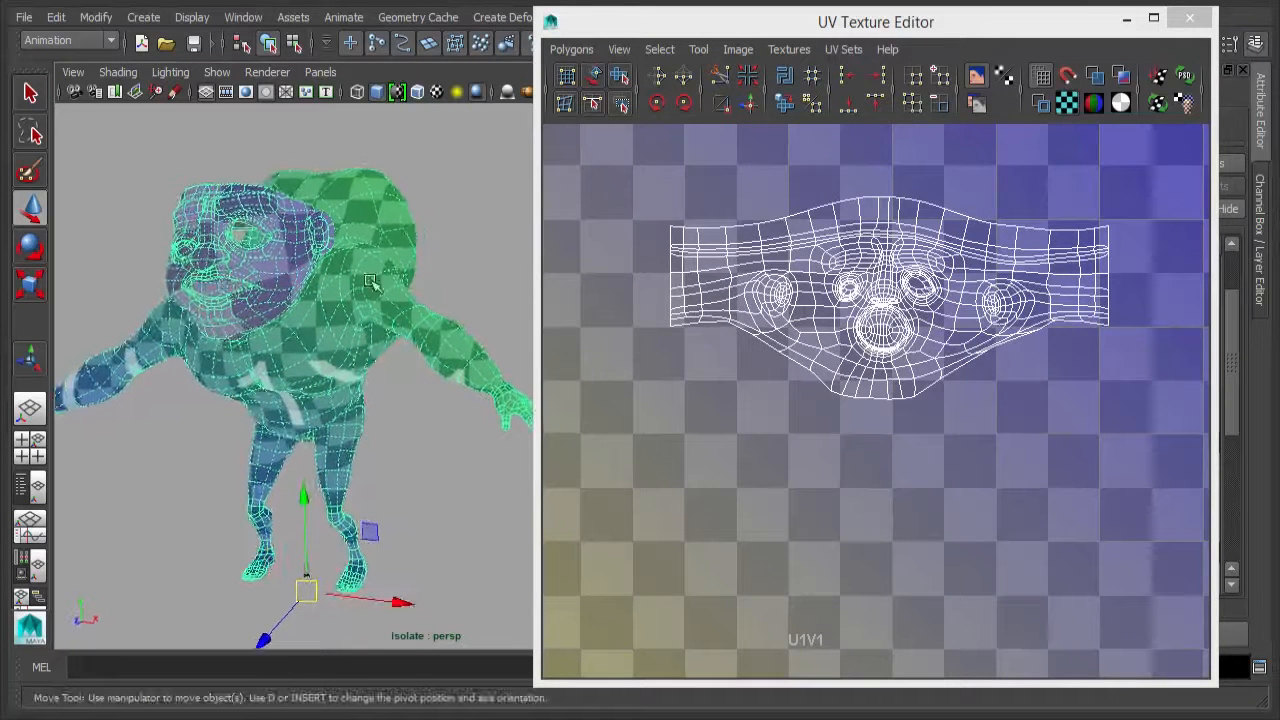
mouse_move(430, 288)
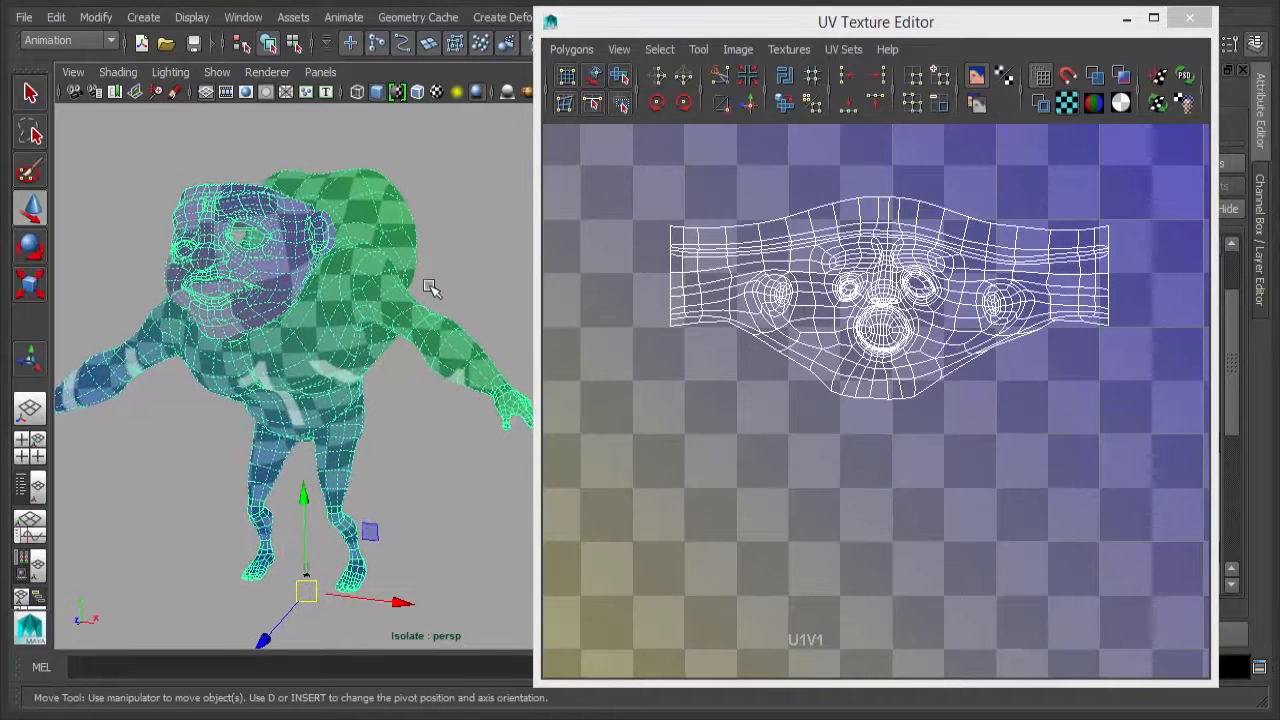